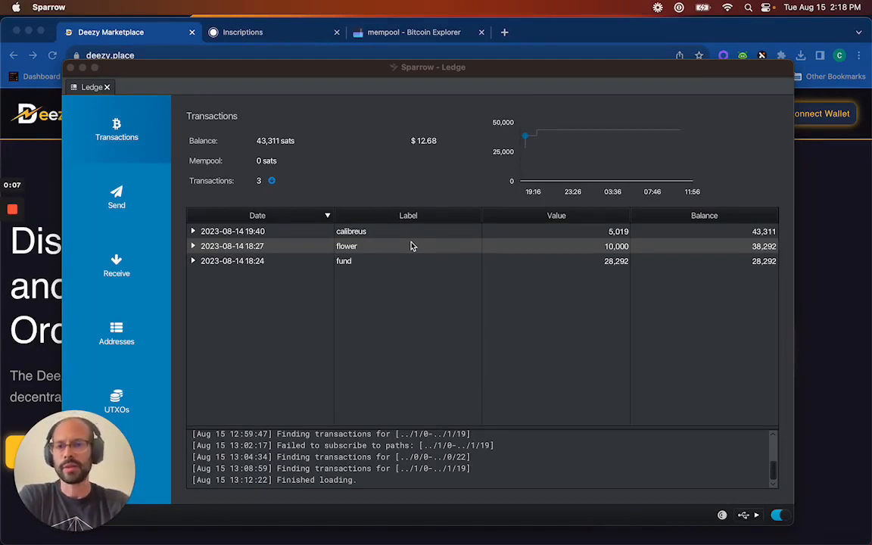
mouse_move(423, 154)
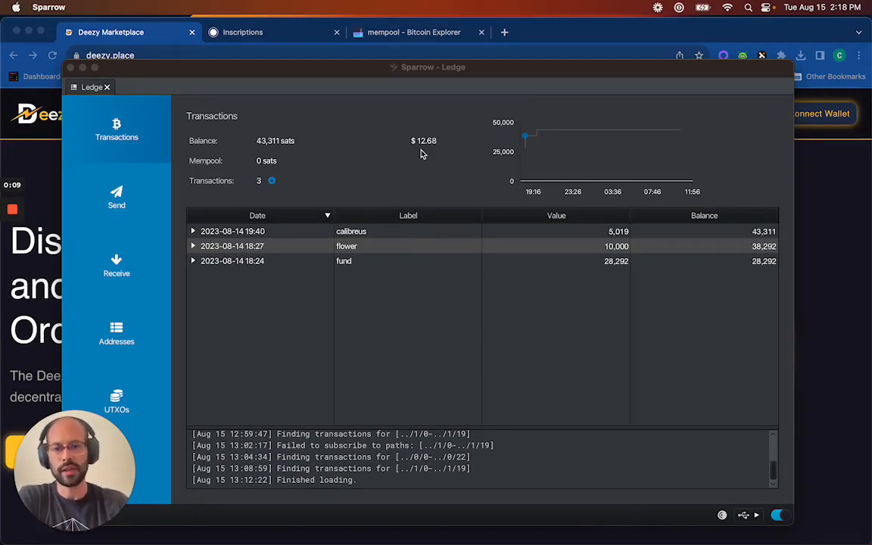
mouse_move(201, 156)
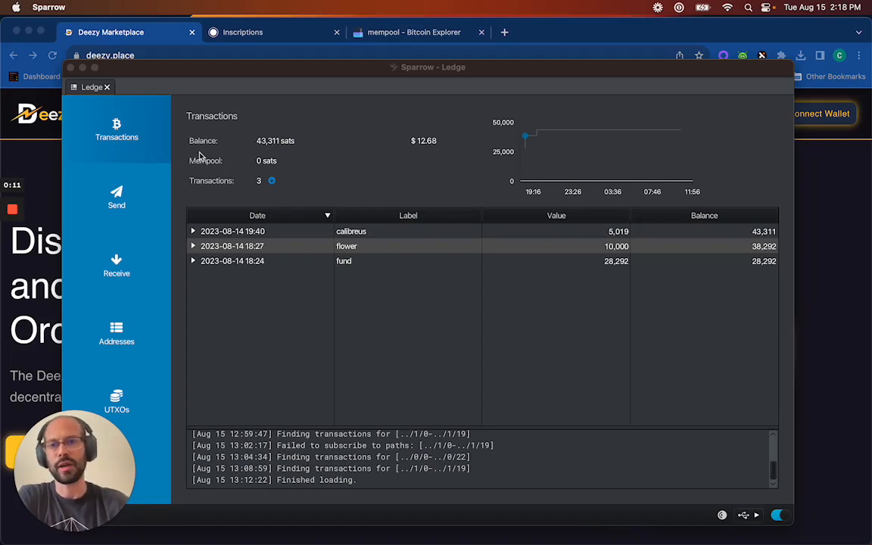
mouse_move(185, 197)
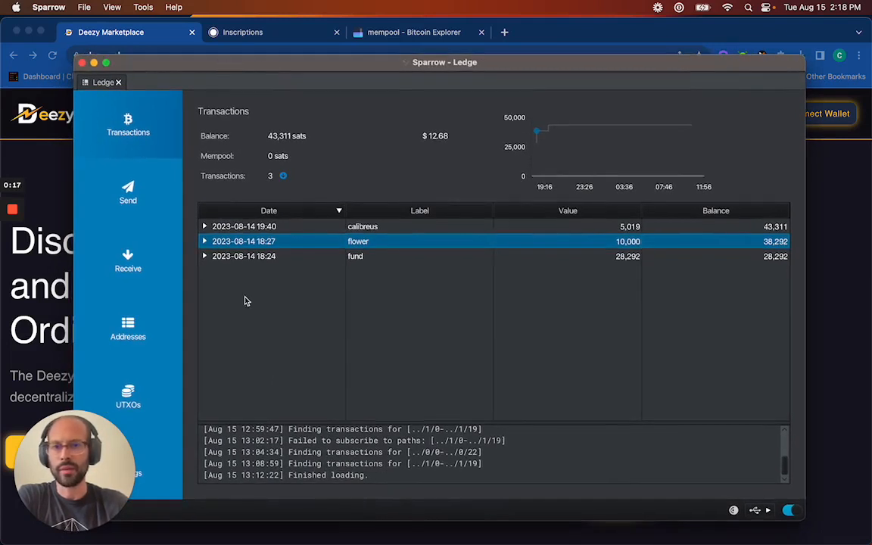
mouse_move(220, 271)
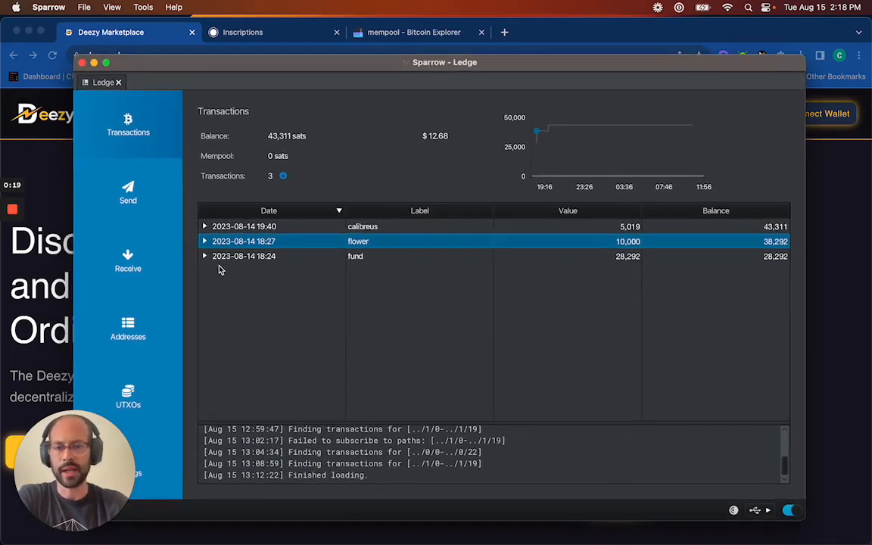
mouse_move(288, 256)
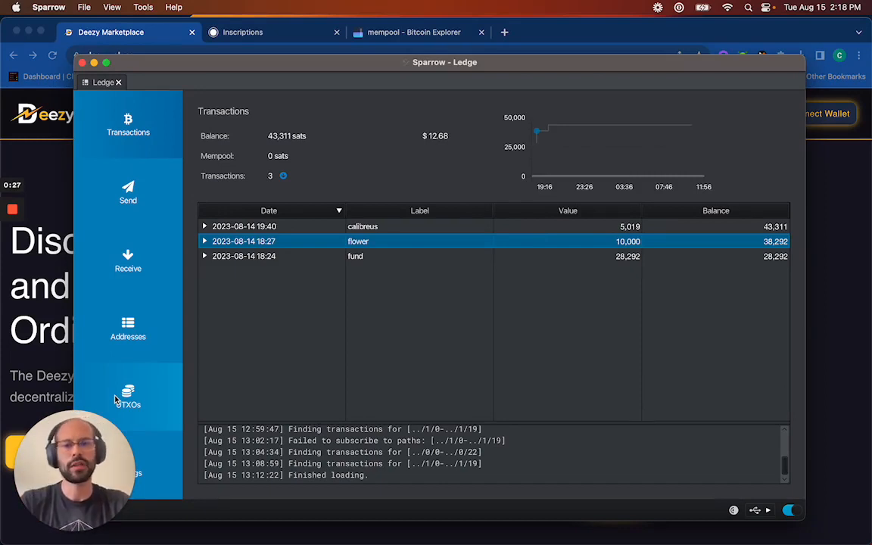
mouse_move(302, 284)
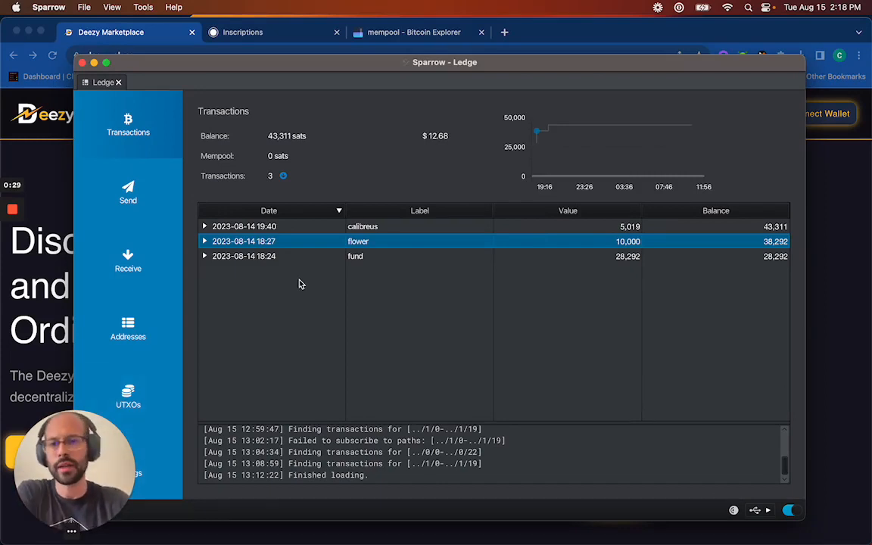
mouse_move(242, 50)
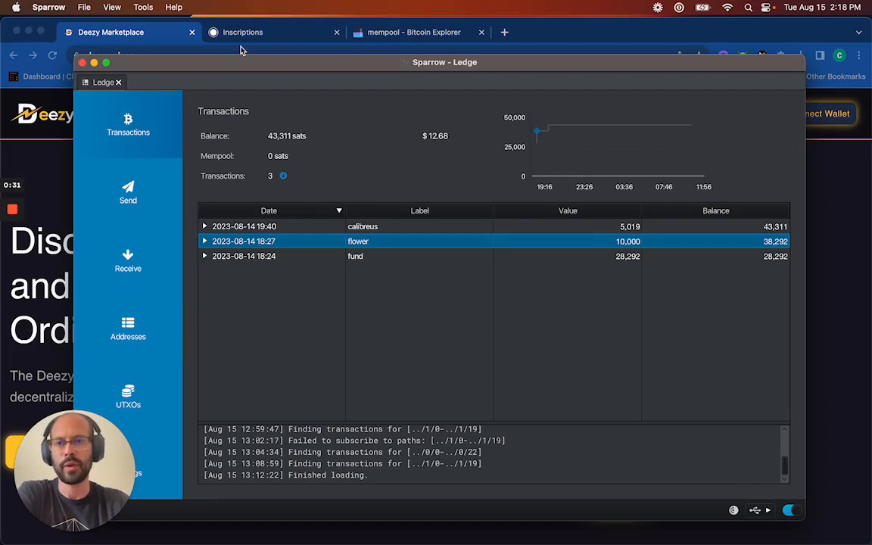
mouse_move(189, 116)
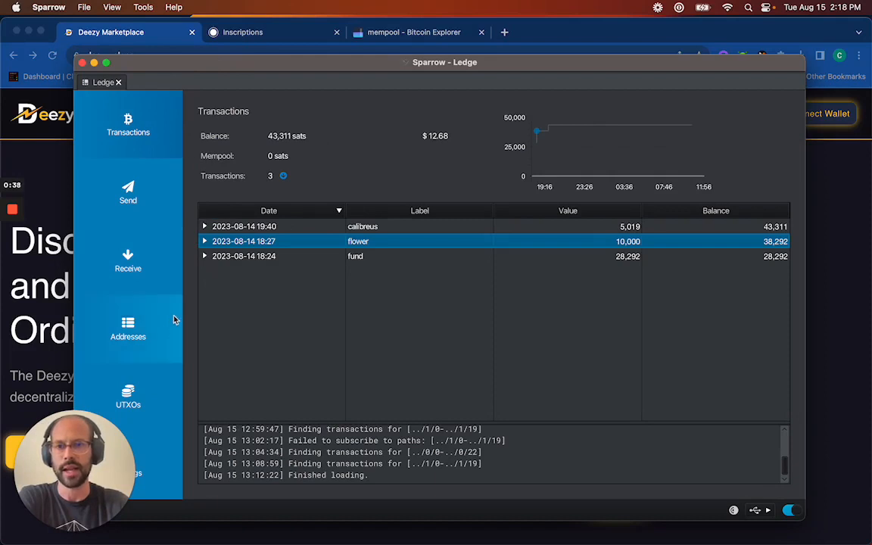
mouse_move(225, 195)
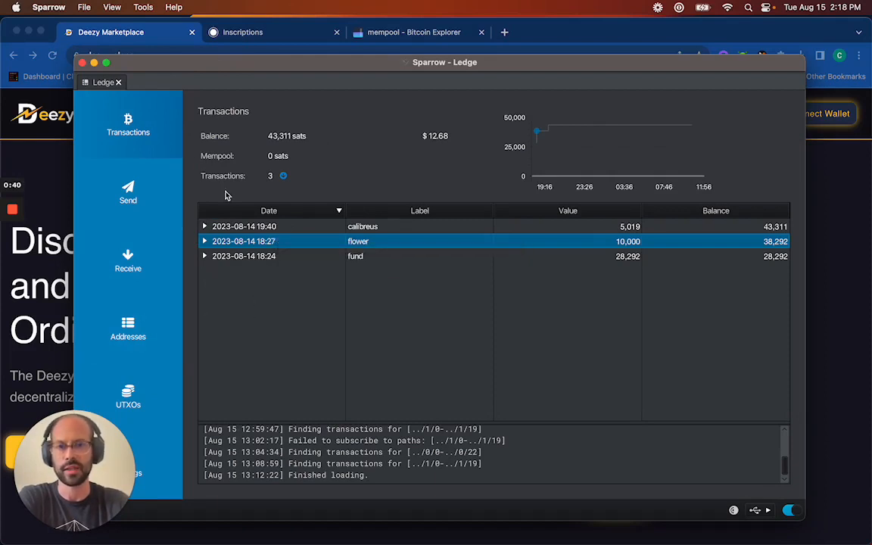
mouse_move(188, 116)
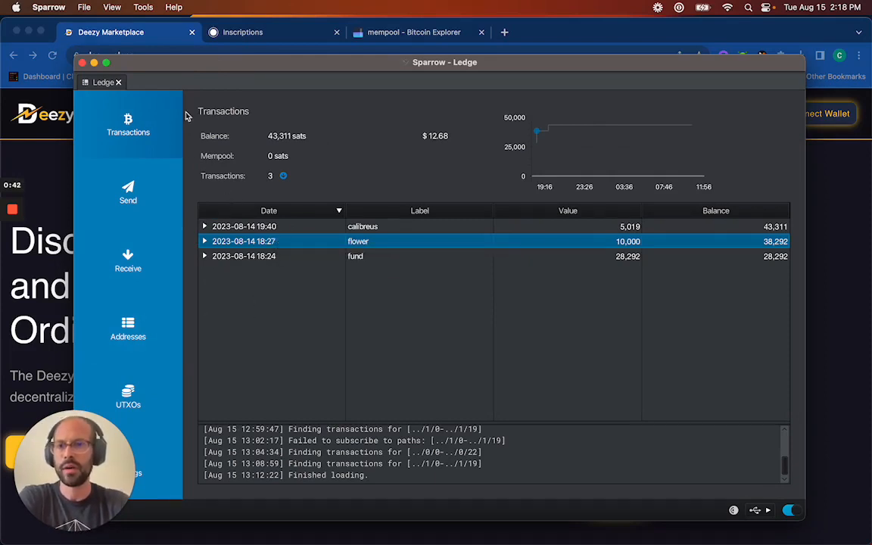
mouse_move(49, 349)
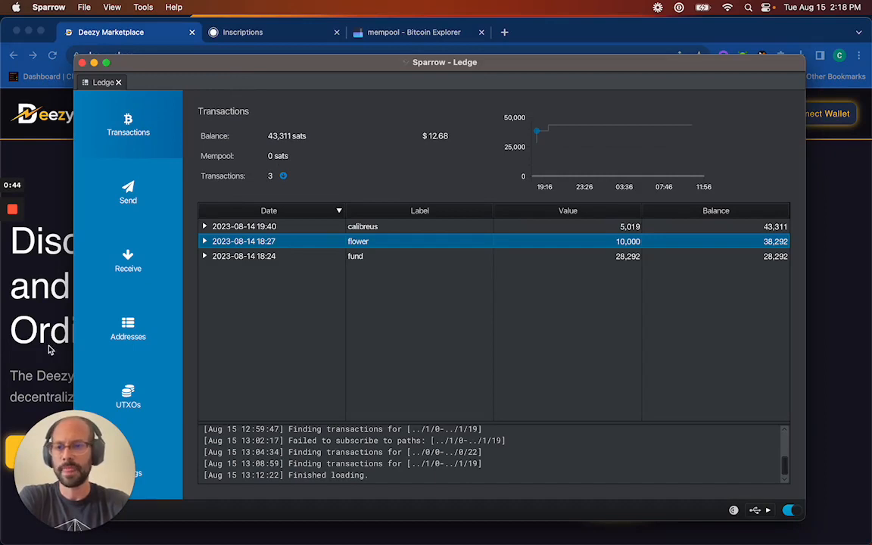
mouse_move(128, 394)
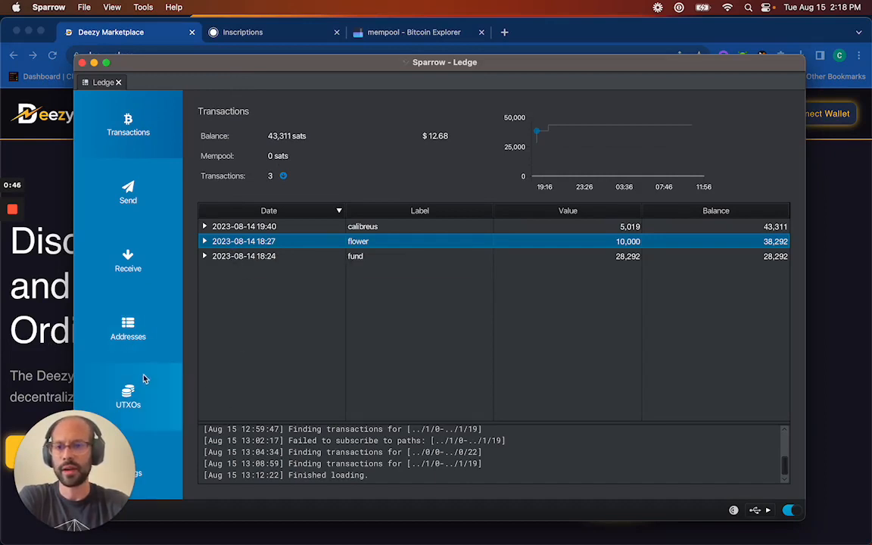
mouse_move(164, 398)
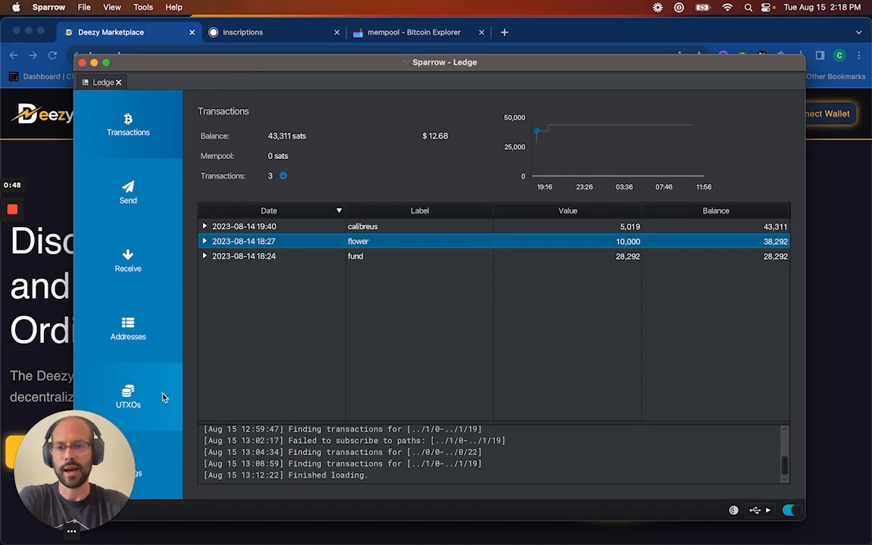
Step: Select the 5,019-sat calibreus UTXO and copy its transaction output
click(128, 395)
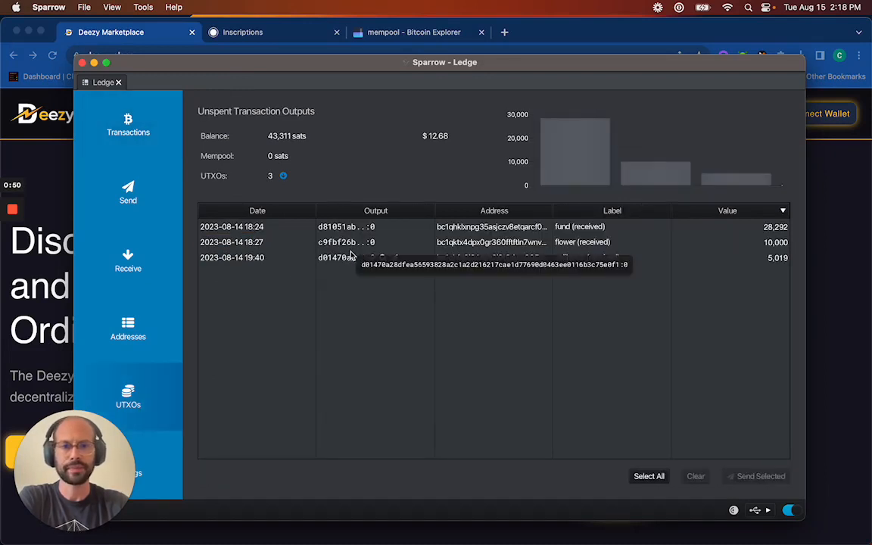
mouse_move(230, 230)
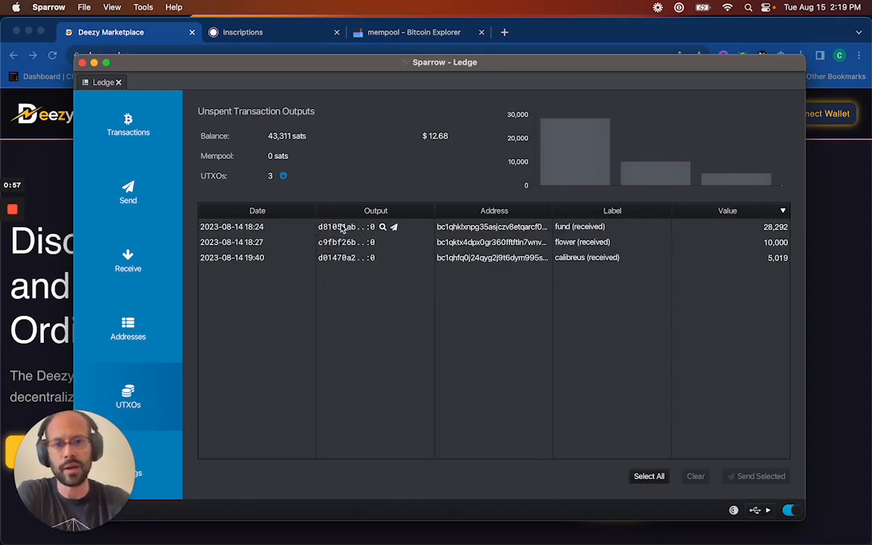
mouse_move(311, 244)
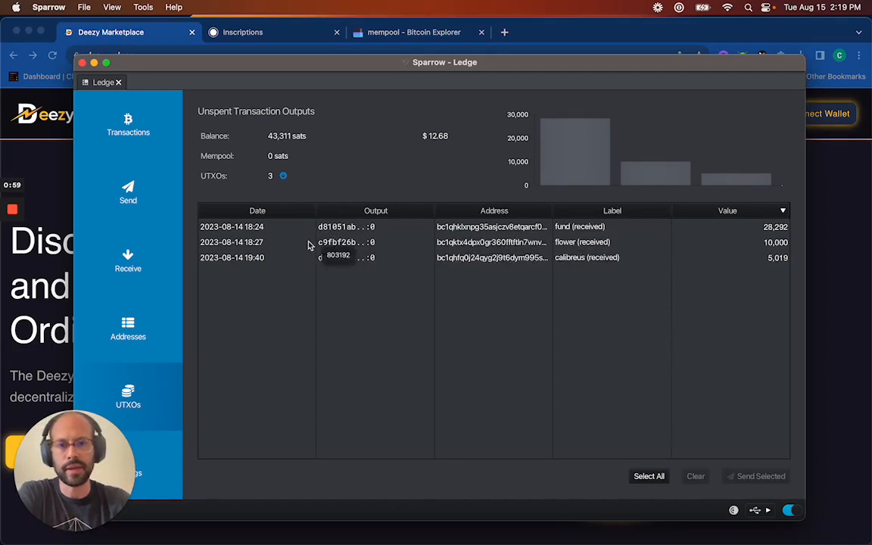
mouse_move(337, 257)
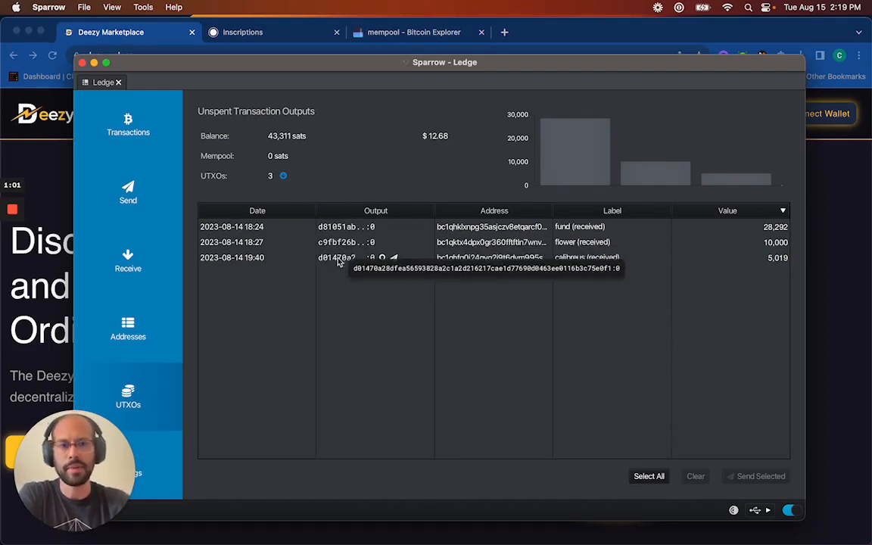
mouse_move(583, 269)
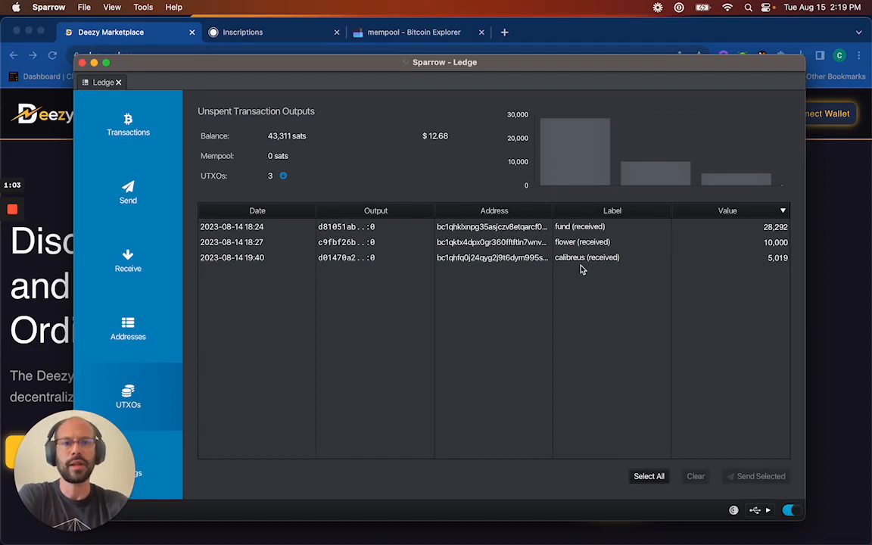
click(492, 242)
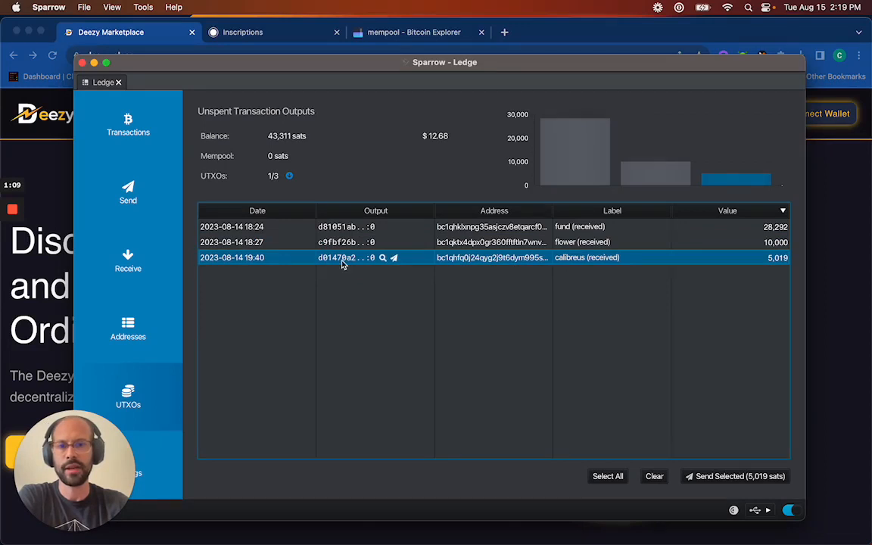
mouse_move(571, 266)
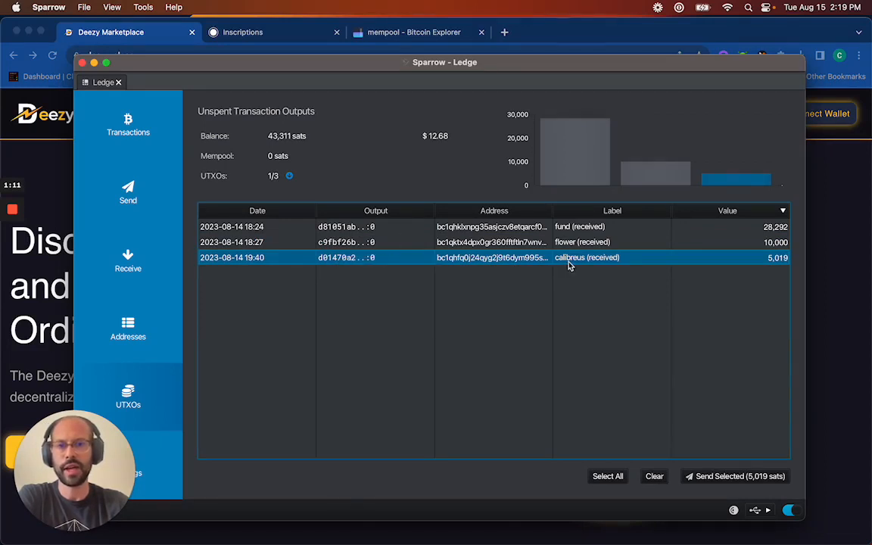
right_click(379, 257)
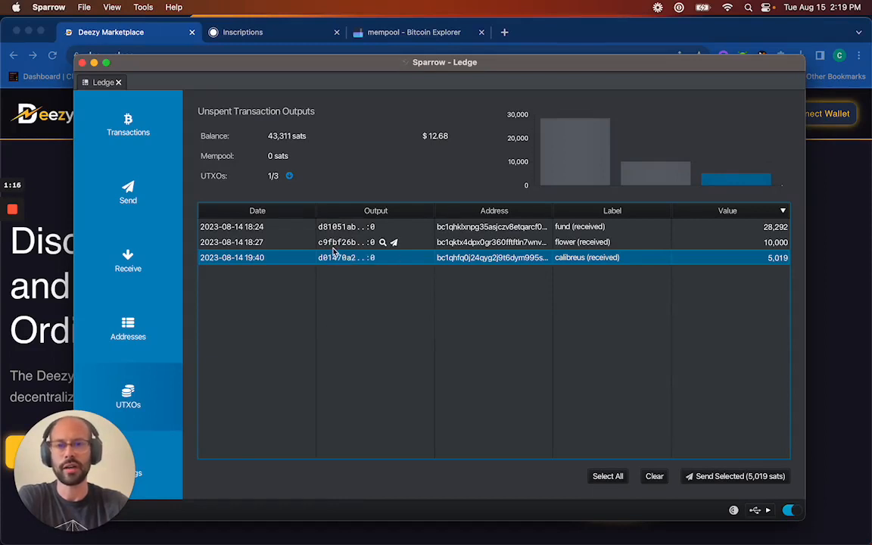
right_click(333, 258)
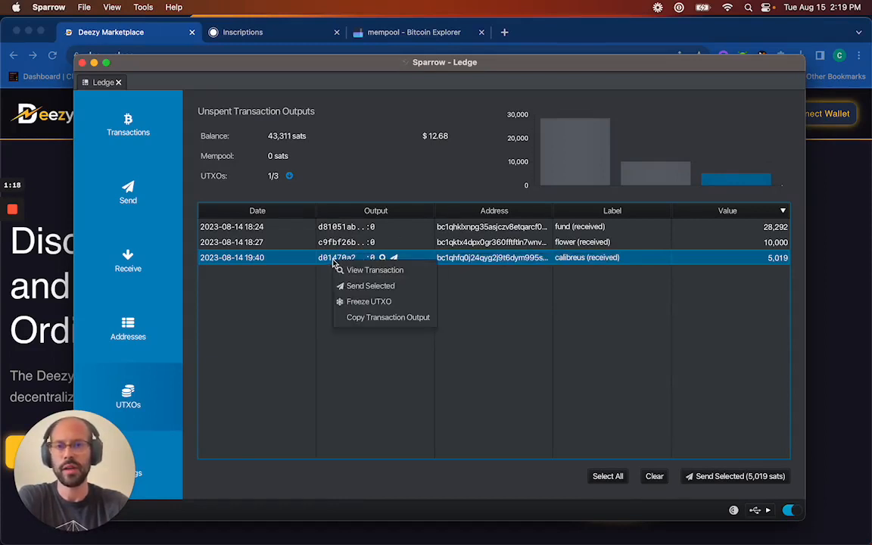
mouse_move(388, 317)
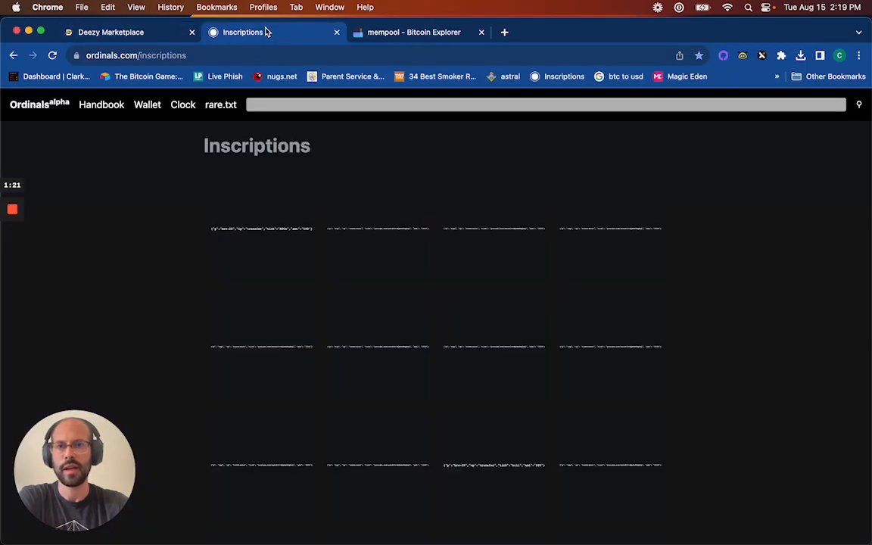
Step: Search ordinals.com for outpoint d01470a2…e0f1:0 and review inscription 398864's page
click(545, 105)
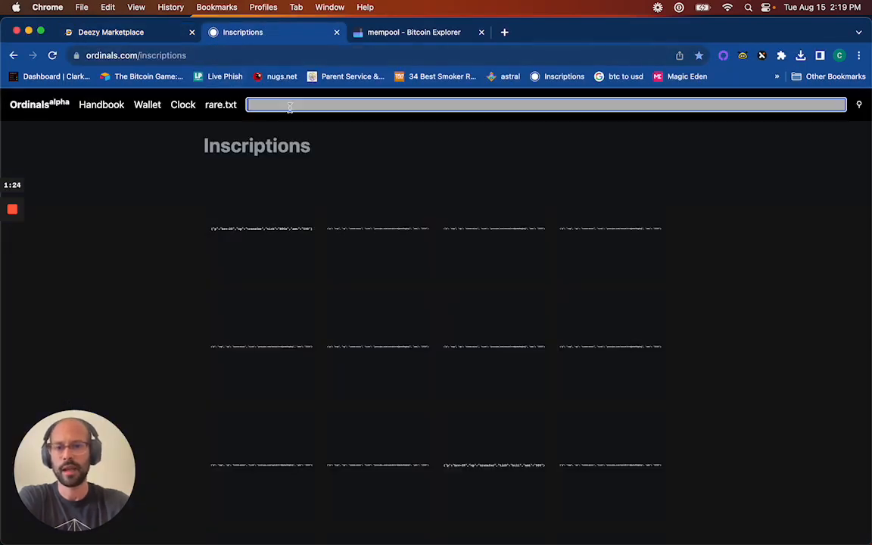
text(d01470a28dfea56593828a2c1a2d216217cae1d77690d0463ee0116b3c75e0f1:0)
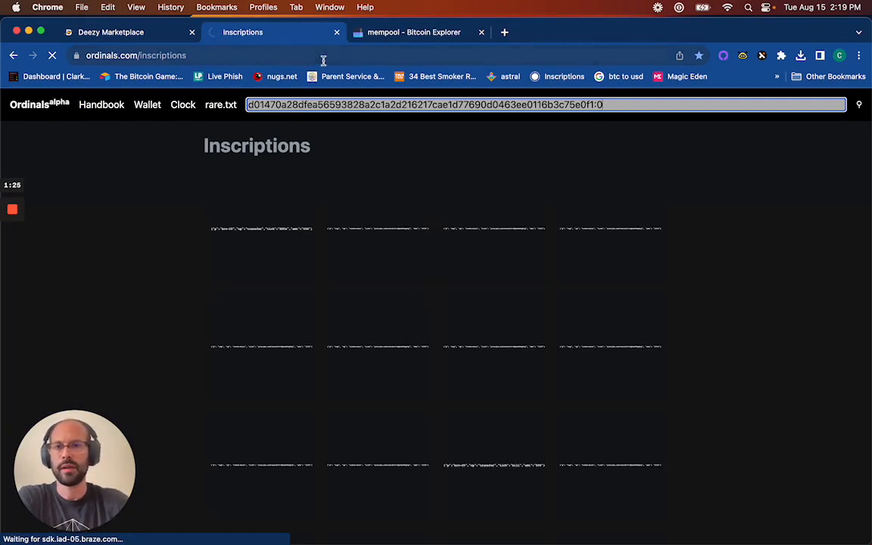
key(Return)
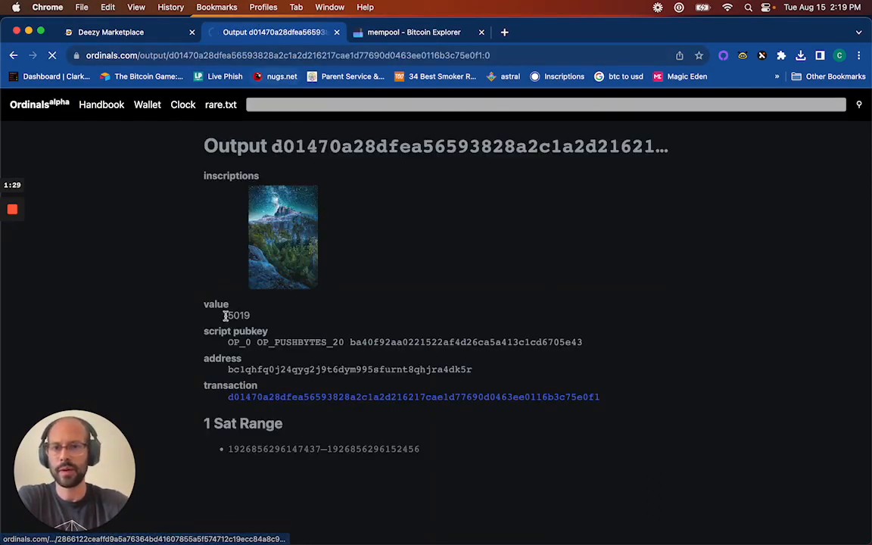
click(282, 236)
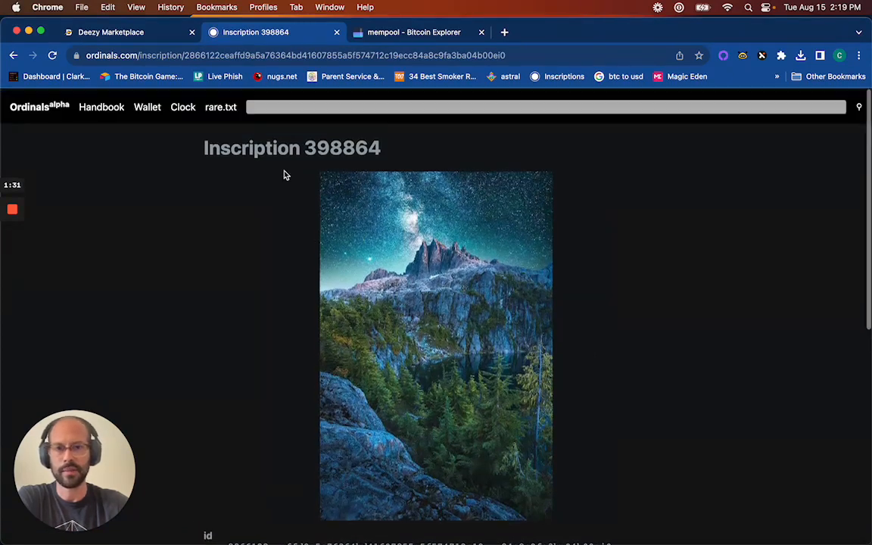
scroll(down, 3)
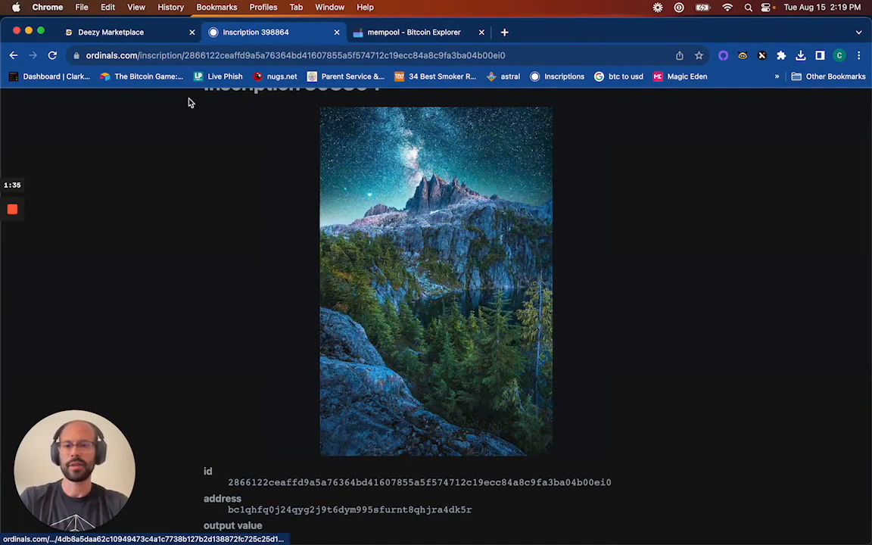
scroll(up, 3)
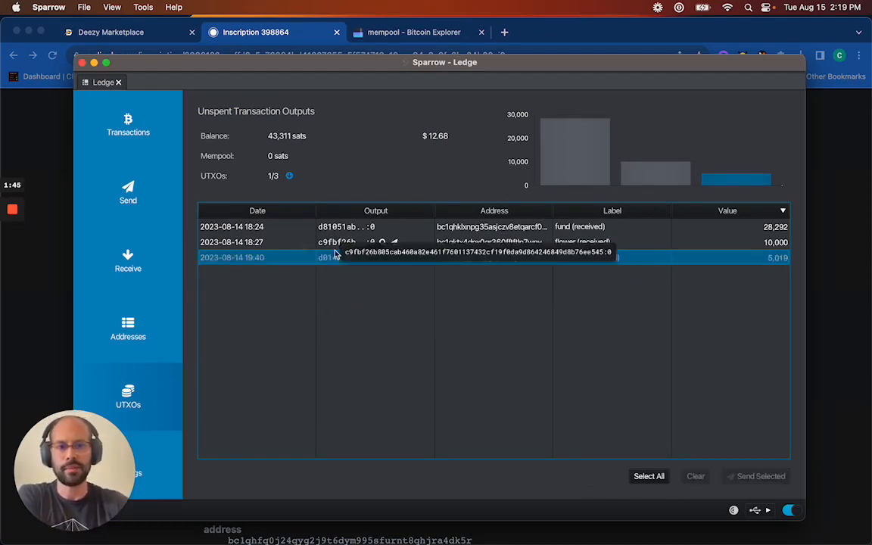
mouse_move(337, 258)
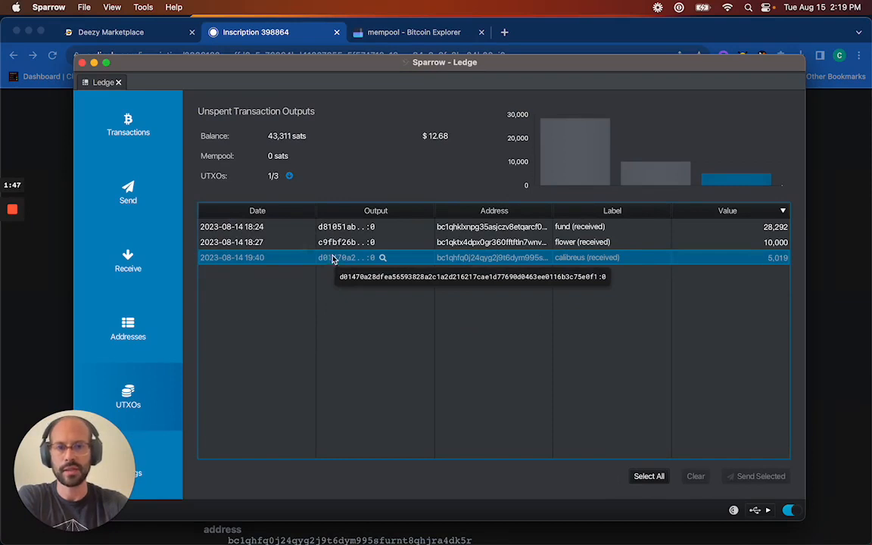
Step: Unfreeze the 5,019-sat calibreus UTXO so it can be spent
right_click(341, 257)
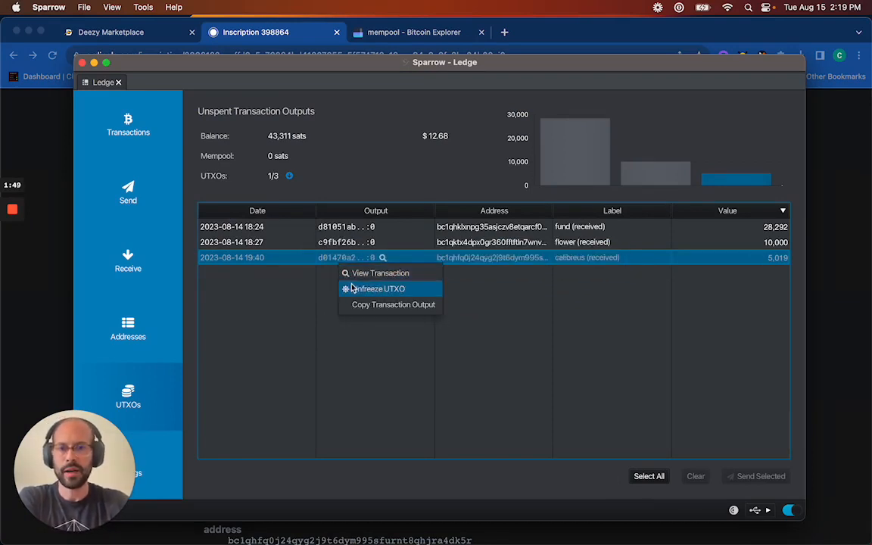
click(379, 242)
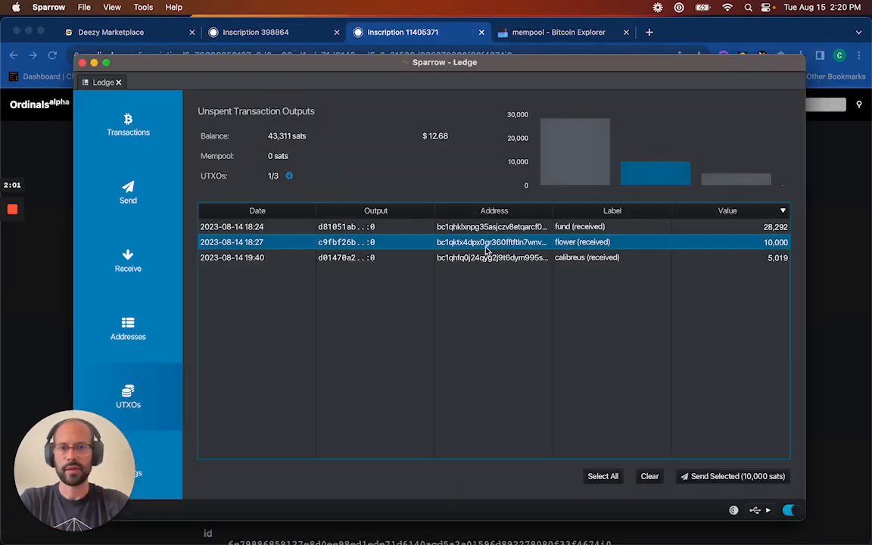
Step: Select the calibreus output, then choose the 28,292-sat fund output instead
double_click(591, 242)
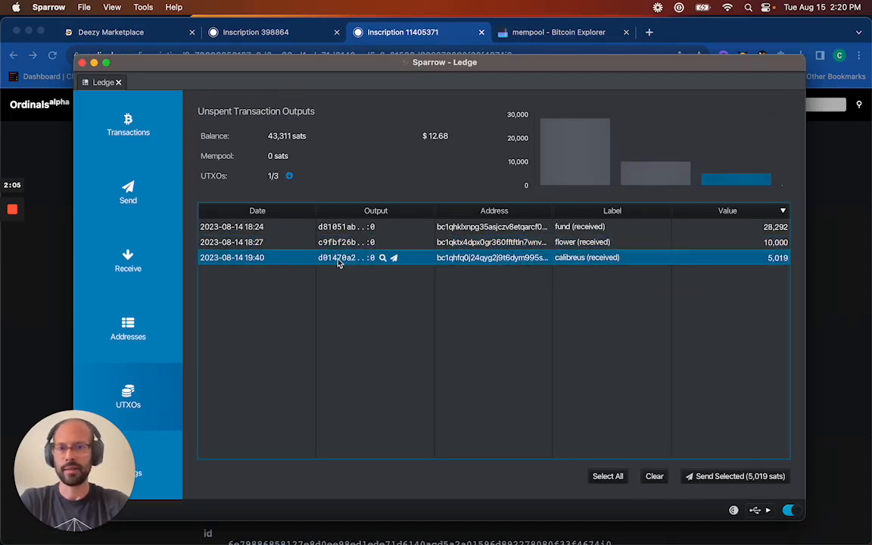
mouse_move(316, 248)
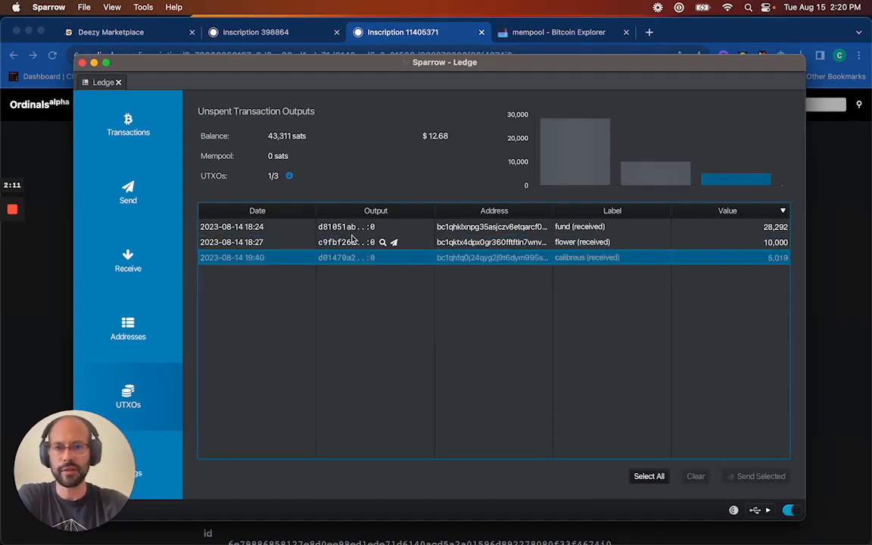
click(492, 241)
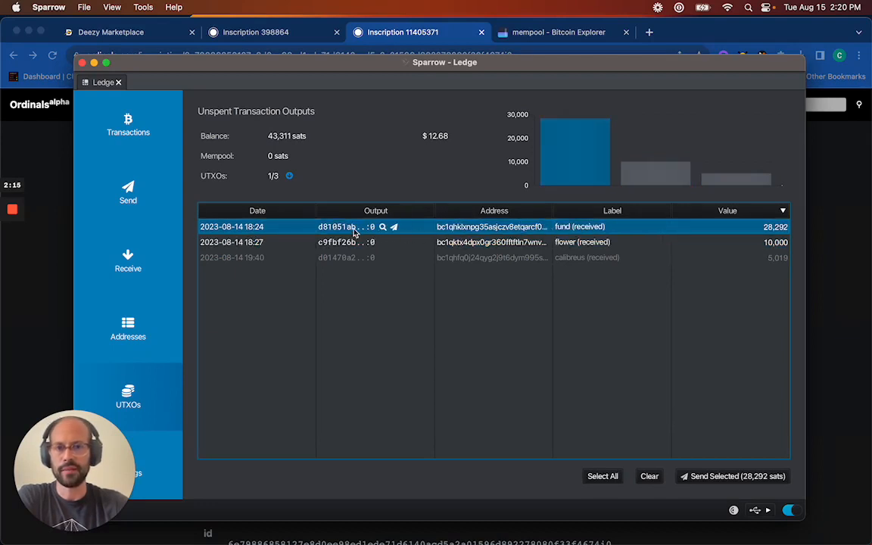
mouse_move(332, 243)
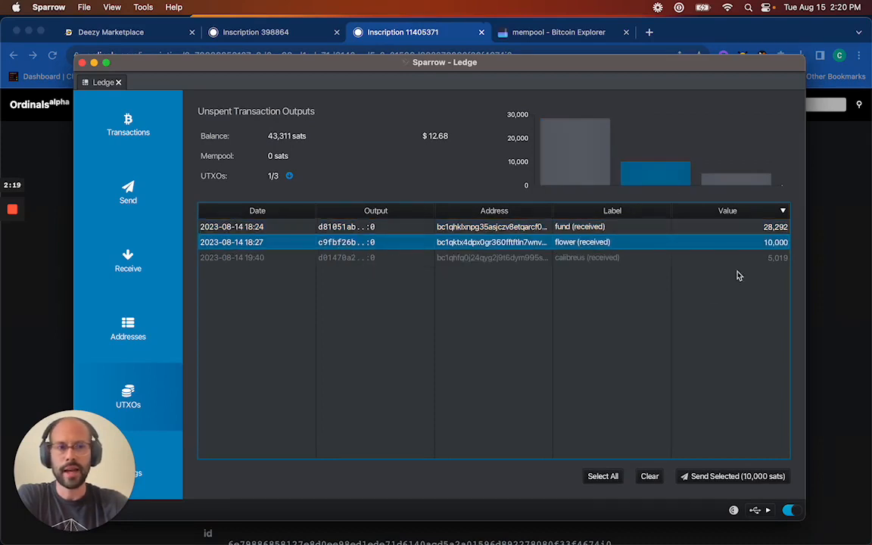
mouse_move(776, 258)
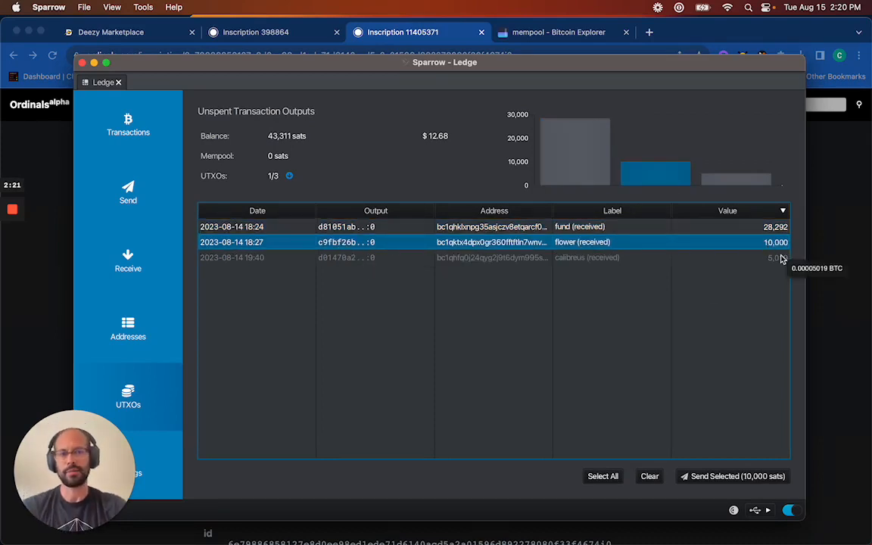
mouse_move(765, 242)
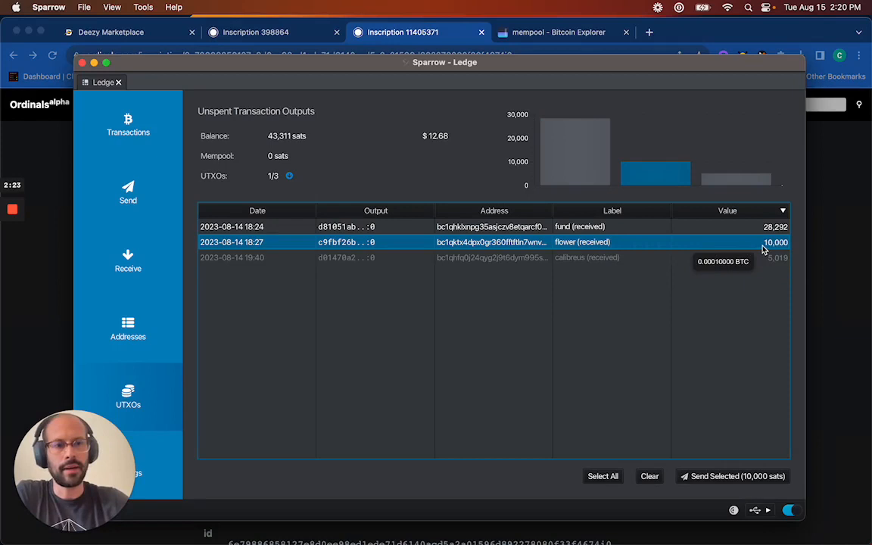
mouse_move(357, 280)
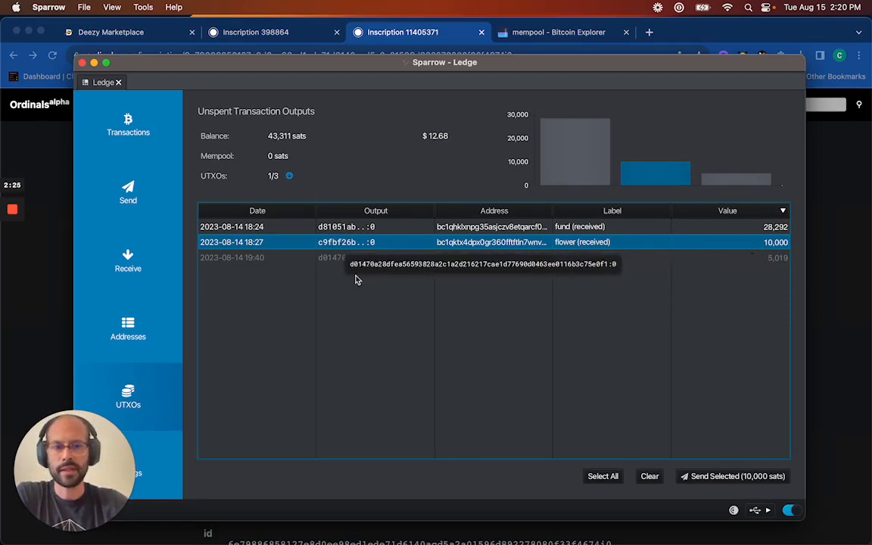
mouse_move(139, 291)
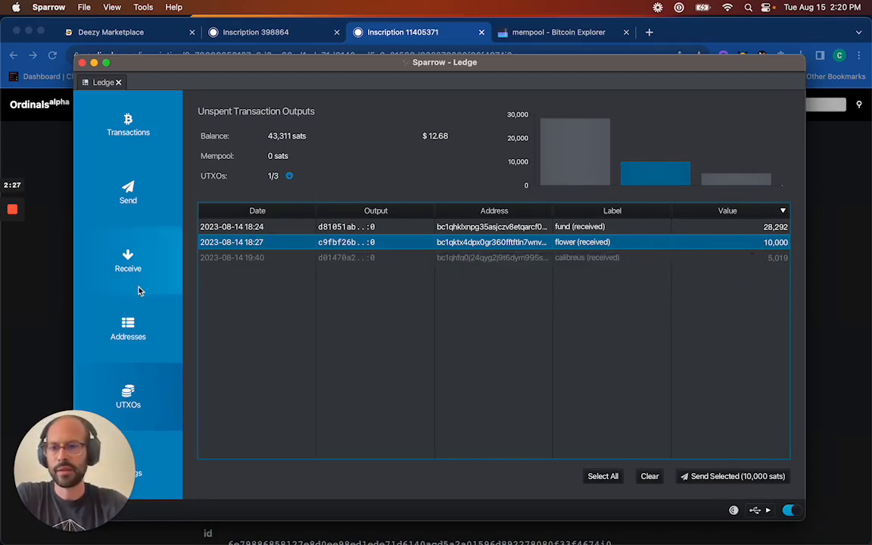
Step: Check transaction history, then send only the selected 10,000-sat flower UTXO
click(128, 125)
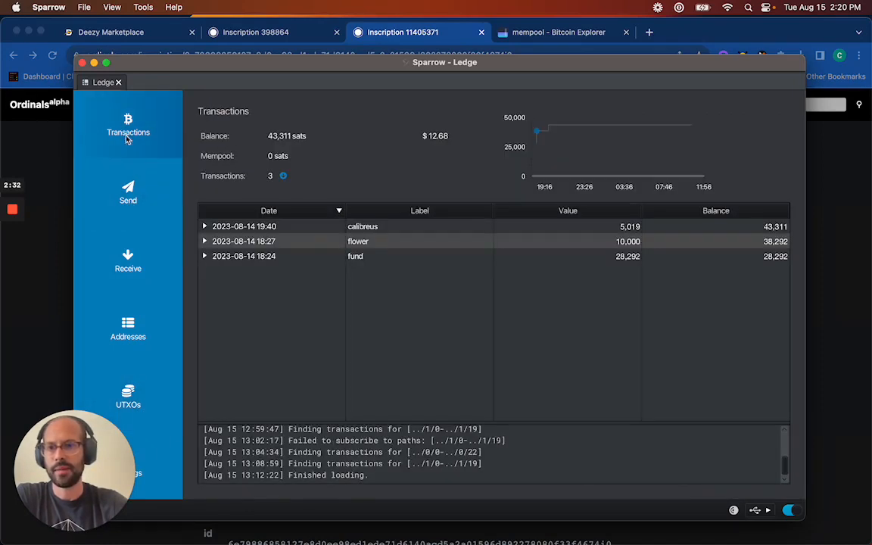
click(128, 393)
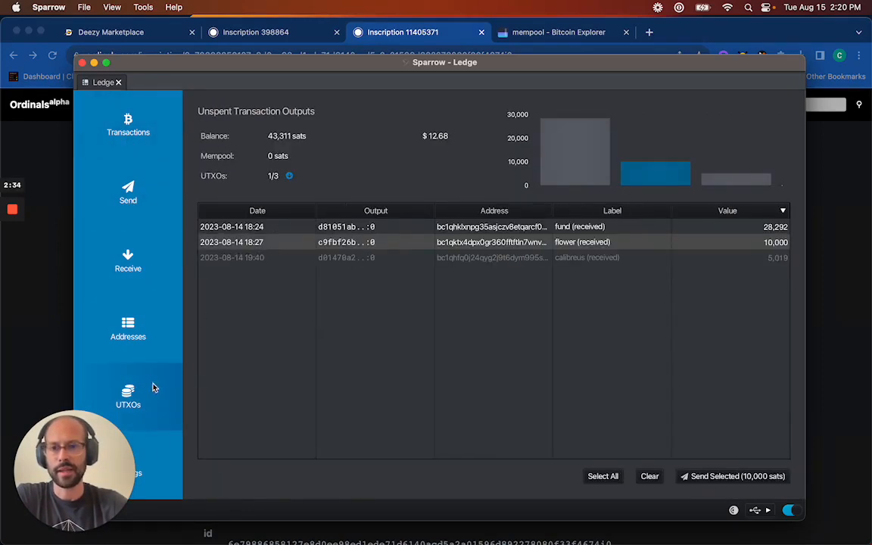
click(492, 241)
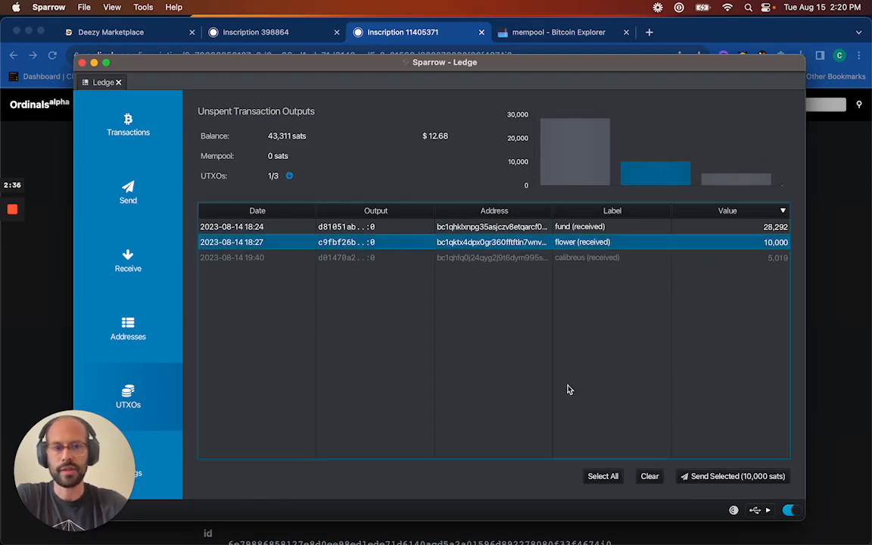
mouse_move(409, 259)
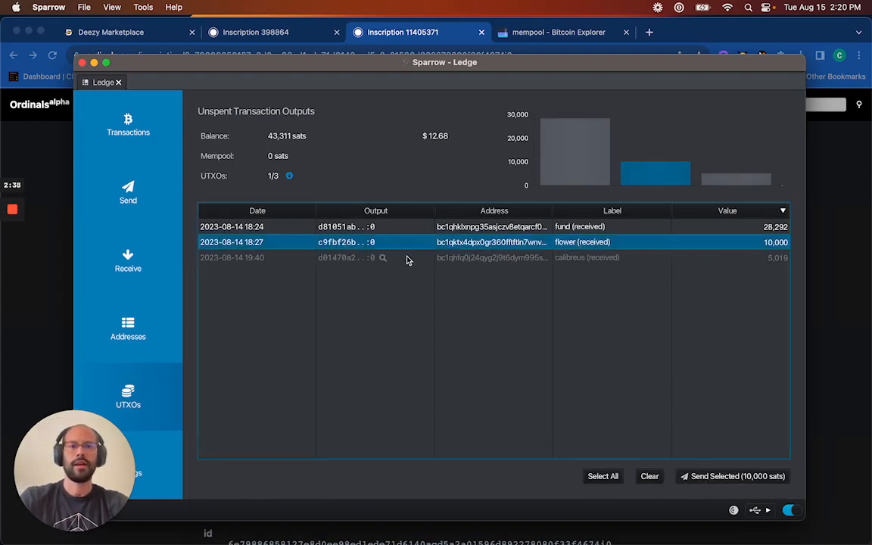
click(731, 476)
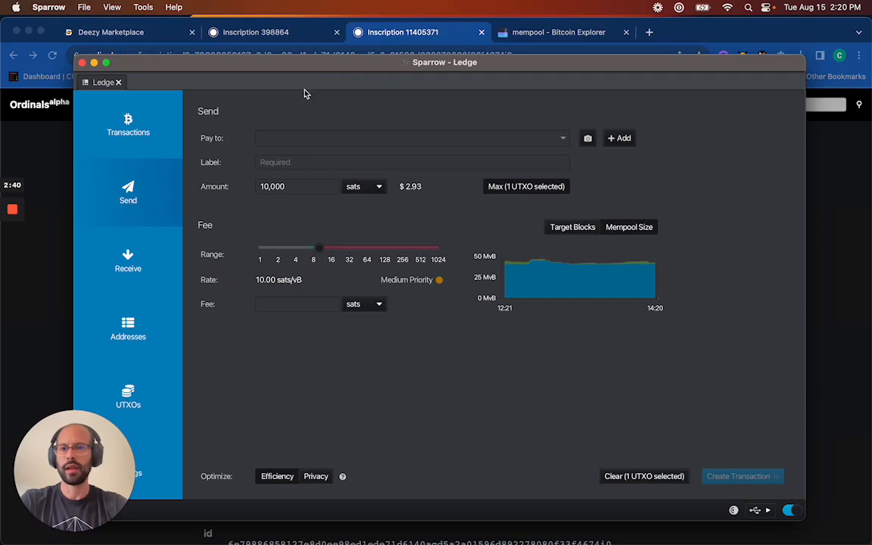
mouse_move(242, 113)
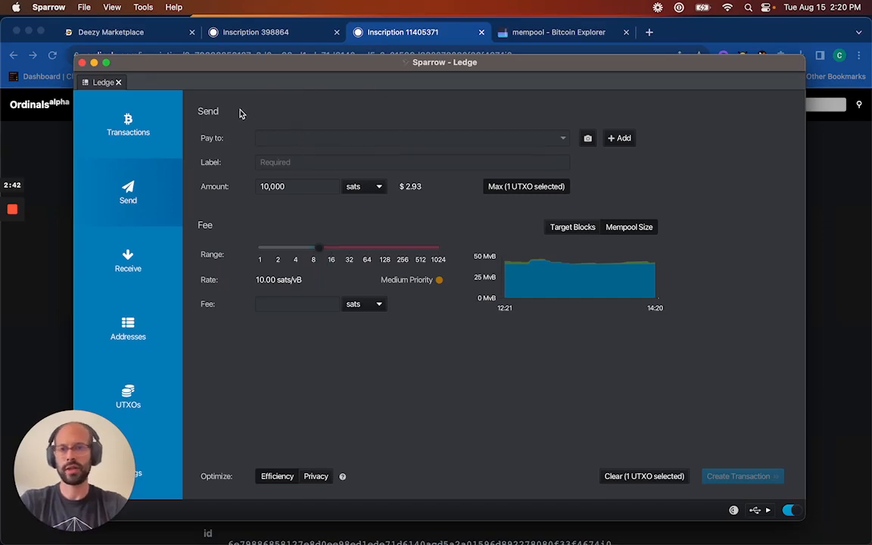
Step: Connect the wallet on Deezy Marketplace and copy its ordinals receive address
click(110, 31)
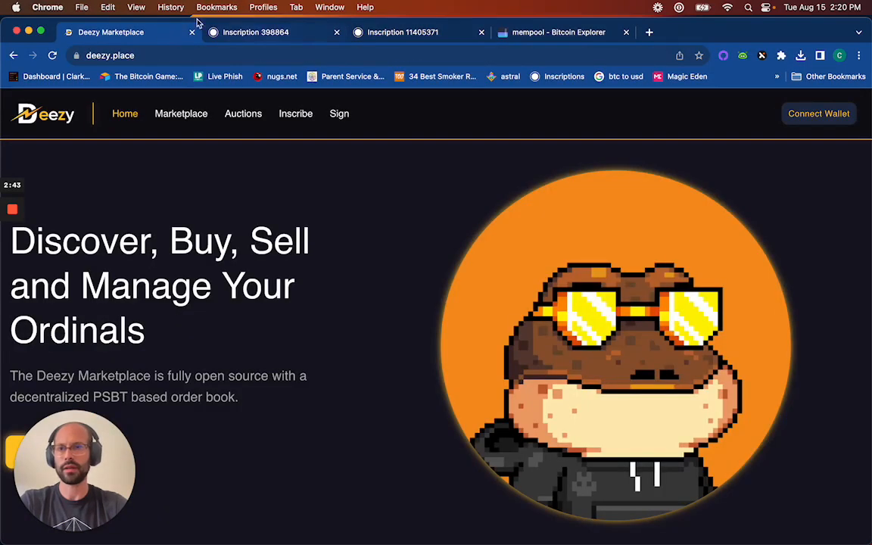
mouse_move(612, 220)
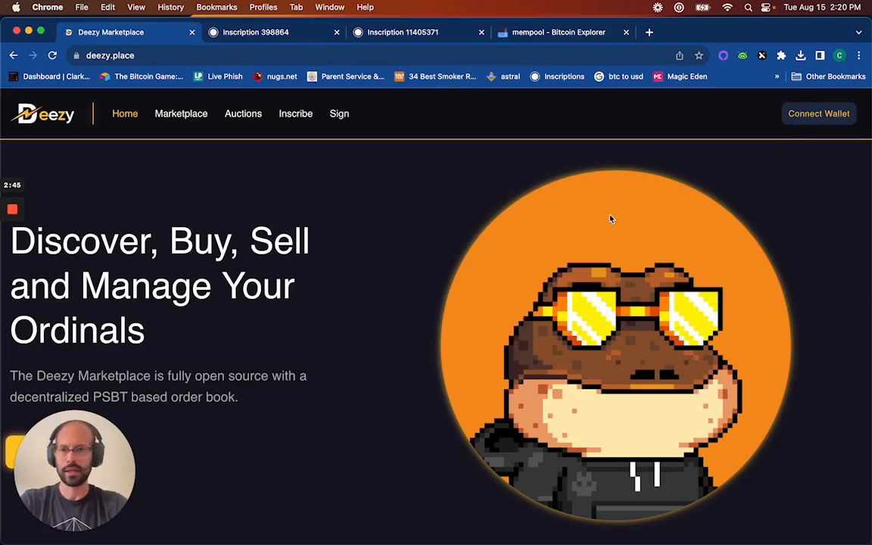
click(819, 113)
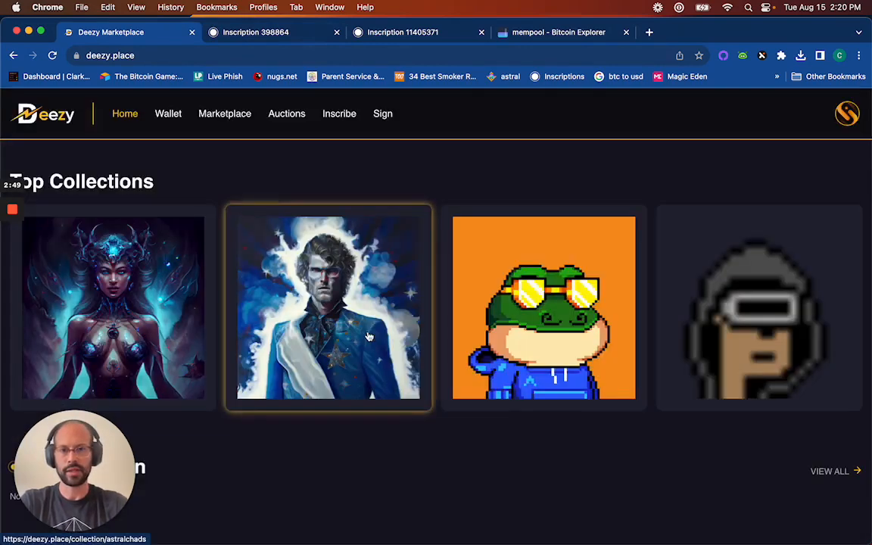
click(848, 114)
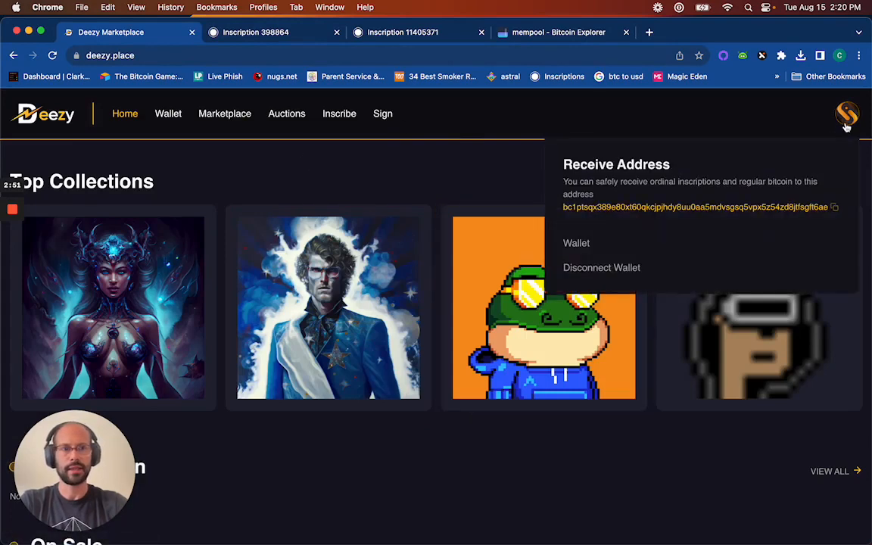
click(835, 207)
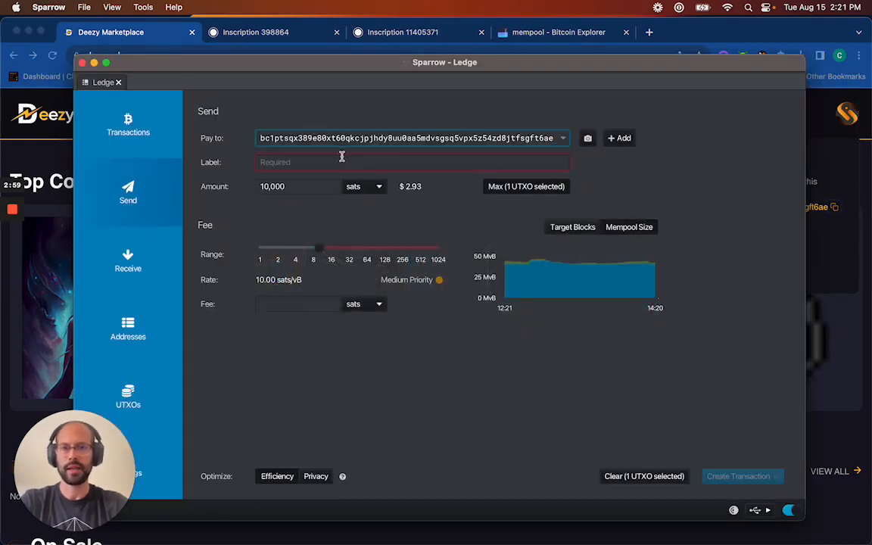
Step: Label the payment 'unisat' and move to the Amount field
text(unisat)
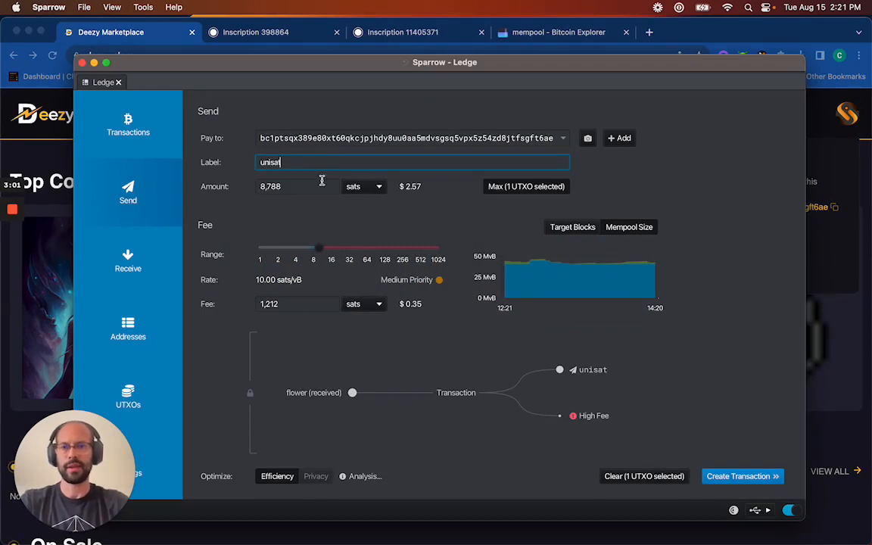
mouse_move(322, 390)
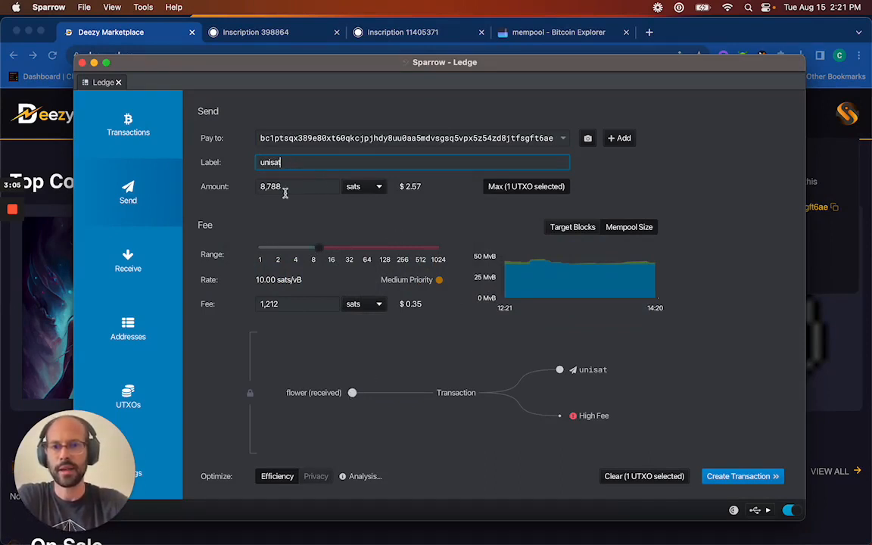
click(298, 186)
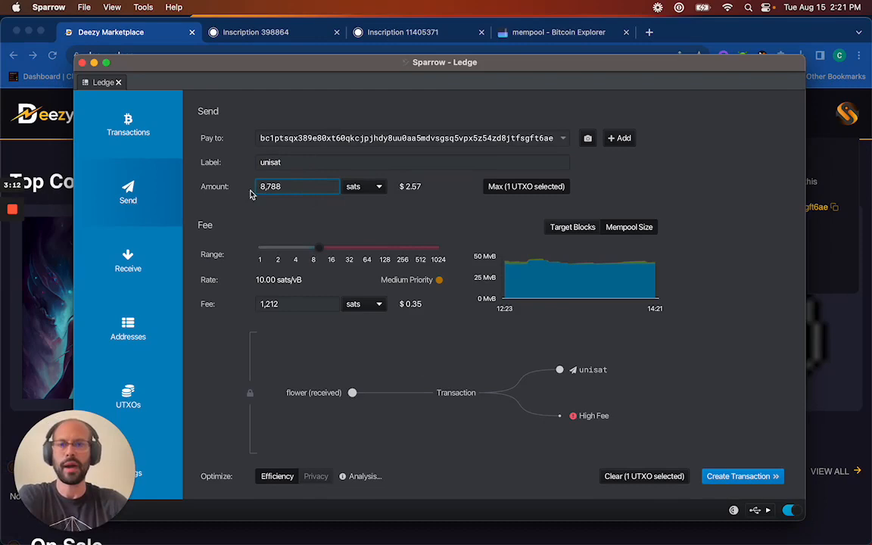
mouse_move(263, 199)
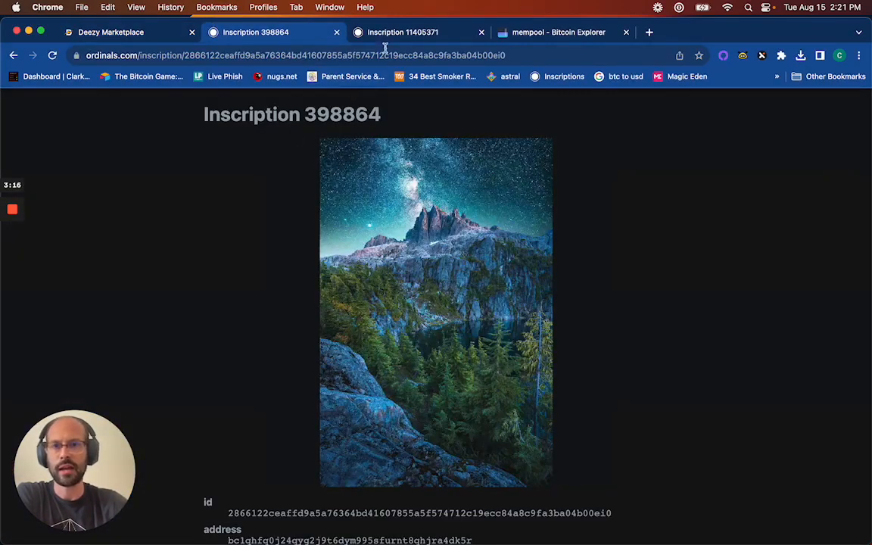
Step: Verify on ordinals.com that rose inscription 11405371 sits in the 10,000-sat output
click(403, 32)
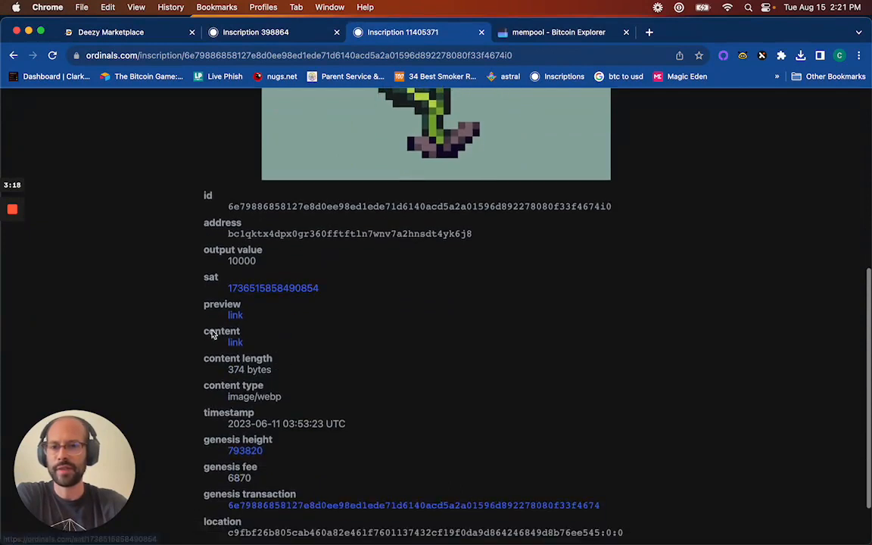
scroll(down, 3)
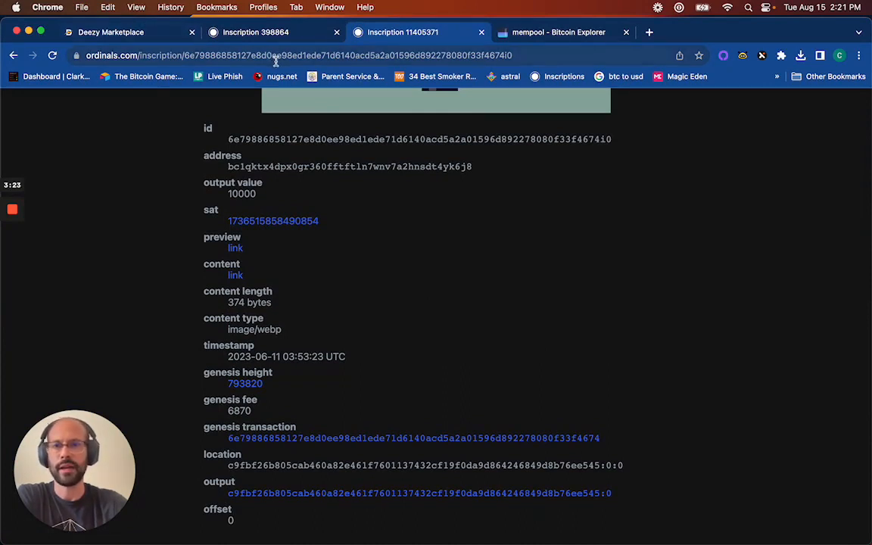
scroll(up, 3)
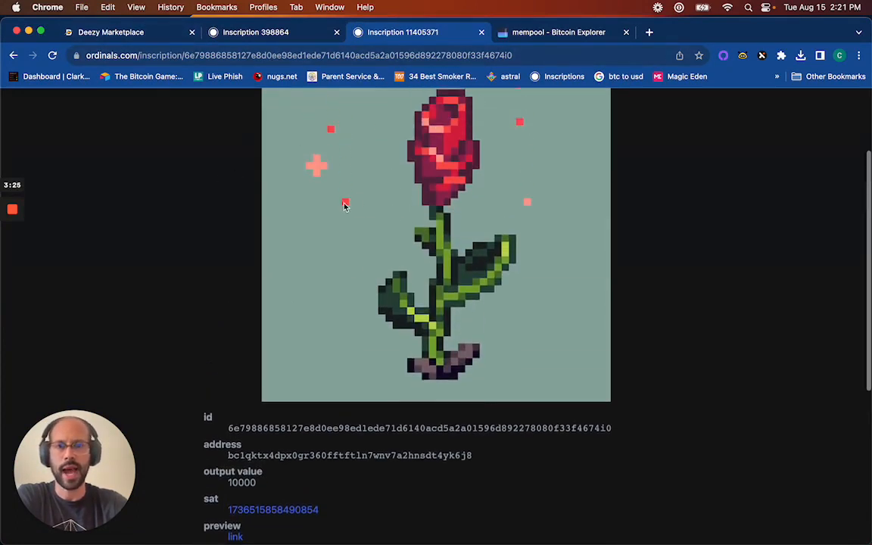
scroll(up, 3)
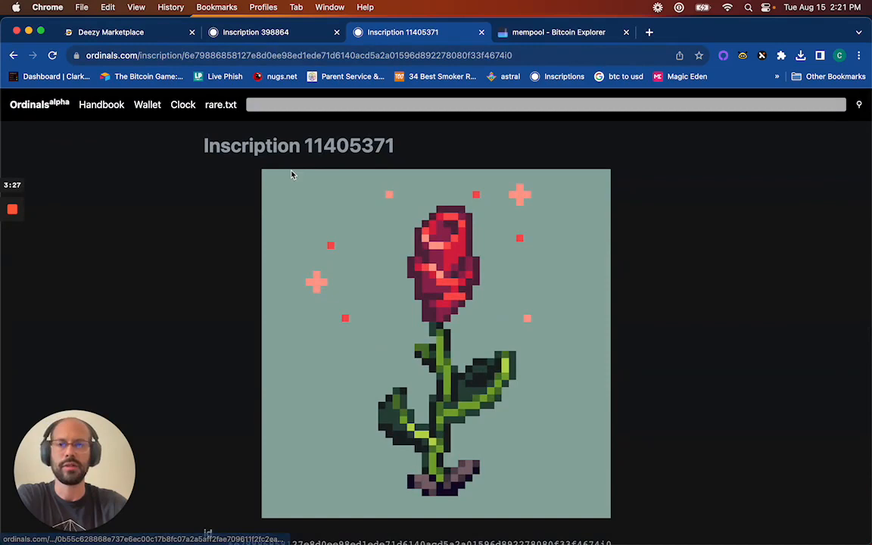
scroll(down, 3)
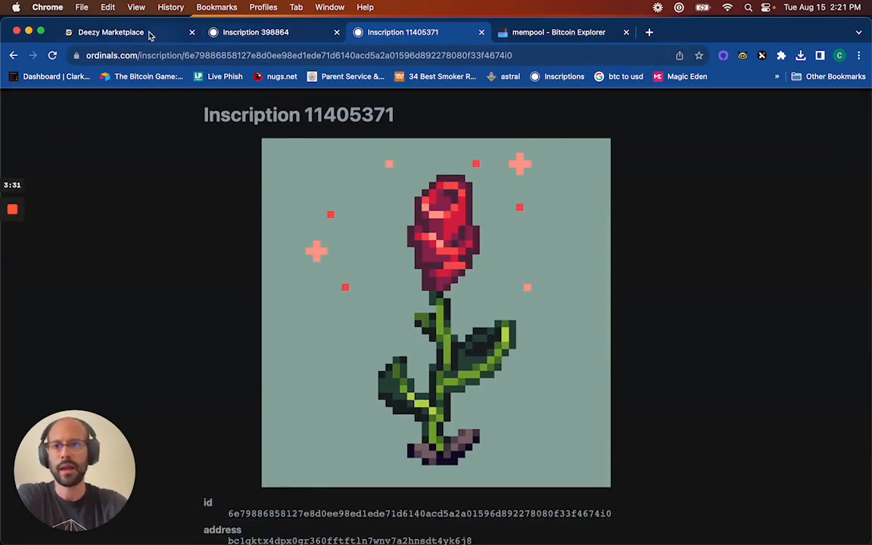
scroll(down, 3)
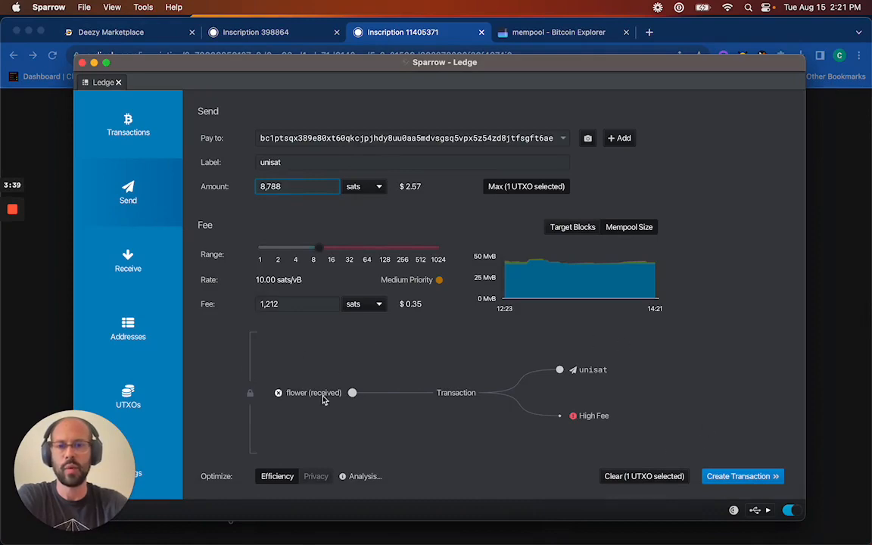
mouse_move(434, 39)
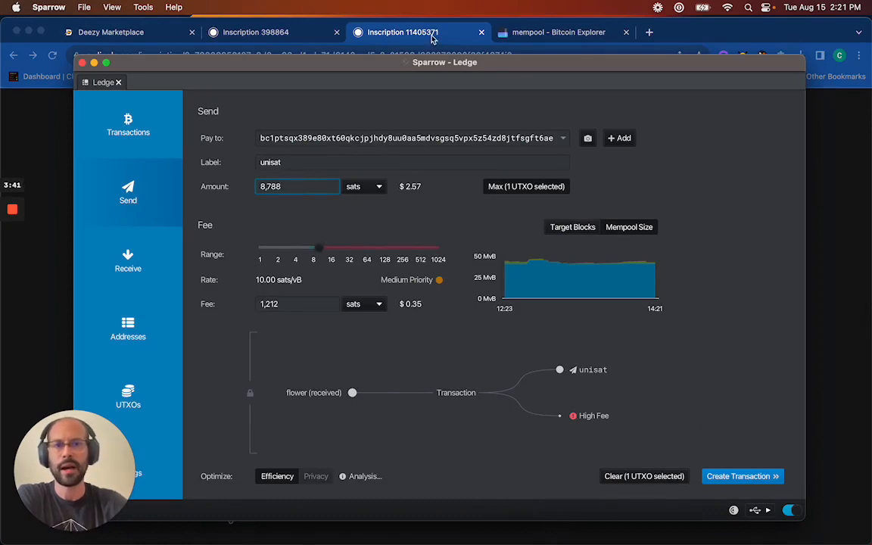
click(558, 32)
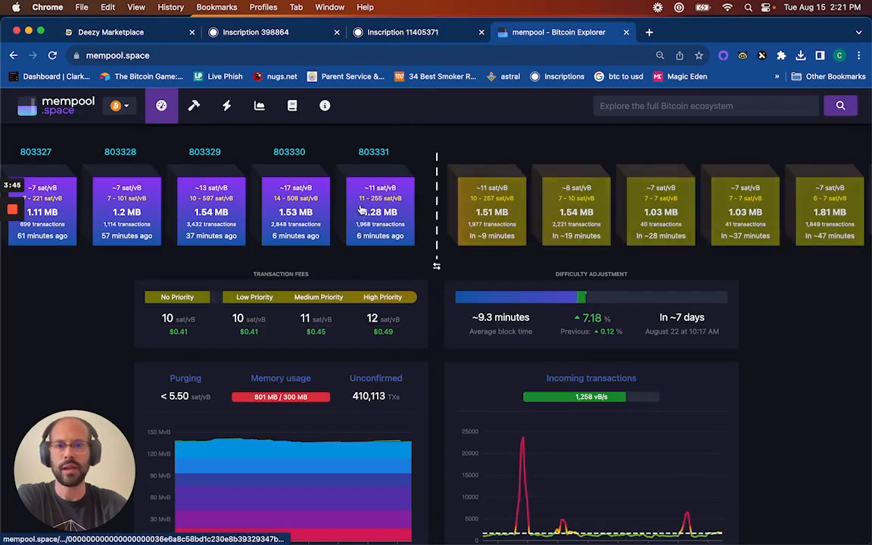
mouse_move(486, 175)
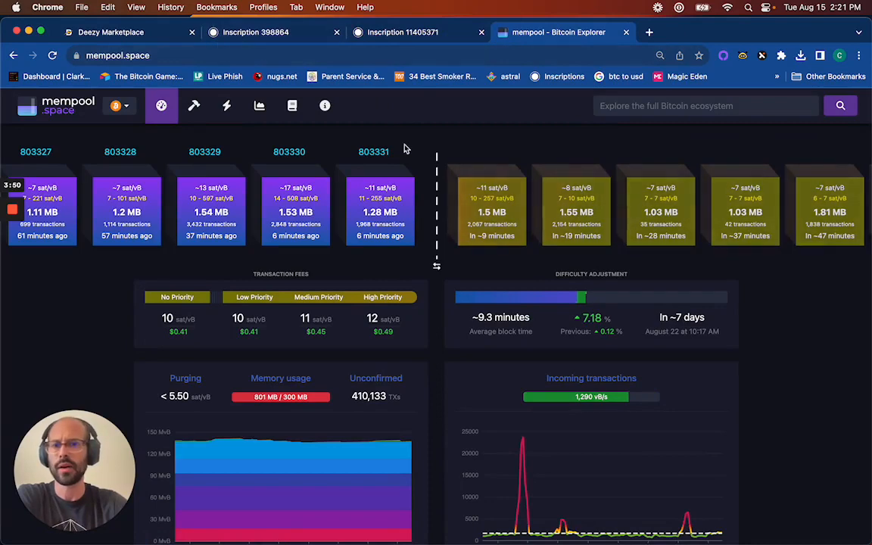
Step: Return to Sparrow after reading mempool.space fee rates of about 10–12 sat/vB
click(593, 518)
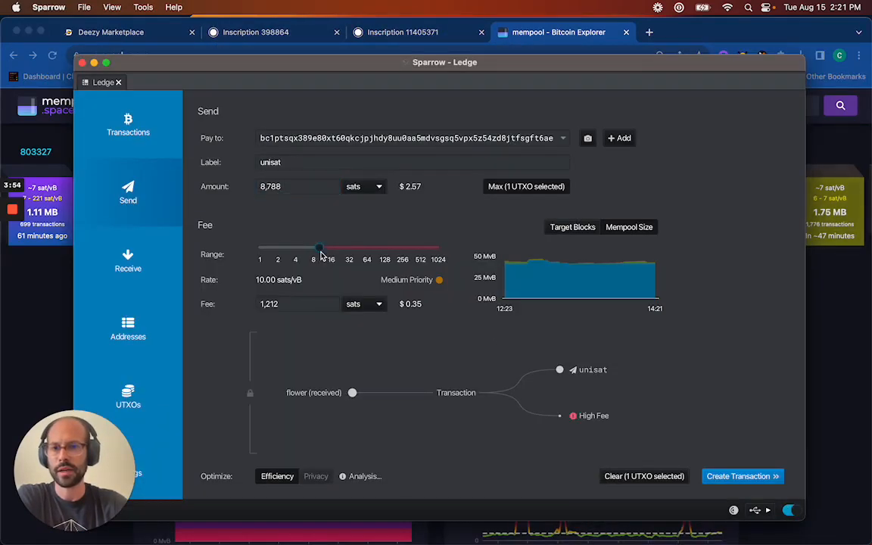
Step: Set the fee rate to 10.99 sats/vB (1,332 sats), leaving 8,668 sats sent
drag(318, 248, 323, 248)
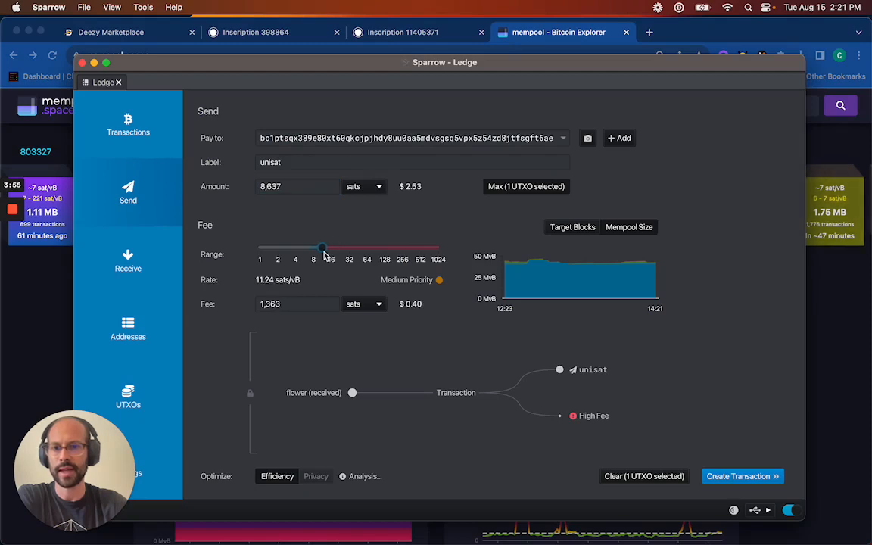
drag(323, 248, 320, 247)
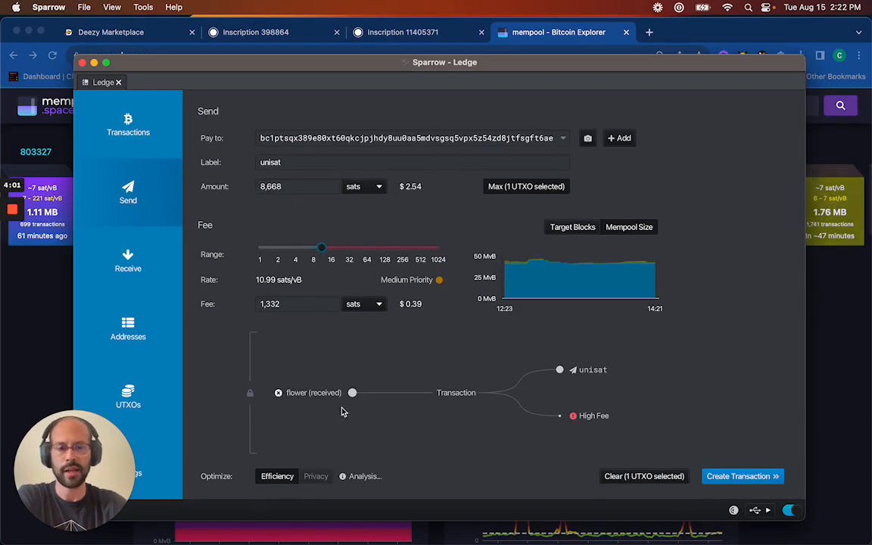
mouse_move(406, 393)
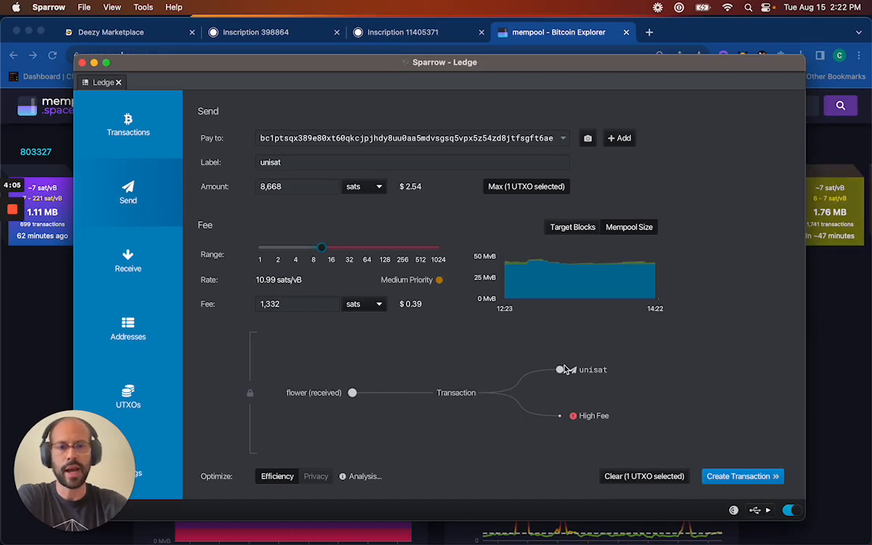
mouse_move(599, 370)
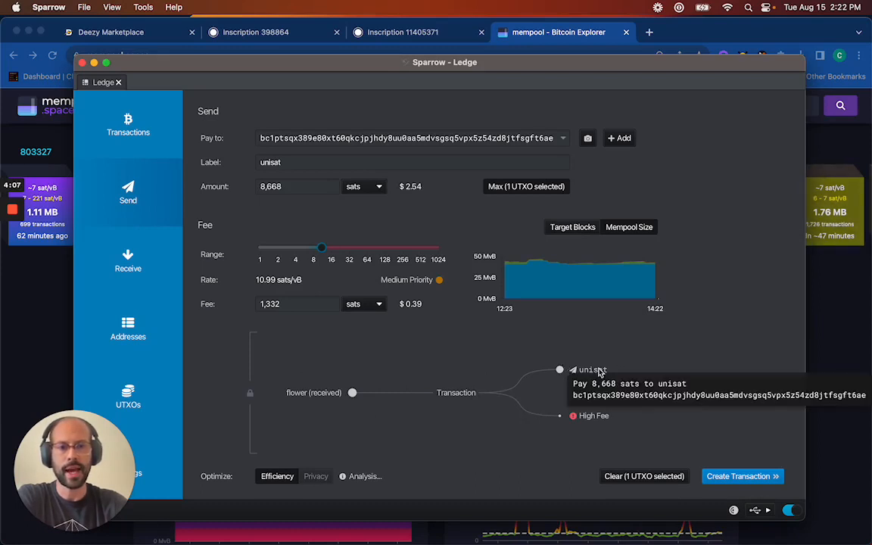
mouse_move(562, 385)
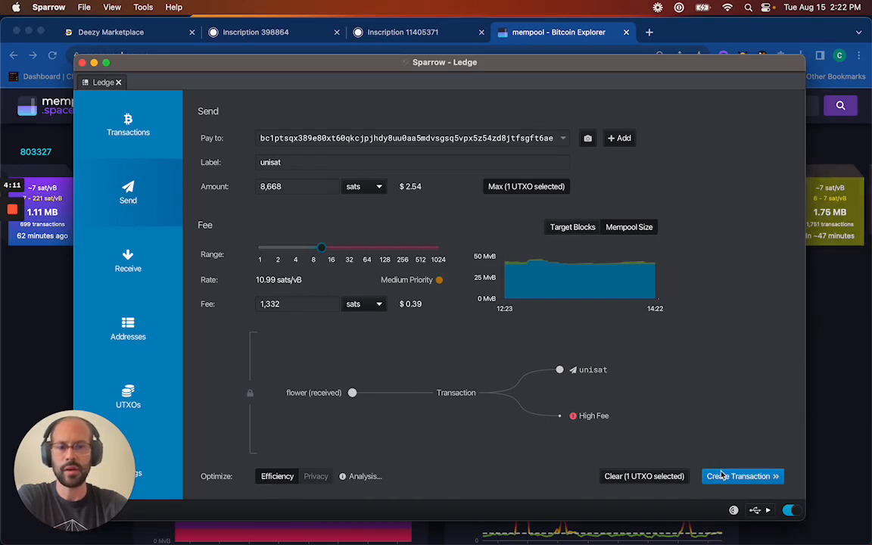
Step: Build and finalize unisat transaction 0a3f58…; Ledger Nano S signing fails twice with error 0x6d00
click(738, 476)
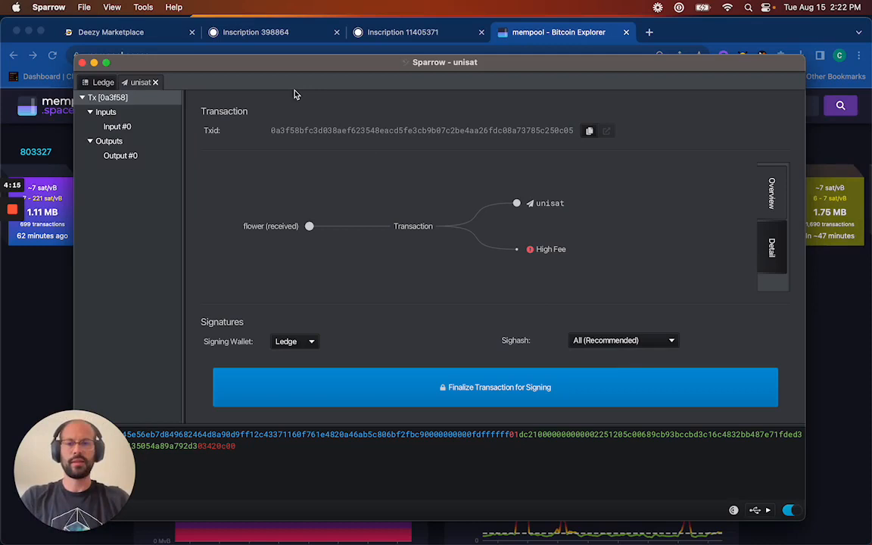
mouse_move(437, 412)
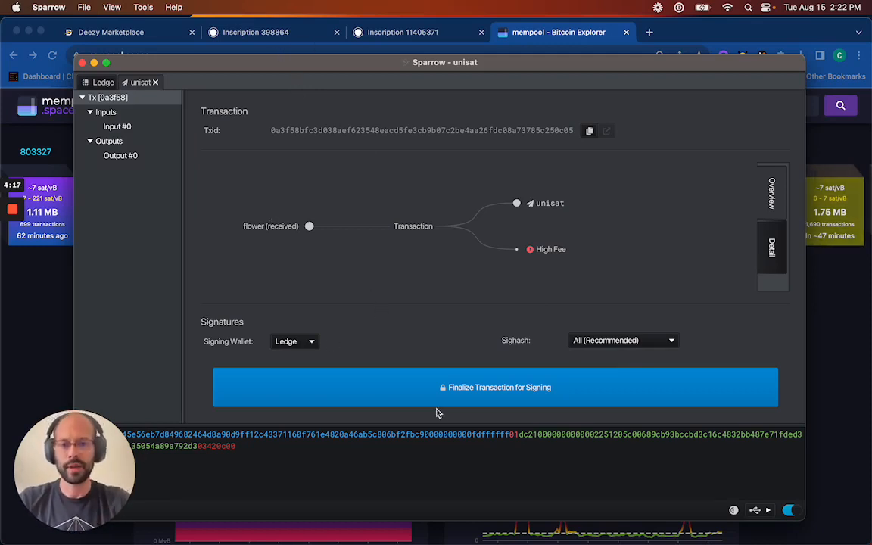
click(494, 387)
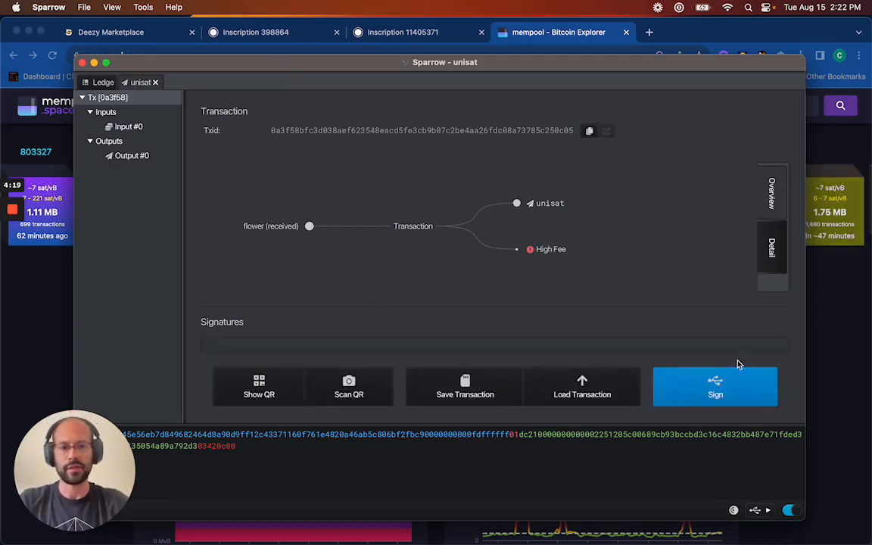
click(716, 386)
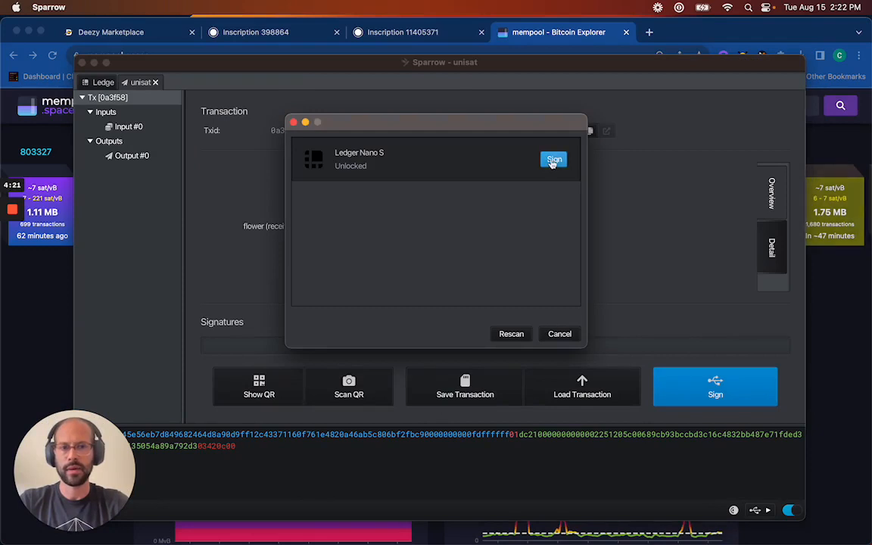
click(554, 160)
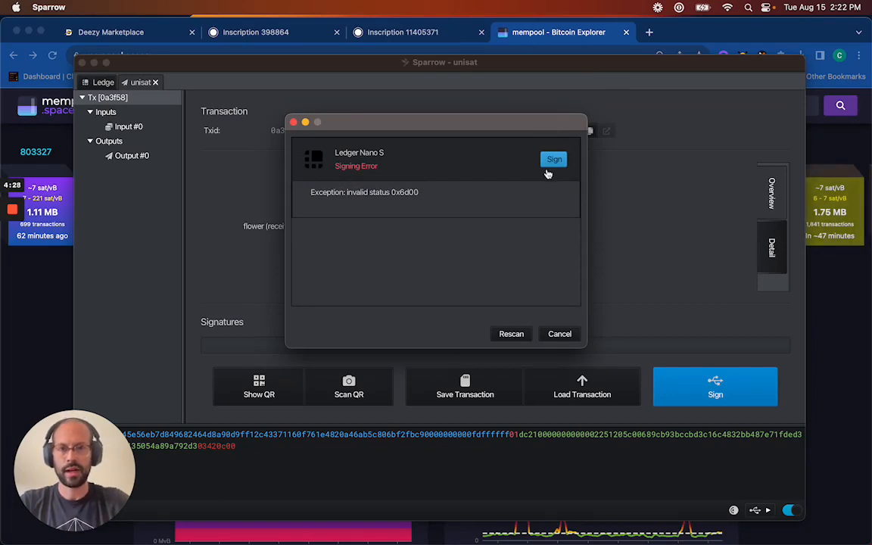
click(554, 159)
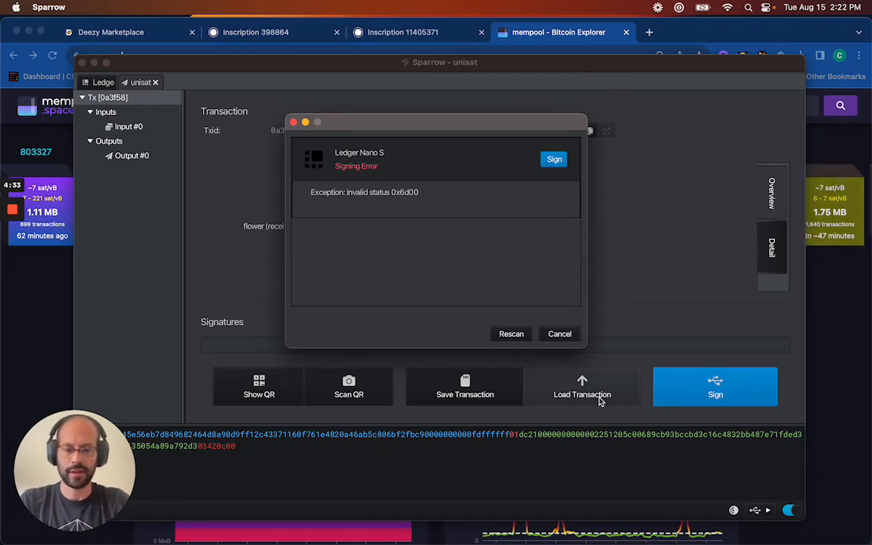
click(560, 334)
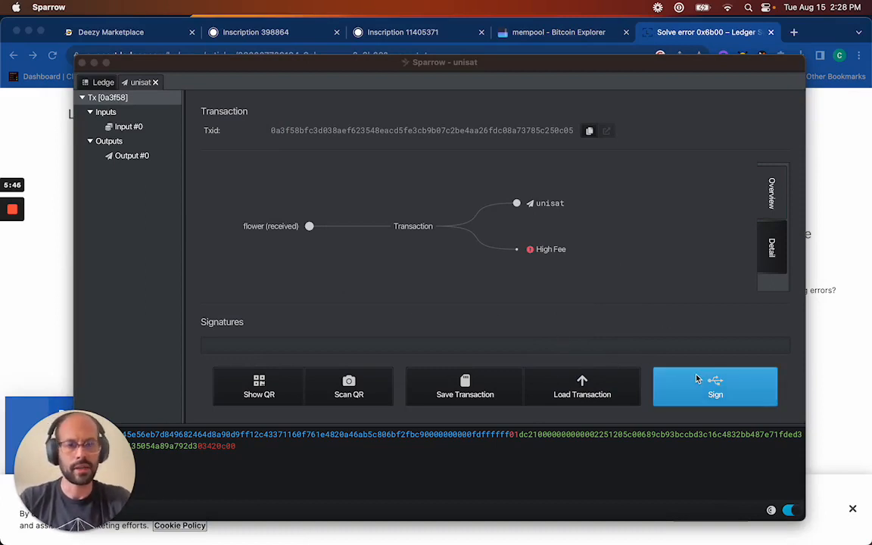
Step: Rescan for the Ledger Nano S, sign the unisat transaction with it, and broadcast it
click(715, 386)
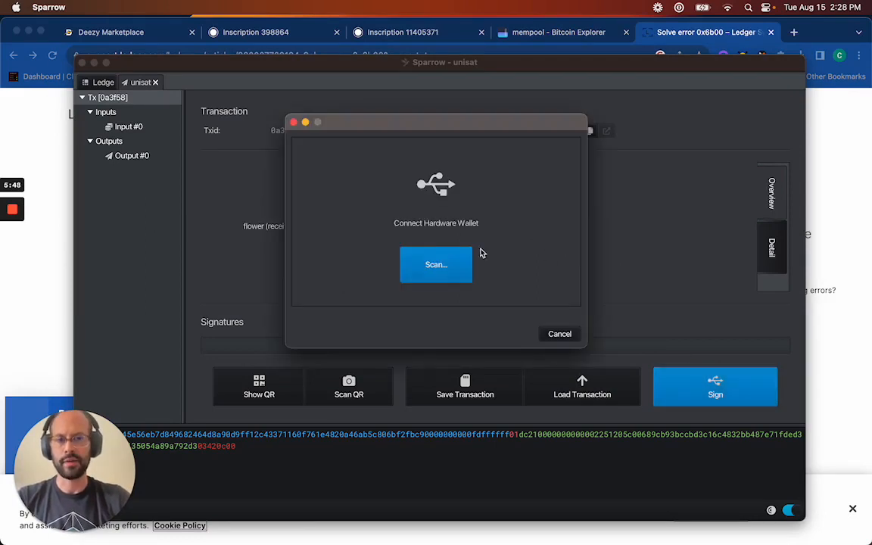
click(436, 264)
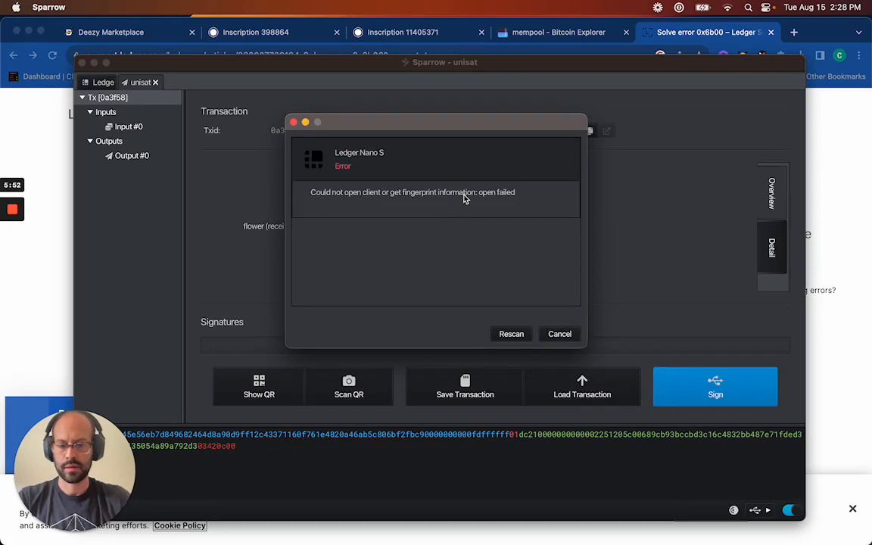
mouse_move(559, 377)
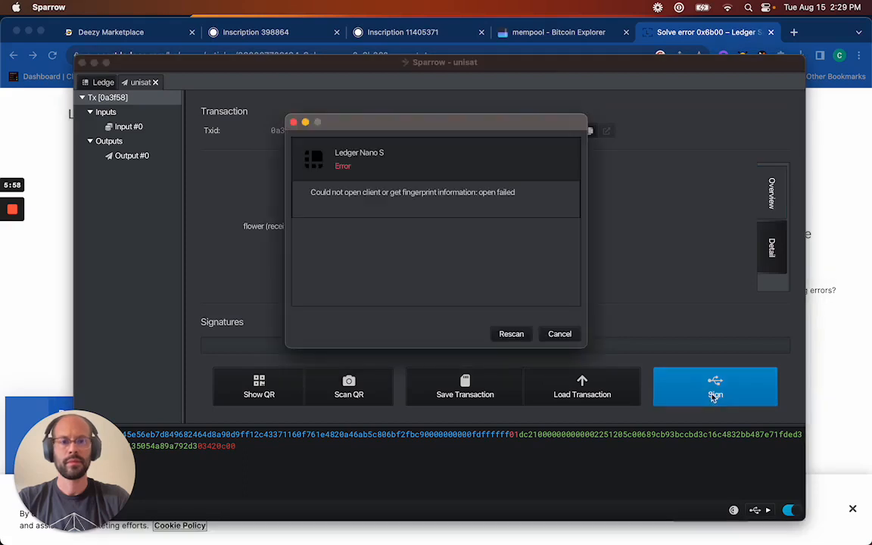
click(512, 334)
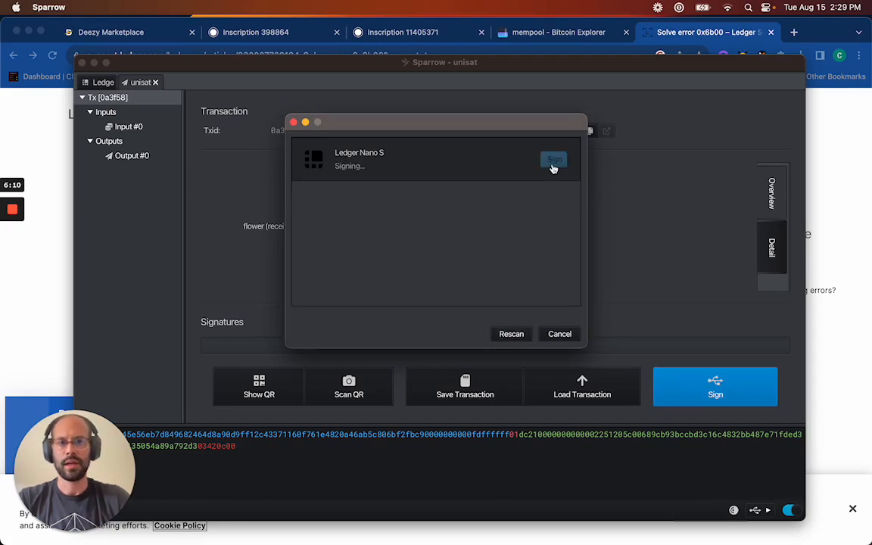
mouse_move(506, 194)
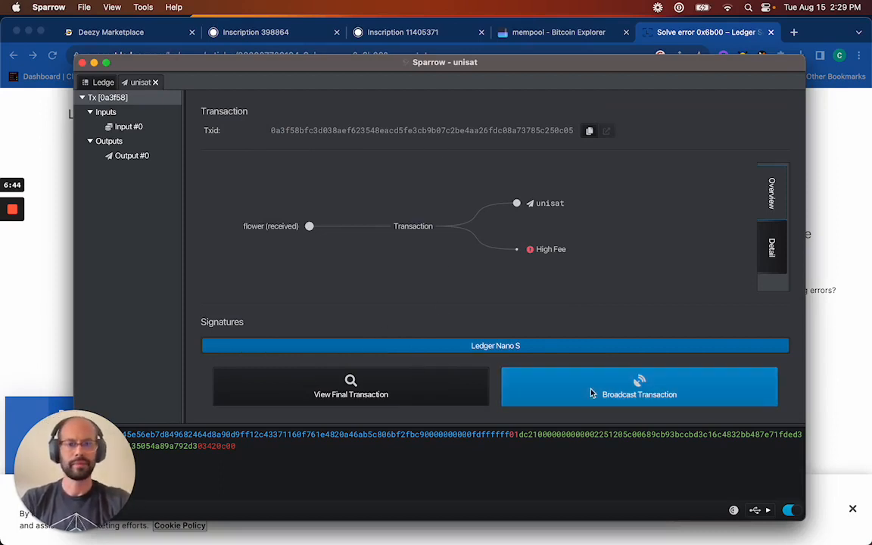
click(639, 394)
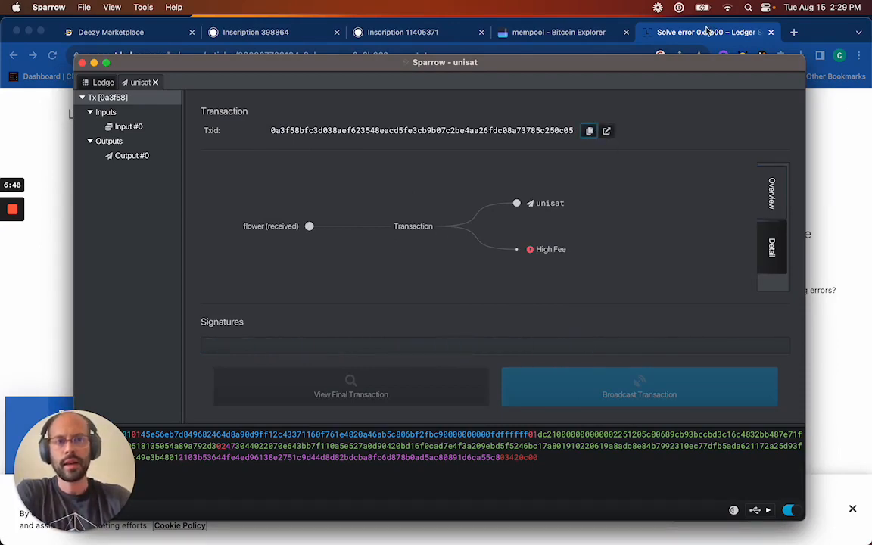
click(708, 32)
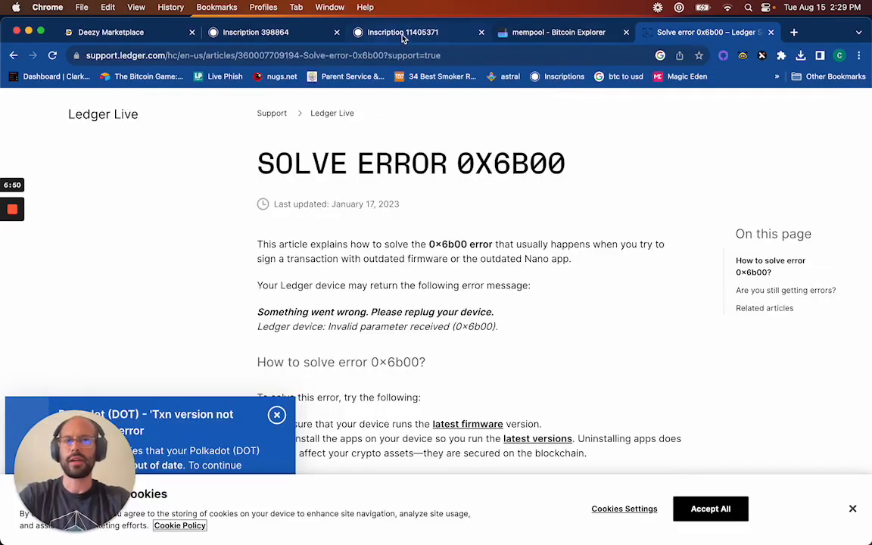
Step: View transaction 0a3f58… on mempool.space: unconfirmed, 1,332 sats at 11.0 sat/vB, ~19 minutes
click(559, 32)
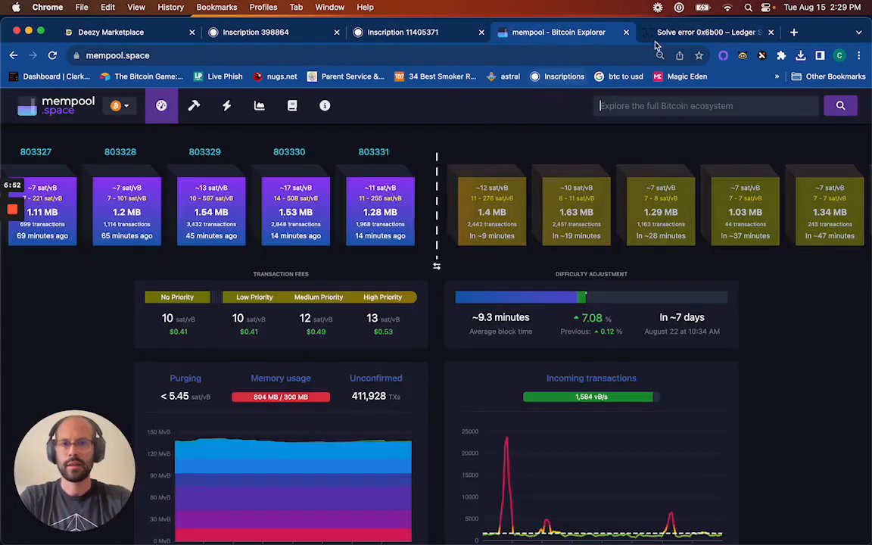
click(708, 32)
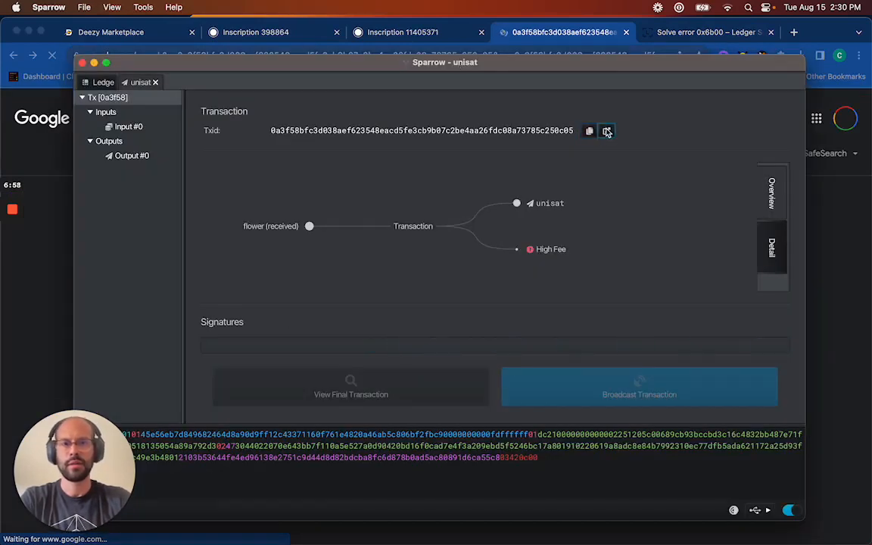
click(606, 131)
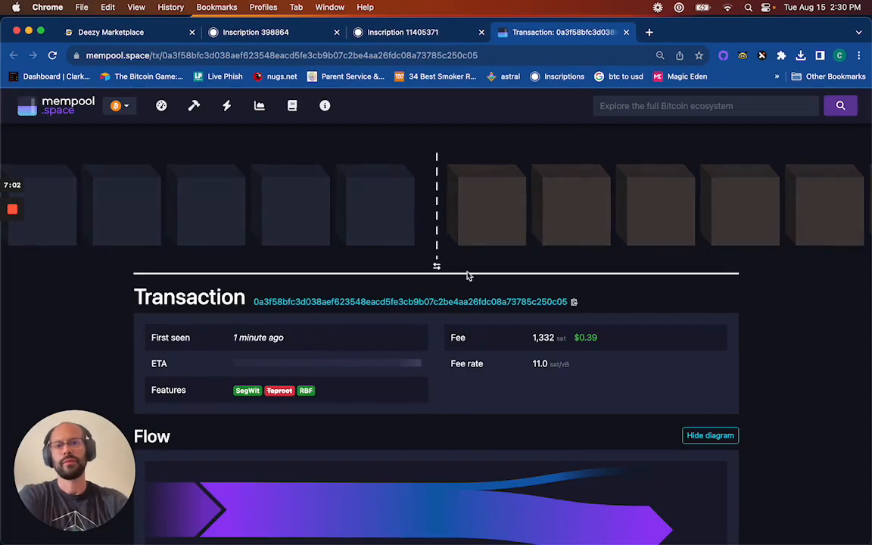
scroll(up, 3)
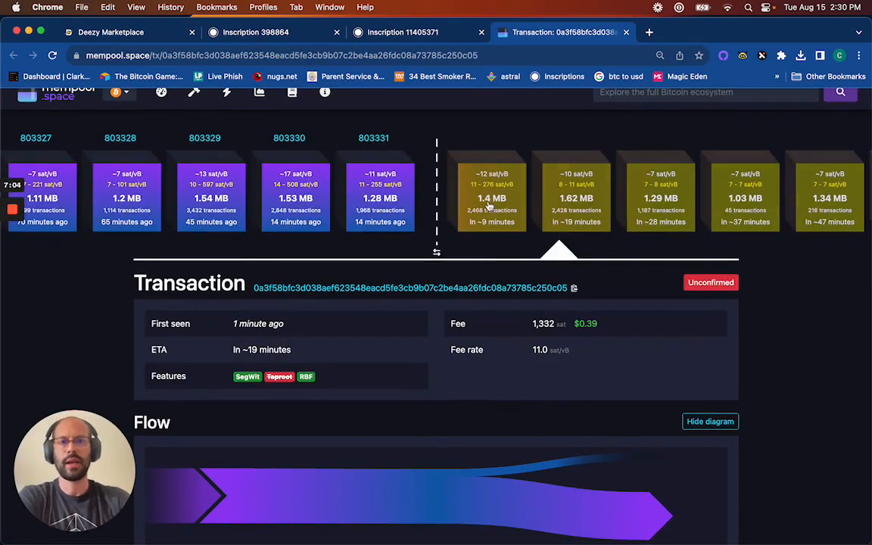
mouse_move(517, 145)
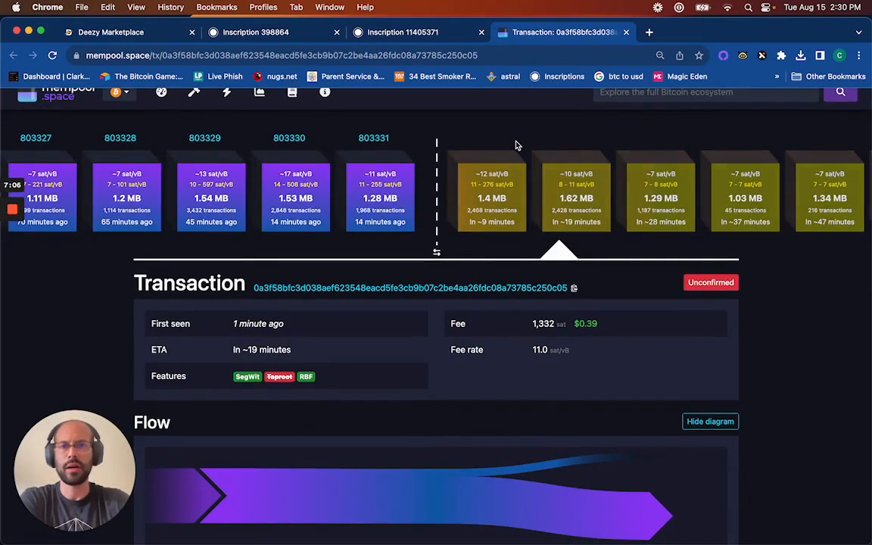
mouse_move(436, 163)
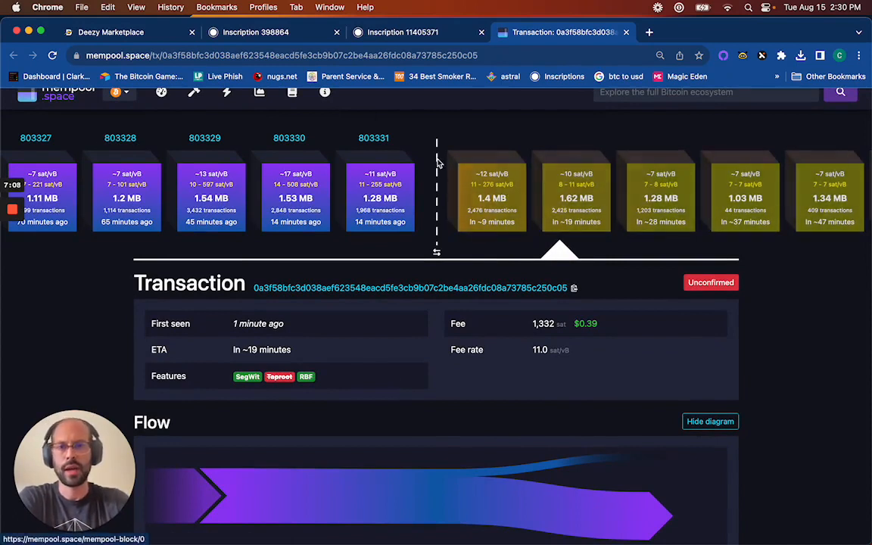
mouse_move(486, 152)
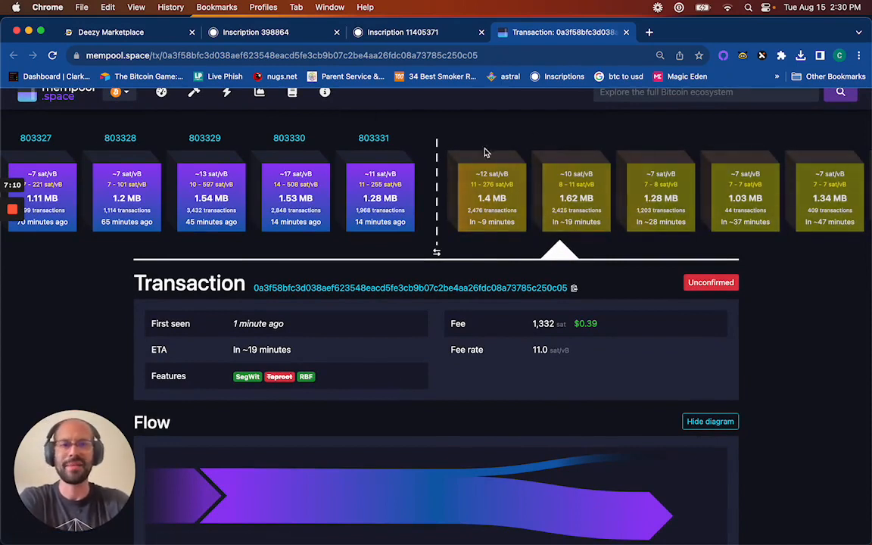
mouse_move(430, 264)
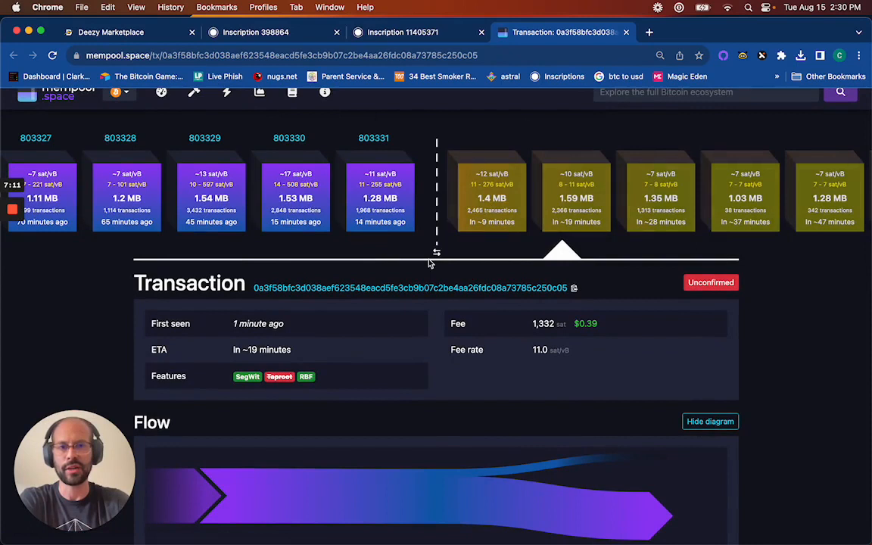
mouse_move(477, 164)
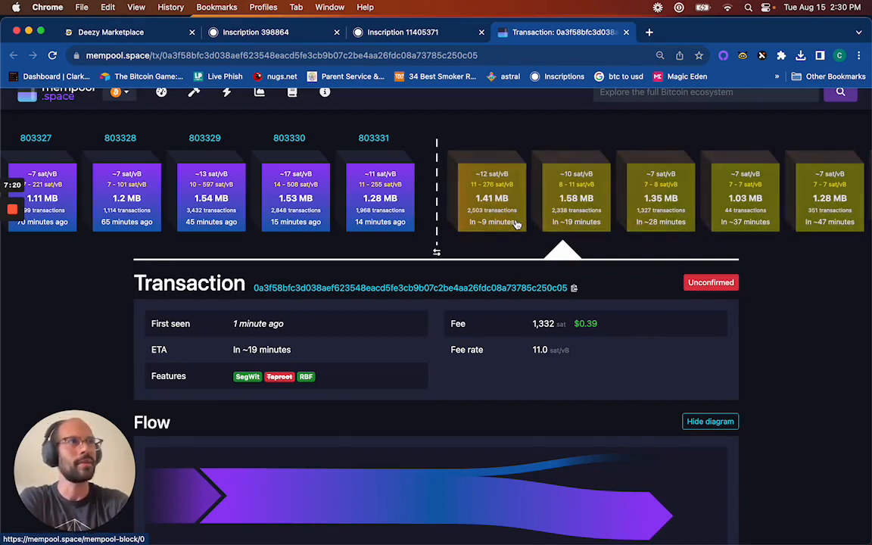
mouse_move(435, 212)
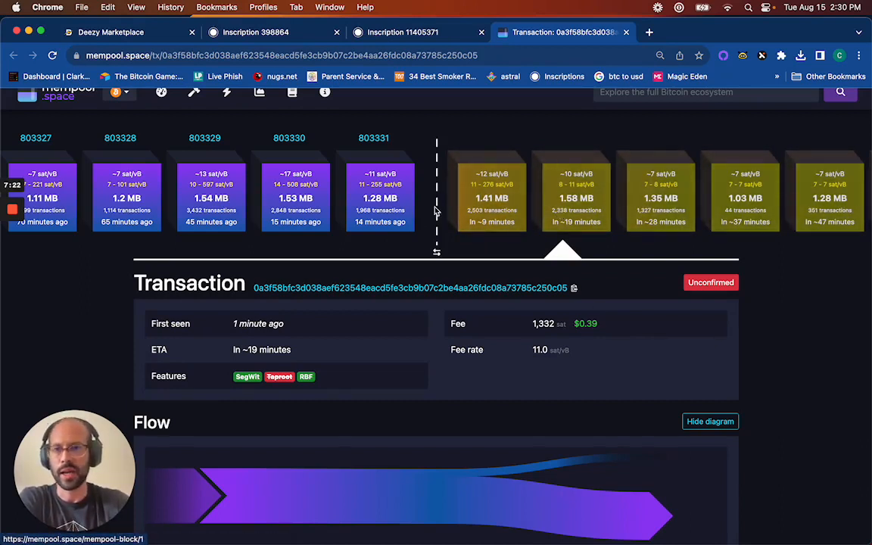
click(129, 32)
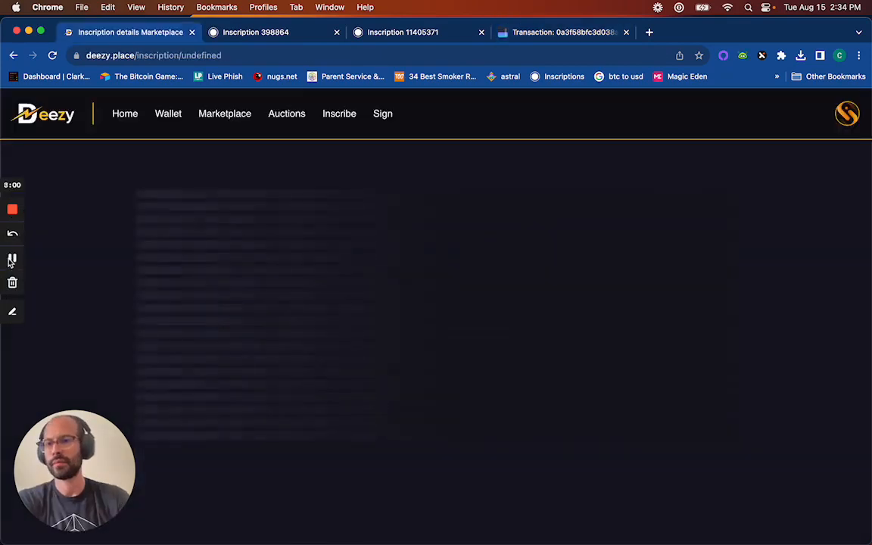
Step: Find rose inscription #11405371 (8,668 sats) in Unisat and browse its Ordinals.com details
click(812, 32)
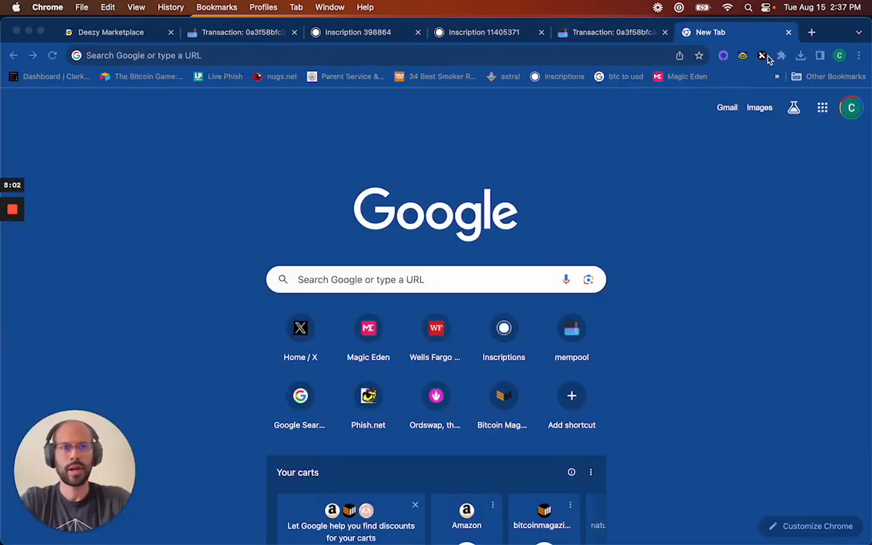
mouse_move(768, 64)
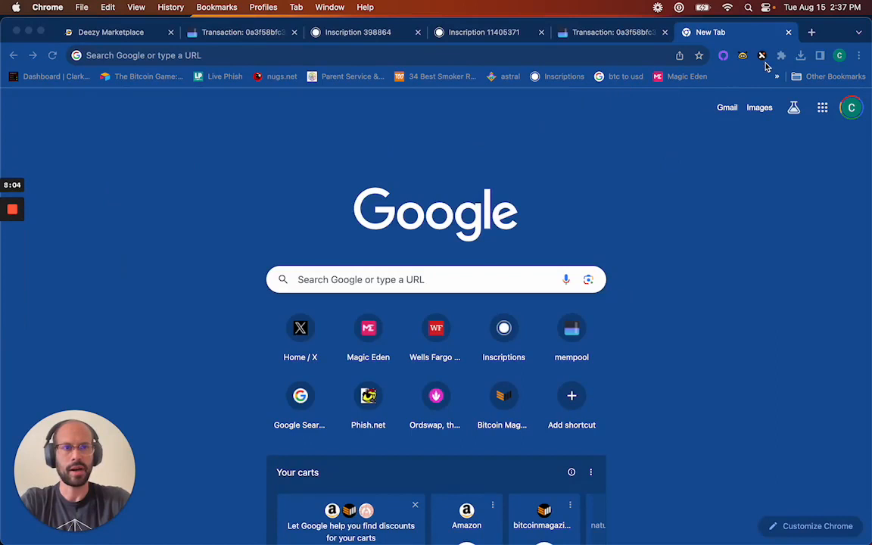
click(782, 55)
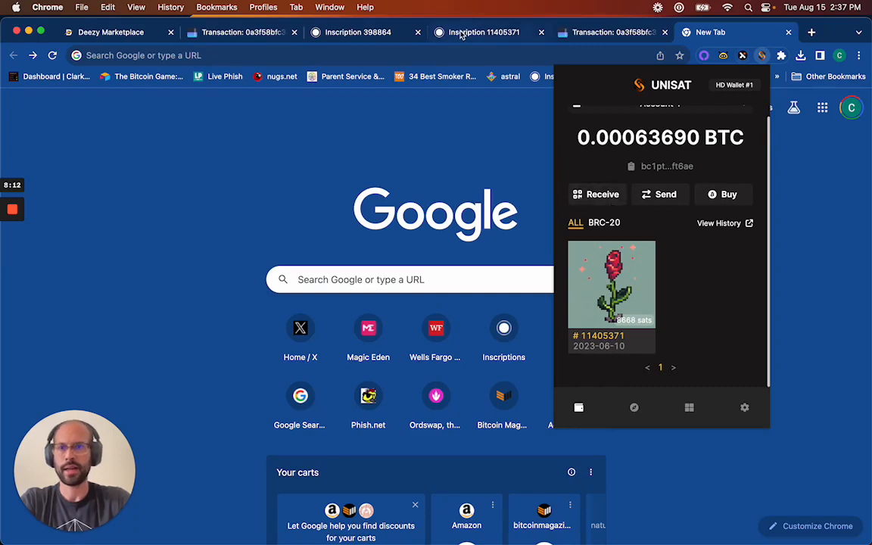
mouse_move(583, 119)
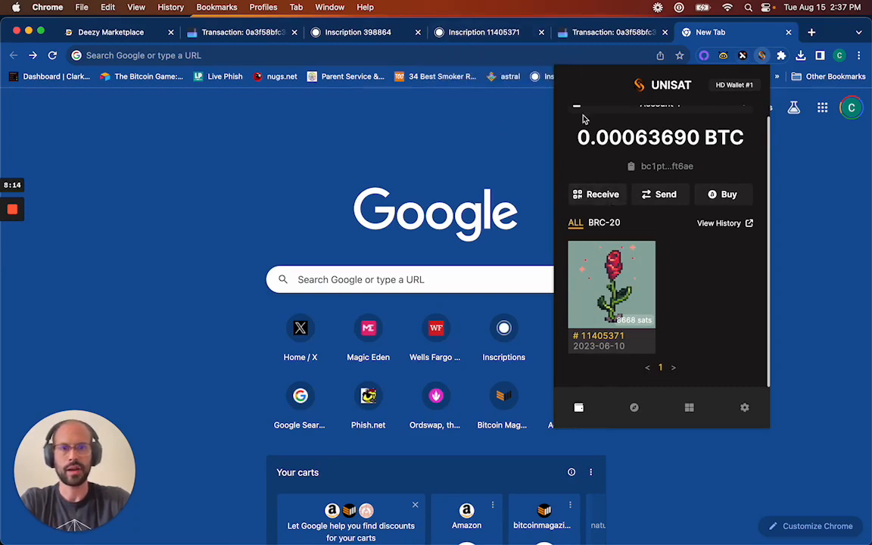
click(612, 284)
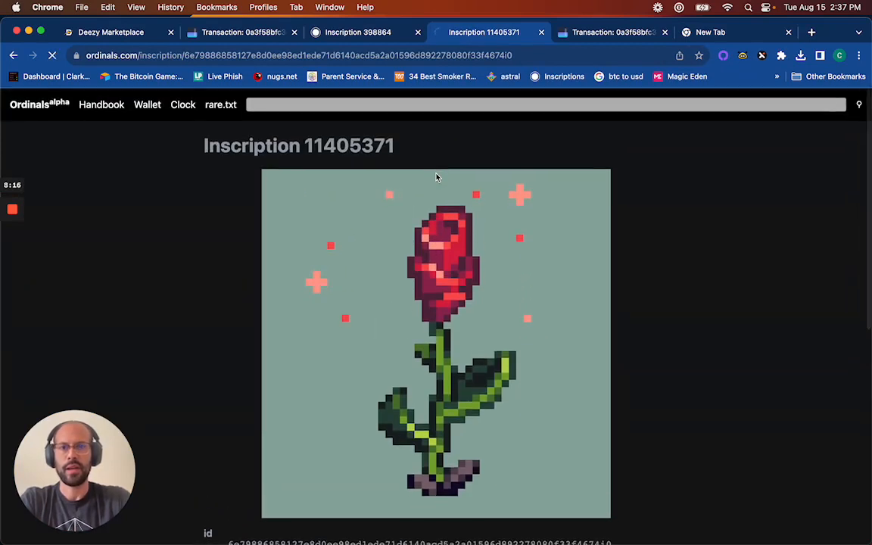
scroll(down, 3)
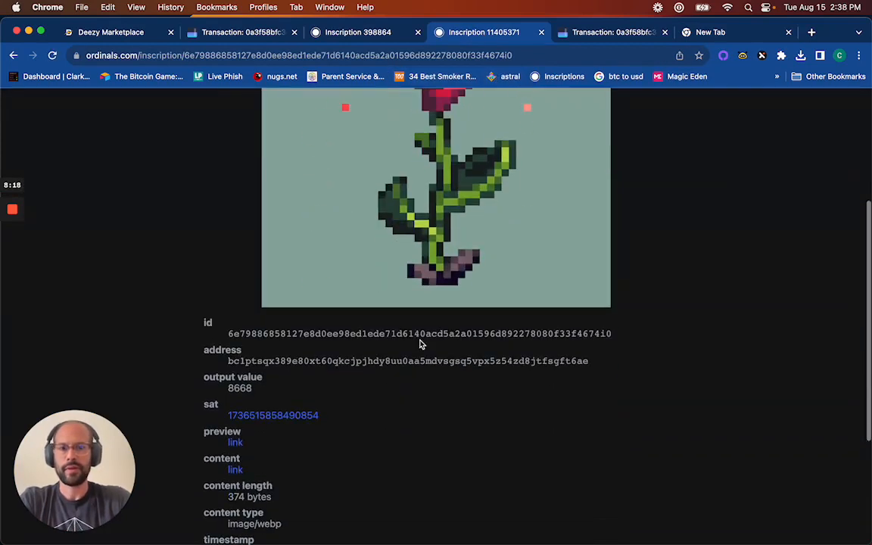
scroll(up, 3)
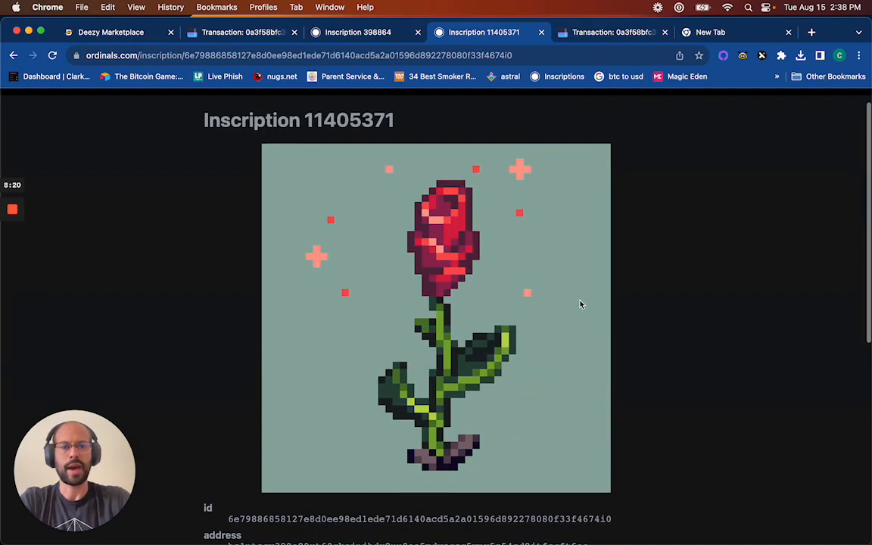
scroll(down, 3)
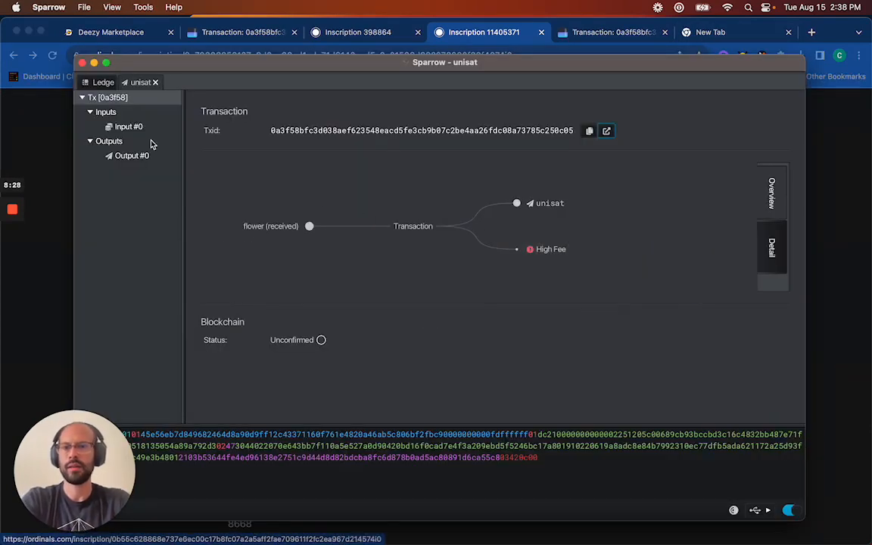
Step: Close the unisat transaction tab and select only the 5,019-sat calibreus UTXO
click(155, 82)
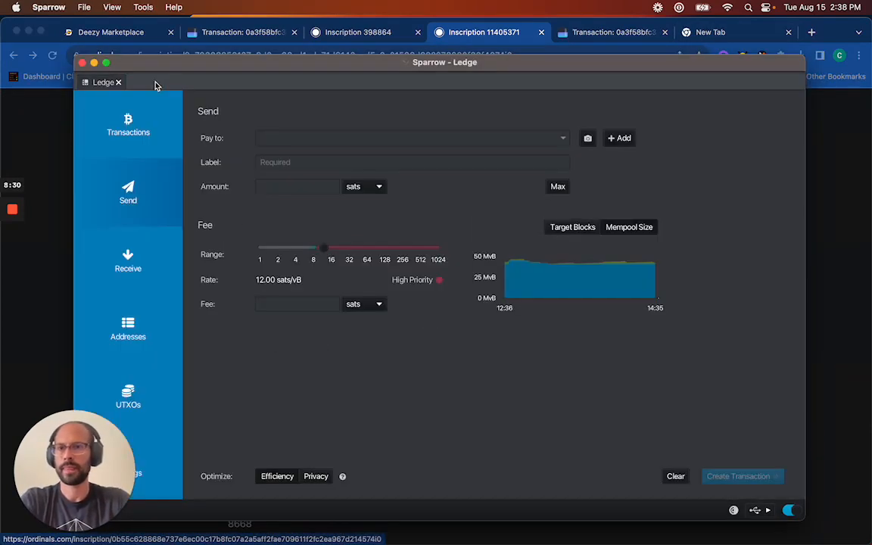
click(128, 397)
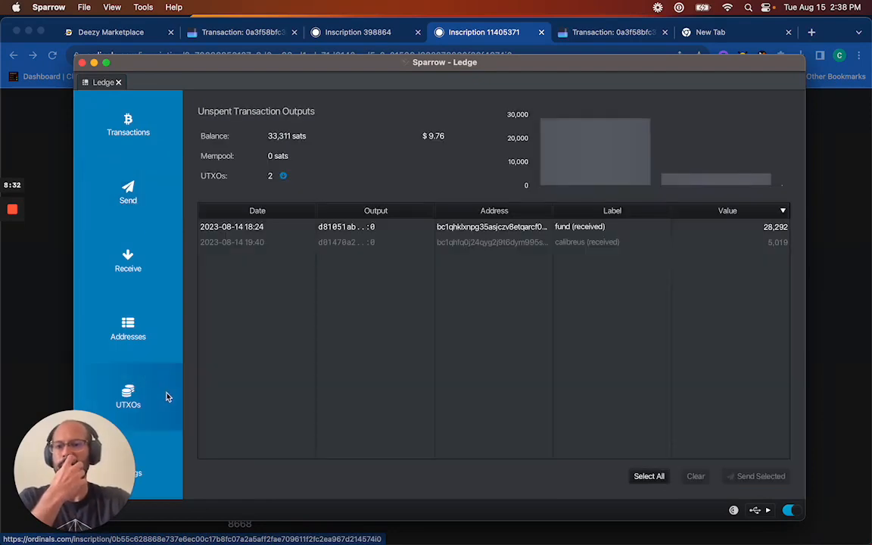
mouse_move(447, 290)
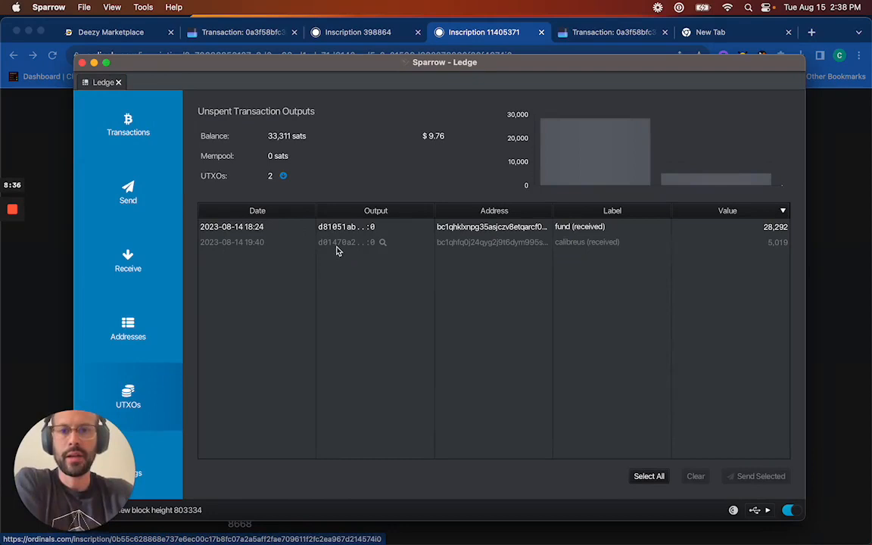
click(492, 242)
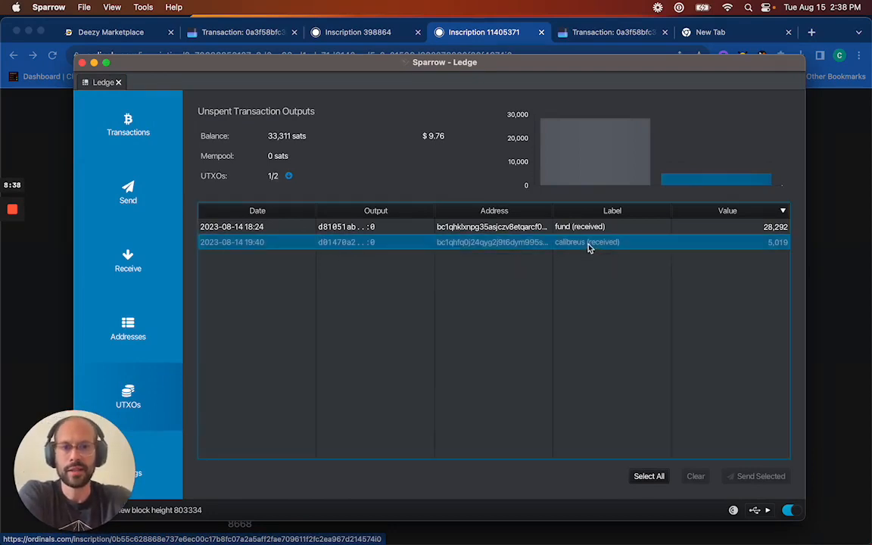
click(492, 226)
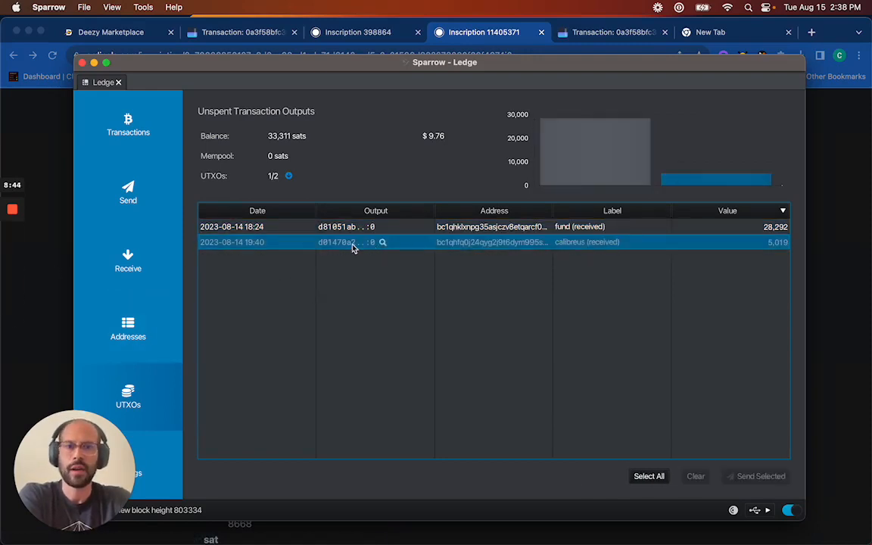
mouse_move(765, 246)
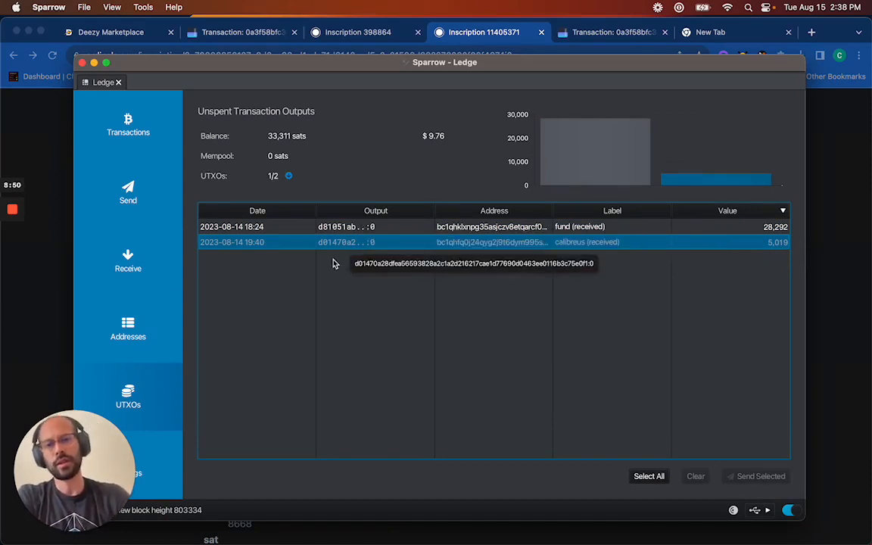
mouse_move(341, 219)
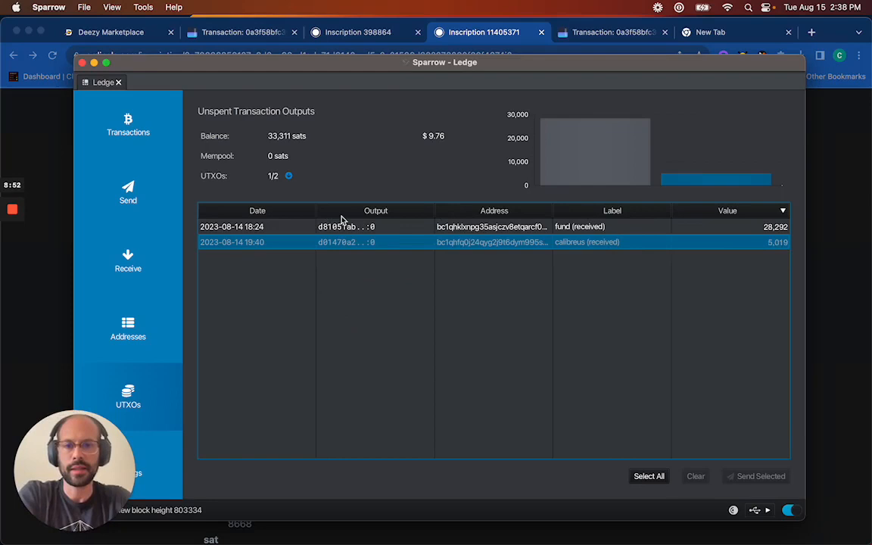
mouse_move(774, 249)
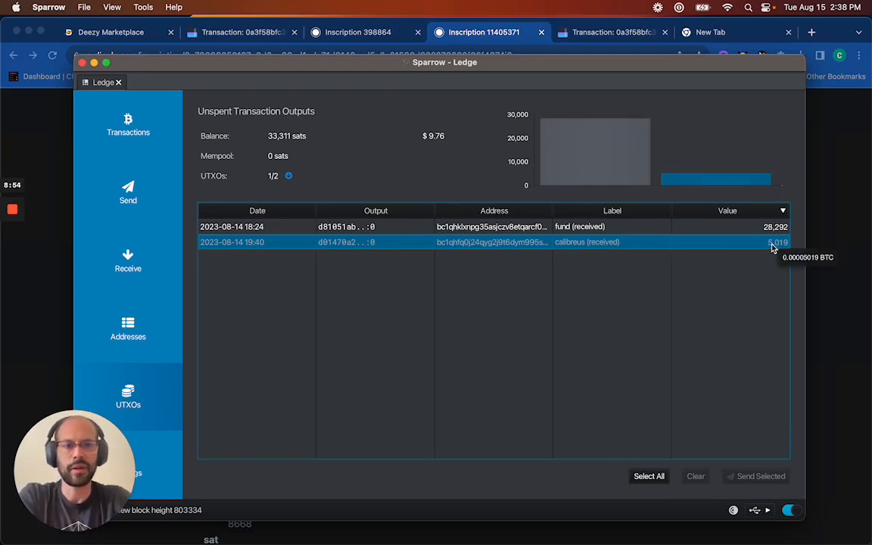
mouse_move(314, 239)
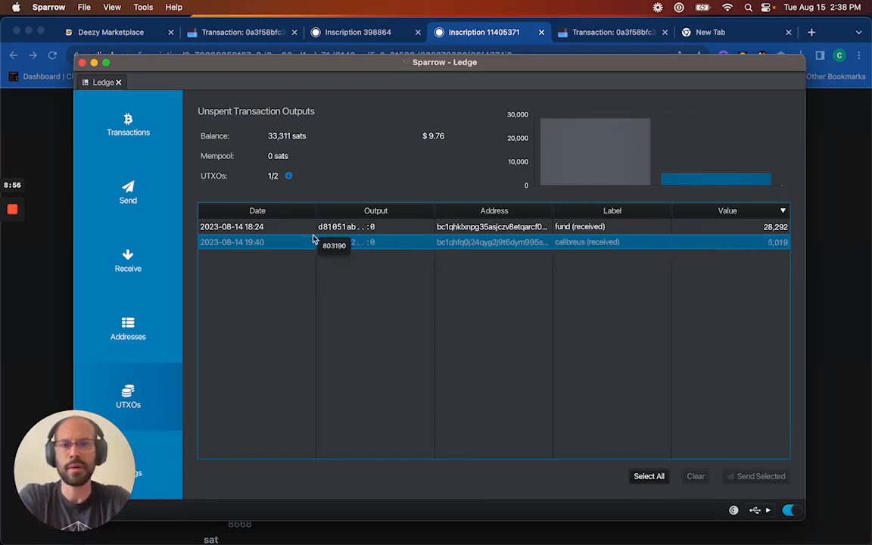
mouse_move(337, 241)
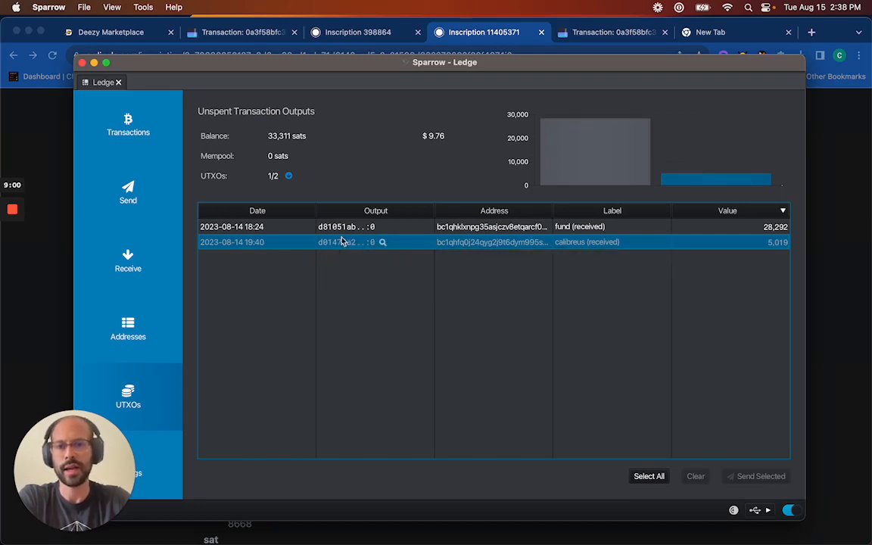
mouse_move(333, 241)
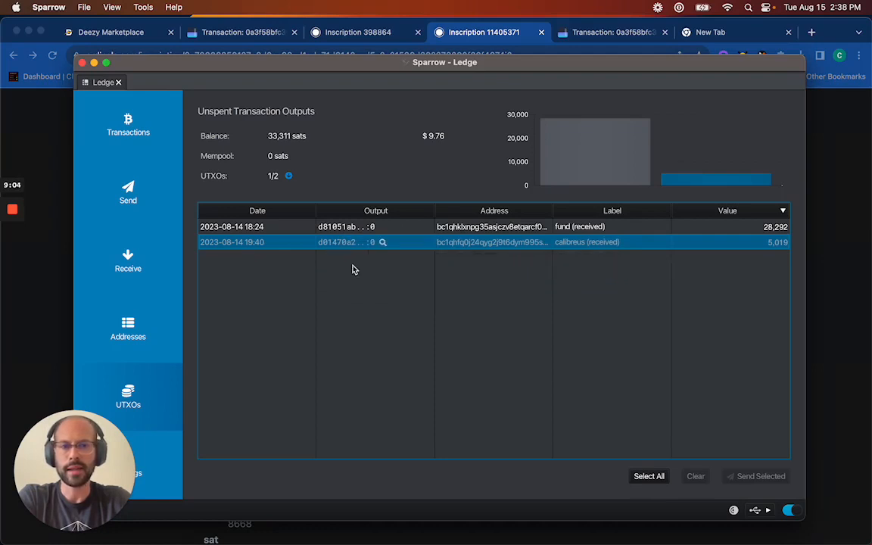
click(492, 242)
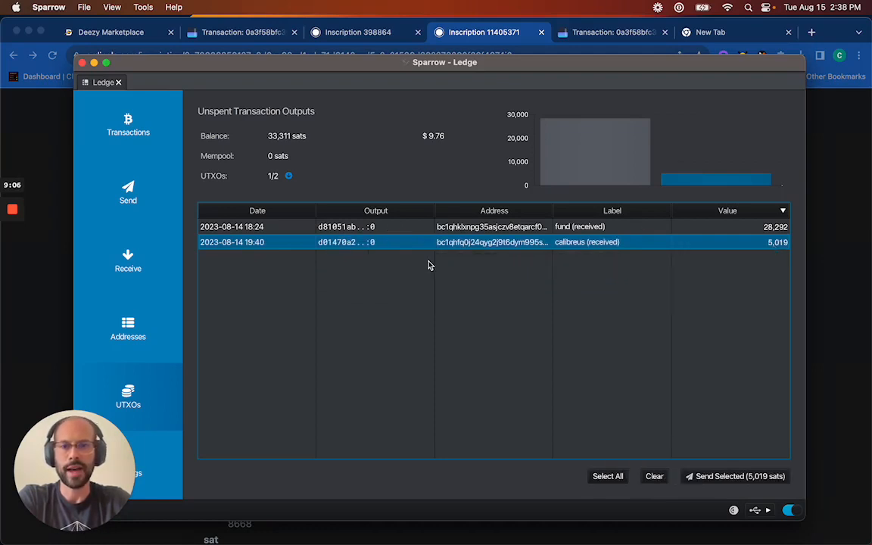
Step: Draft a send of the calibreus output to the Unisat address, labelled unisat, then return to UTXOs
click(733, 477)
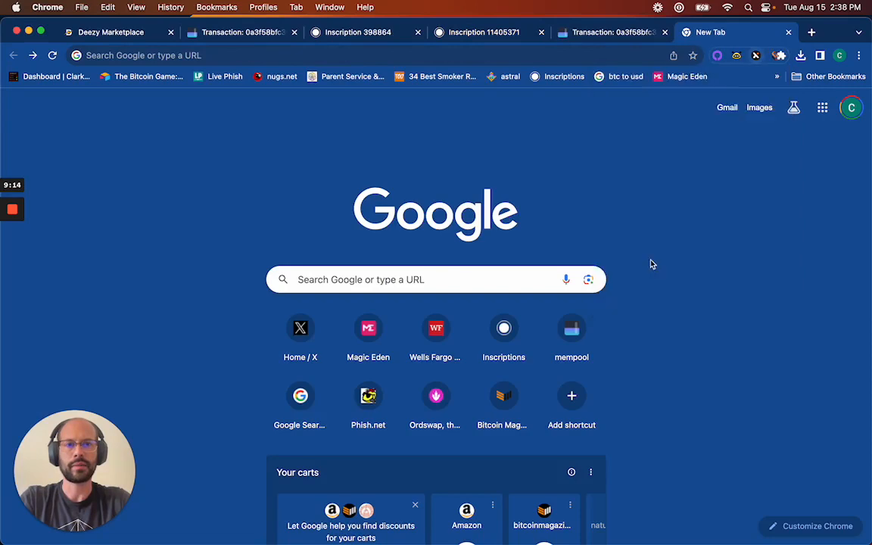
click(724, 55)
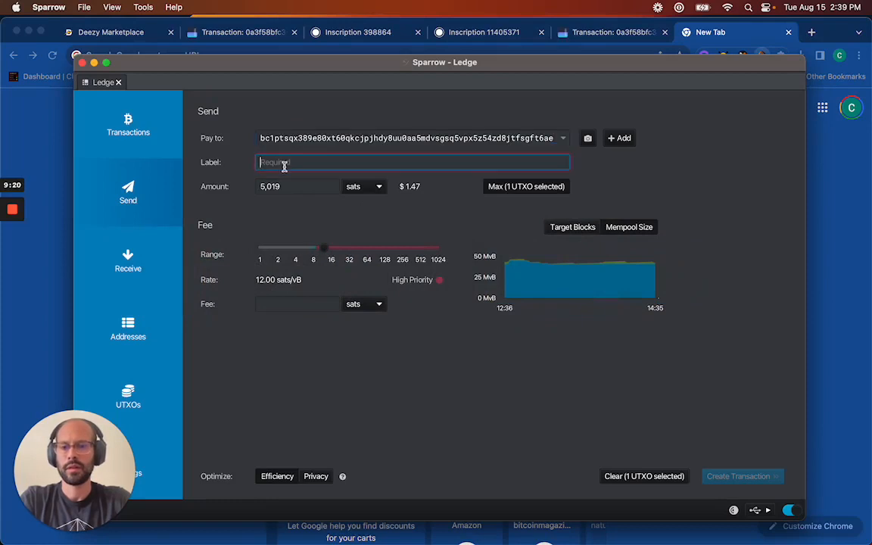
text(unisat)
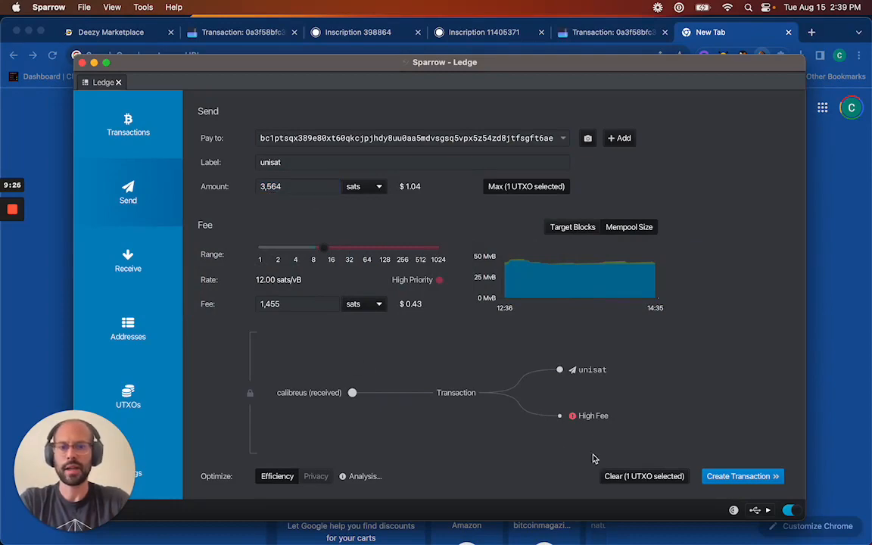
click(128, 397)
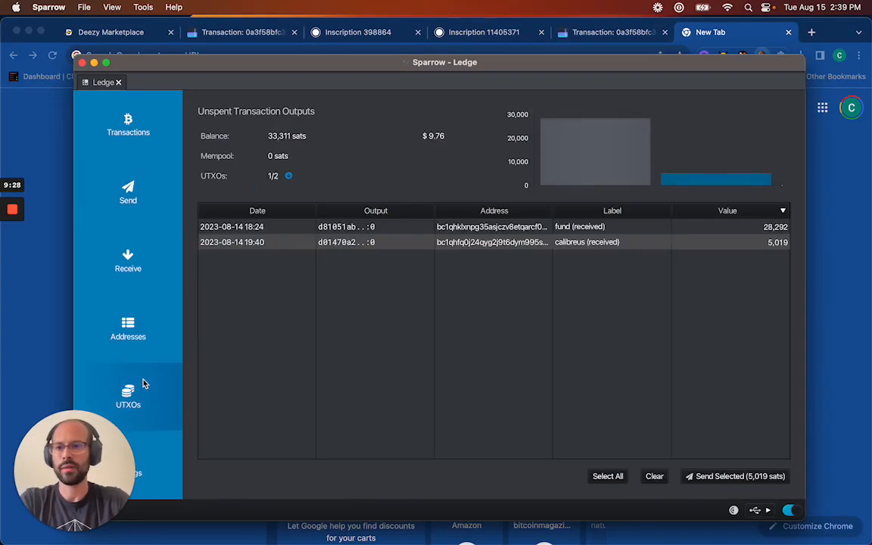
Step: With both UTXOs selected, start a payment spending 33,311 sats
click(492, 242)
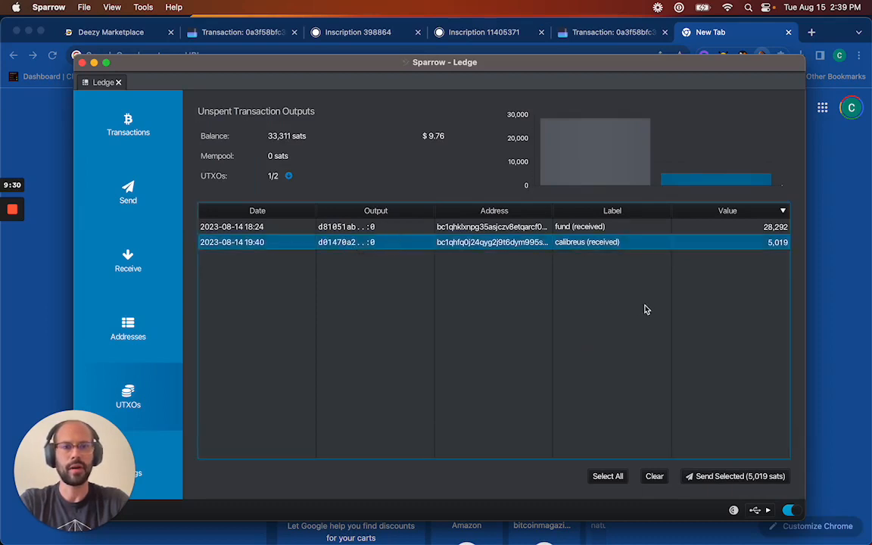
mouse_move(764, 248)
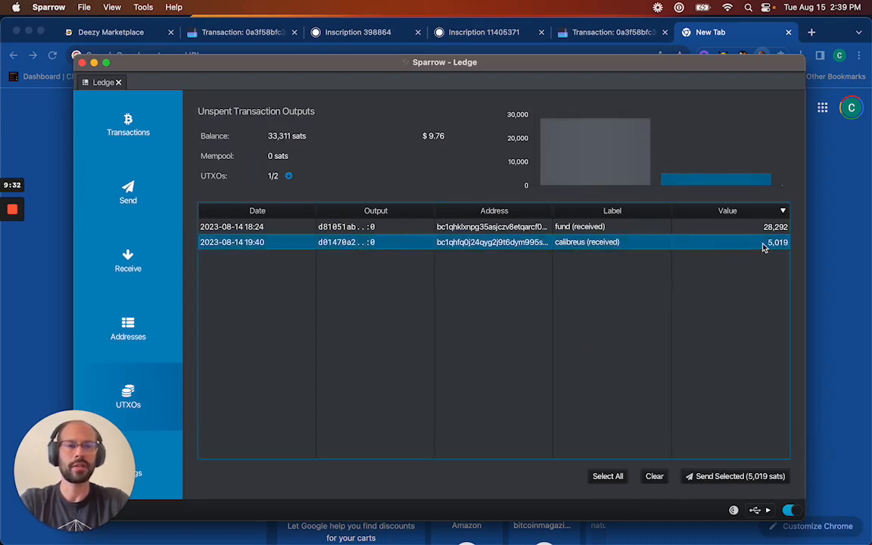
mouse_move(761, 242)
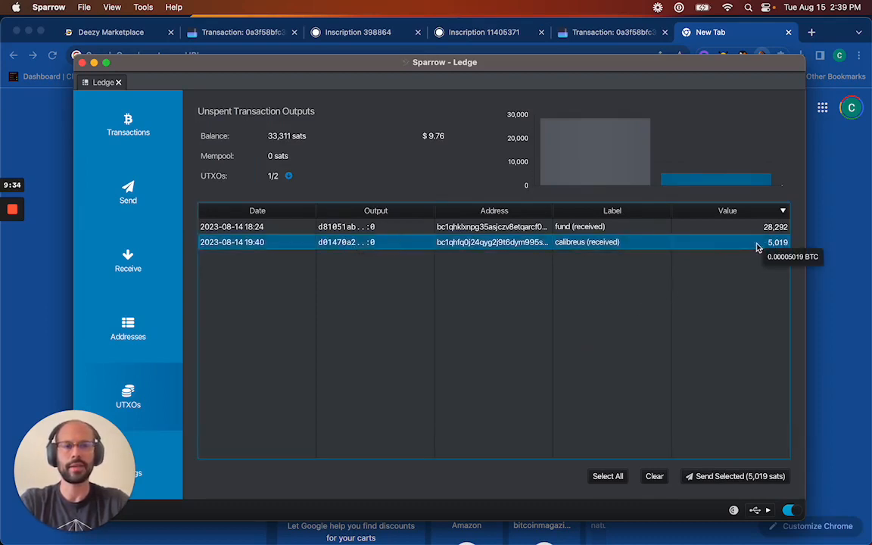
mouse_move(763, 251)
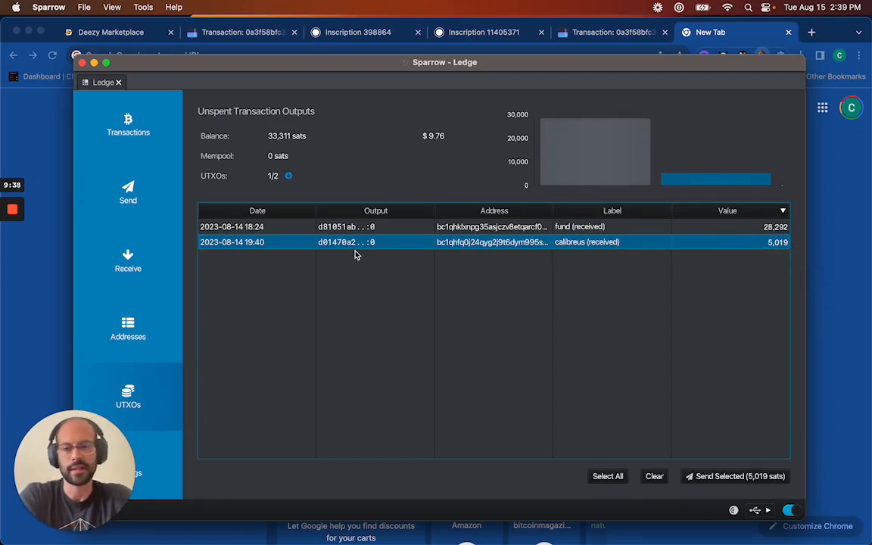
mouse_move(337, 242)
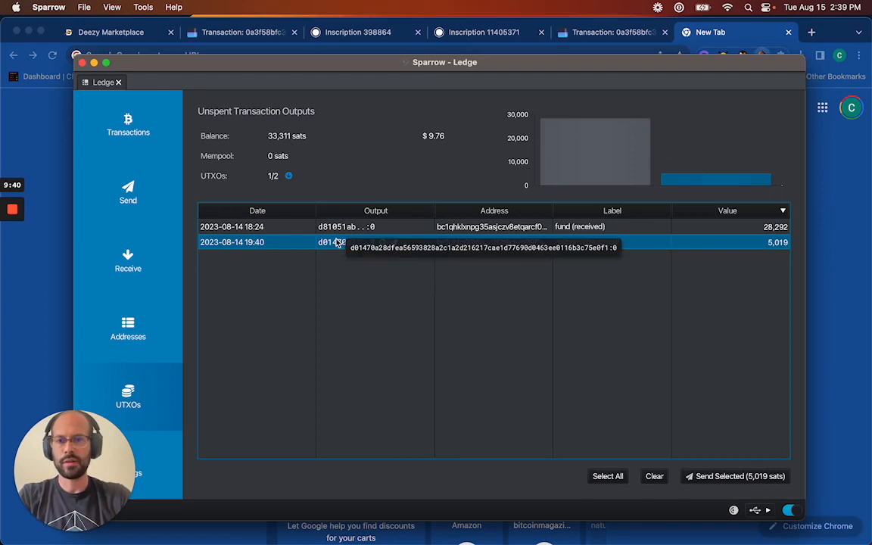
mouse_move(361, 285)
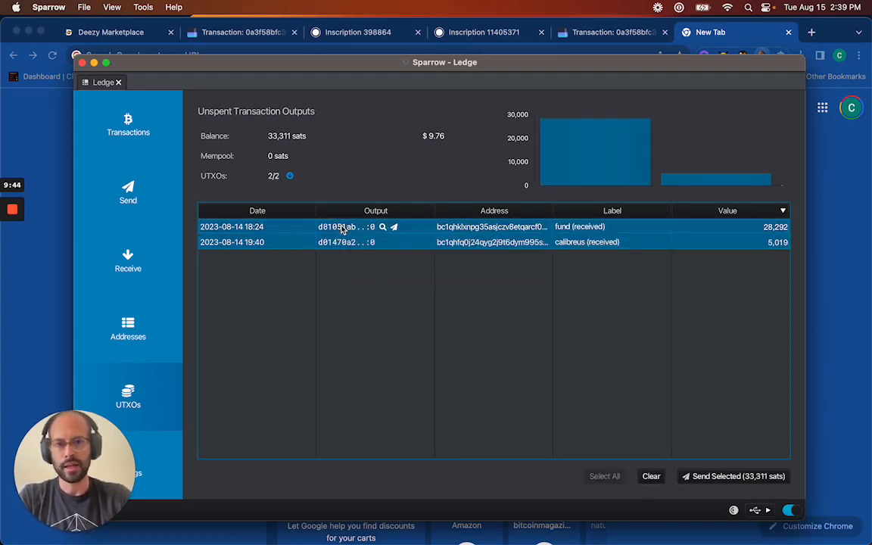
mouse_move(513, 459)
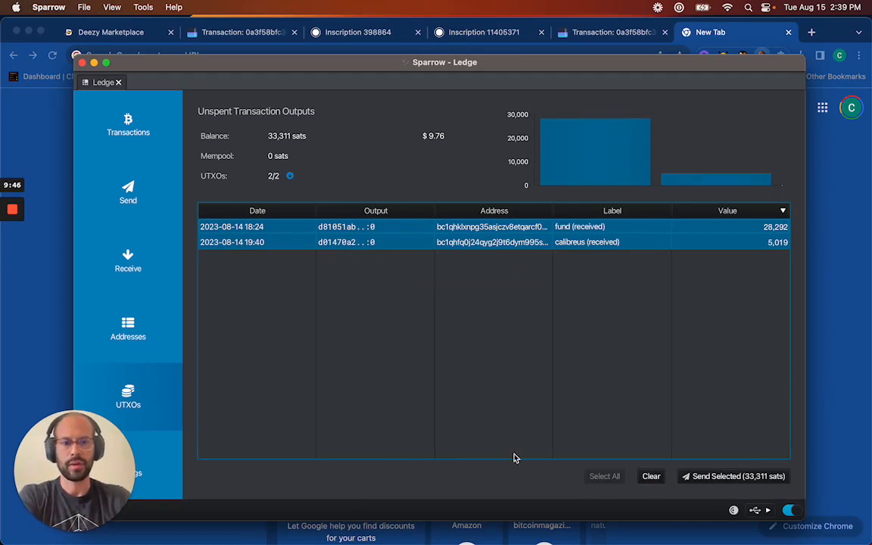
mouse_move(408, 303)
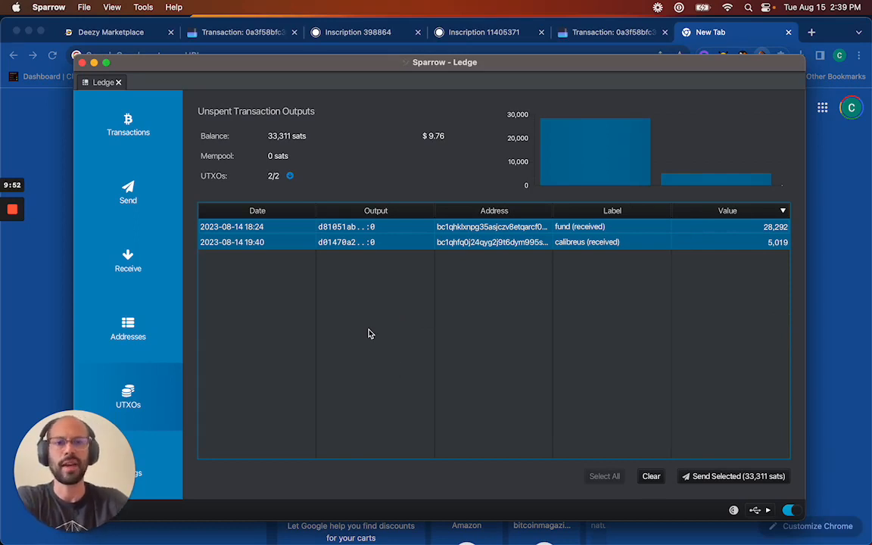
mouse_move(710, 272)
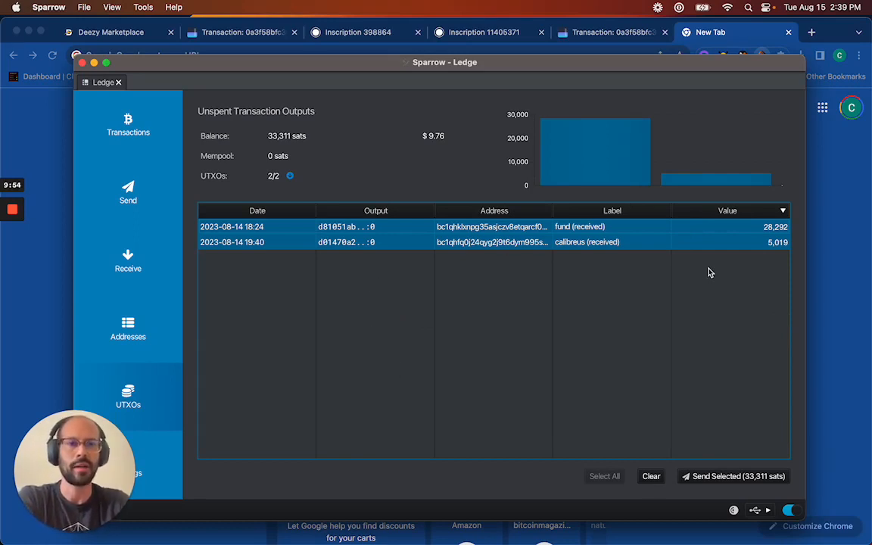
mouse_move(778, 242)
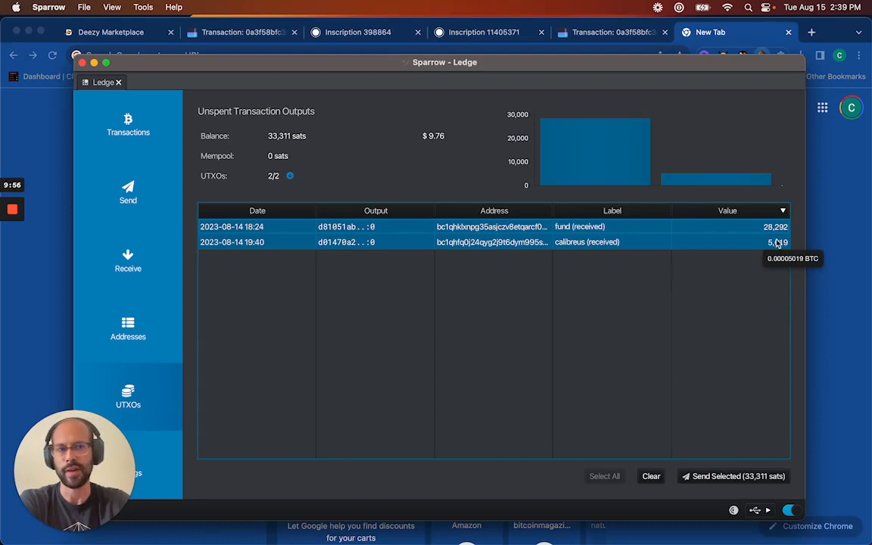
mouse_move(606, 277)
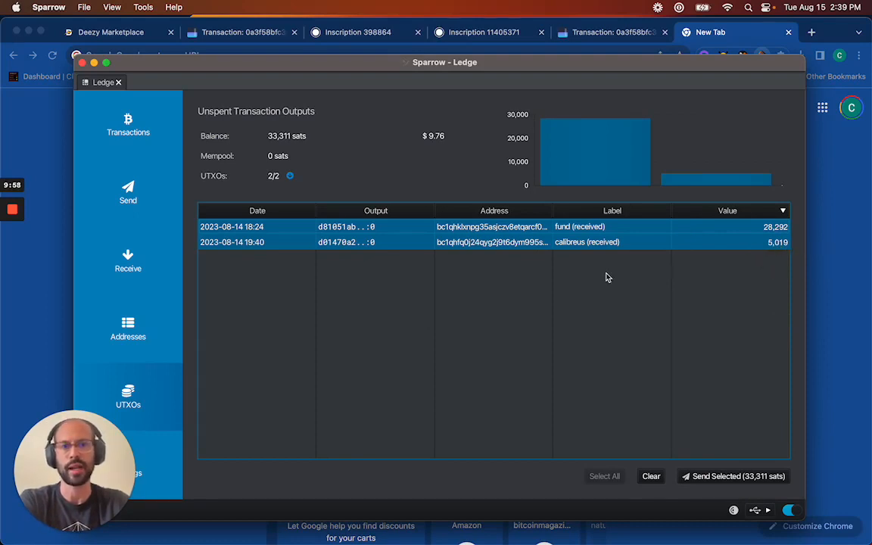
mouse_move(784, 250)
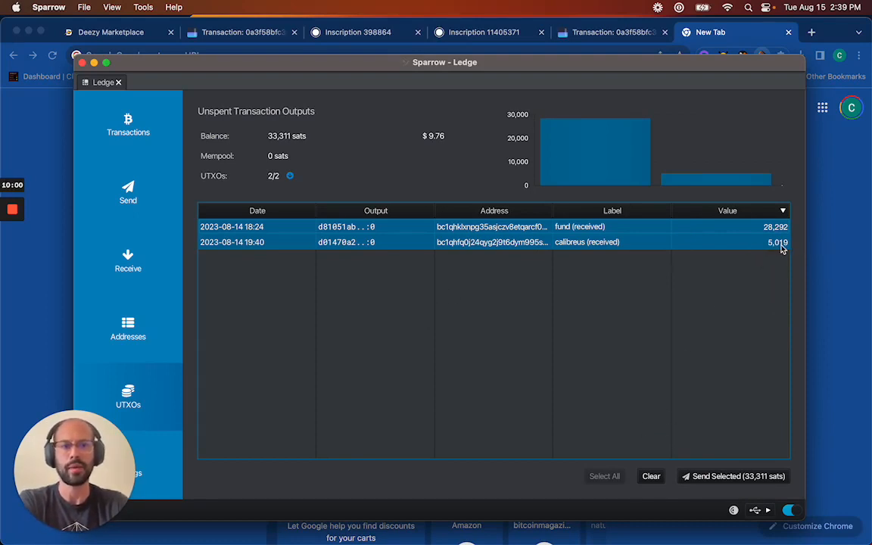
mouse_move(691, 399)
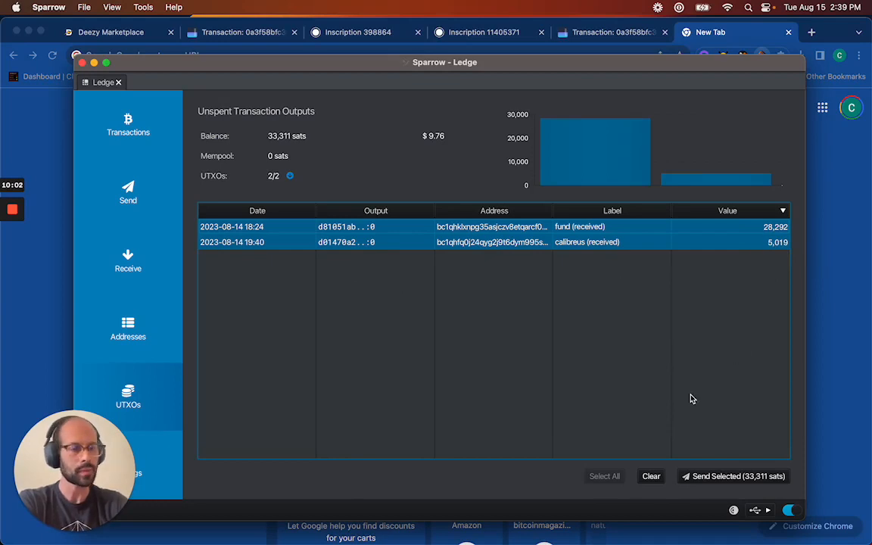
mouse_move(668, 471)
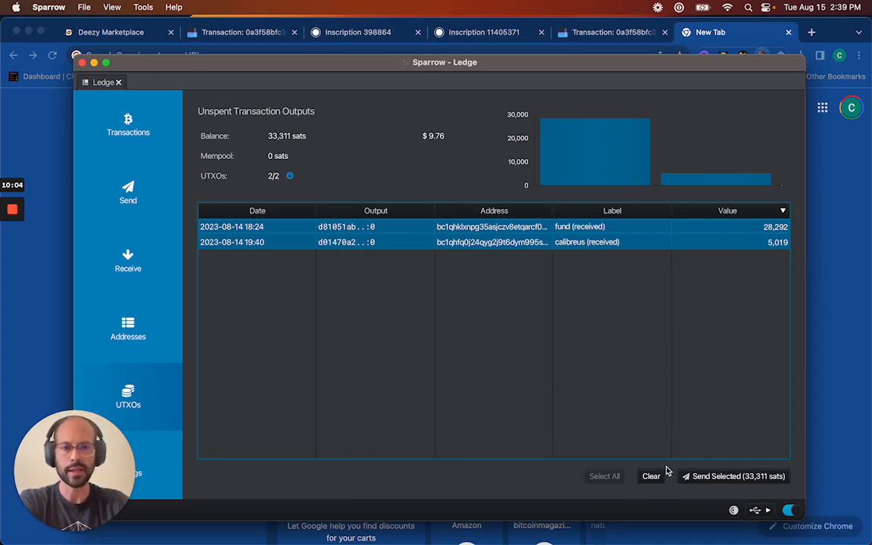
mouse_move(731, 476)
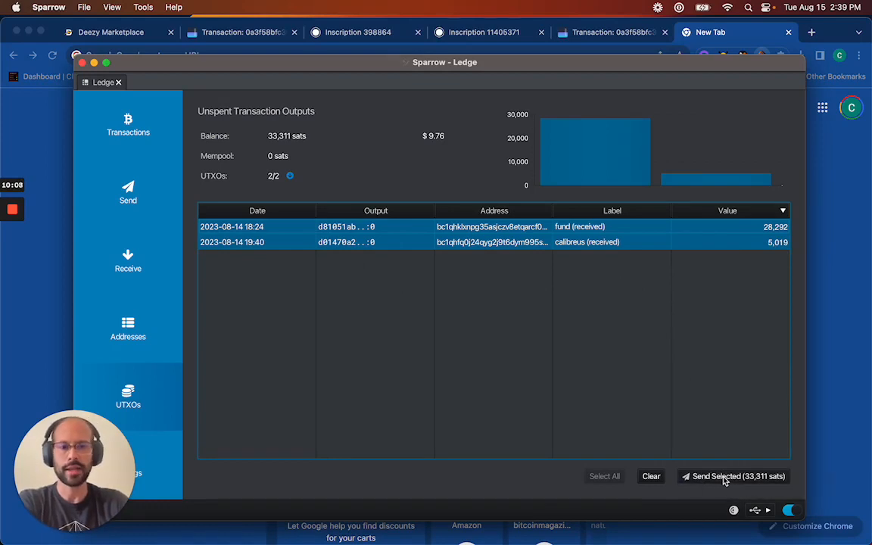
click(732, 476)
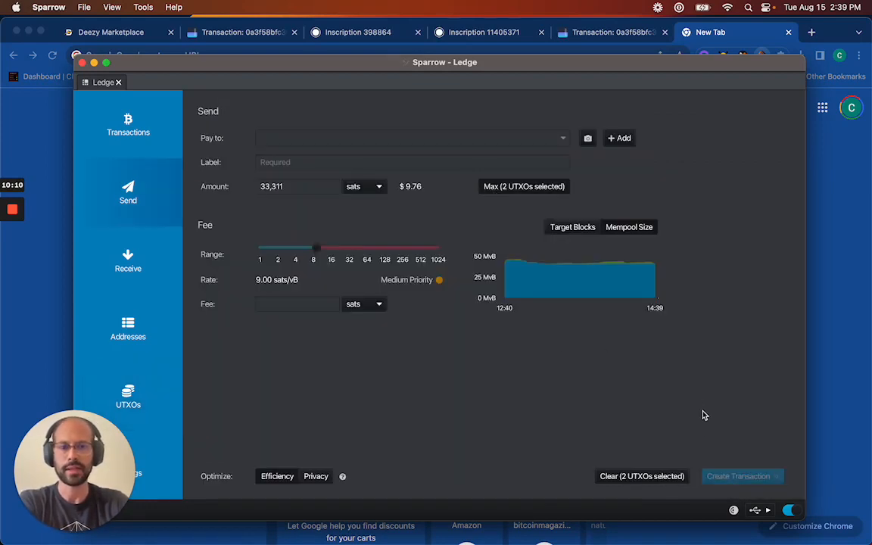
mouse_move(595, 459)
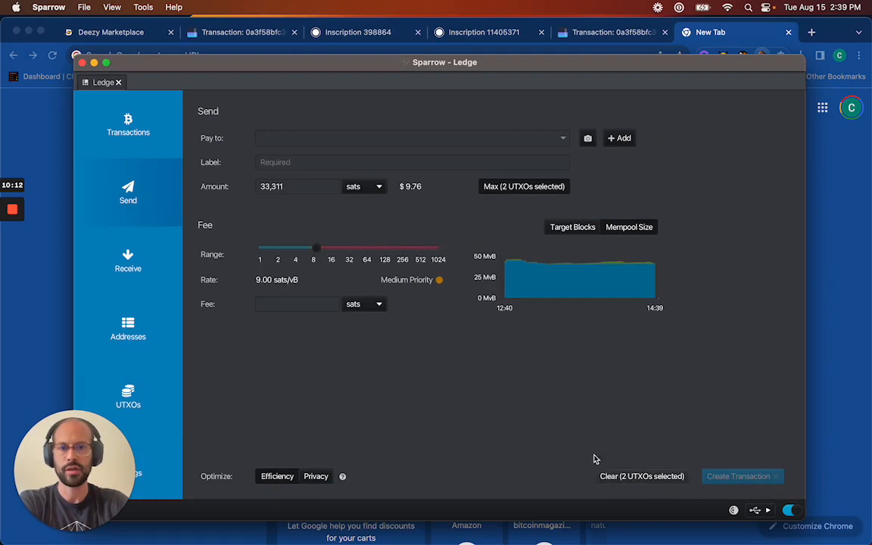
Step: Pay 10,000 sats to bc1ptsqx…gft6ae with label 'unisat', change returning to the wallet
text(bc1ptsqx389e80xt60qkcjpjhdy8uu0aa5mdvsgsq5vpx5z54zd8jtfsgft6ae)
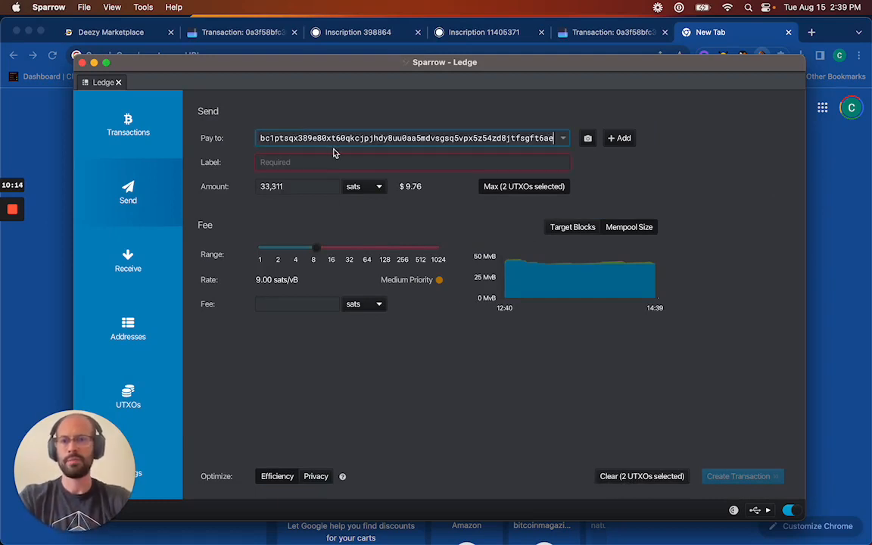
click(413, 163)
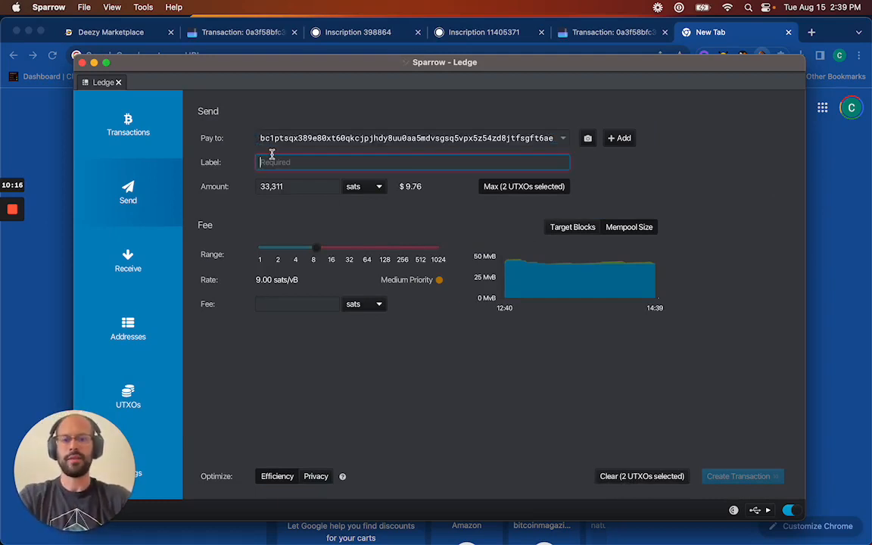
text(unisat)
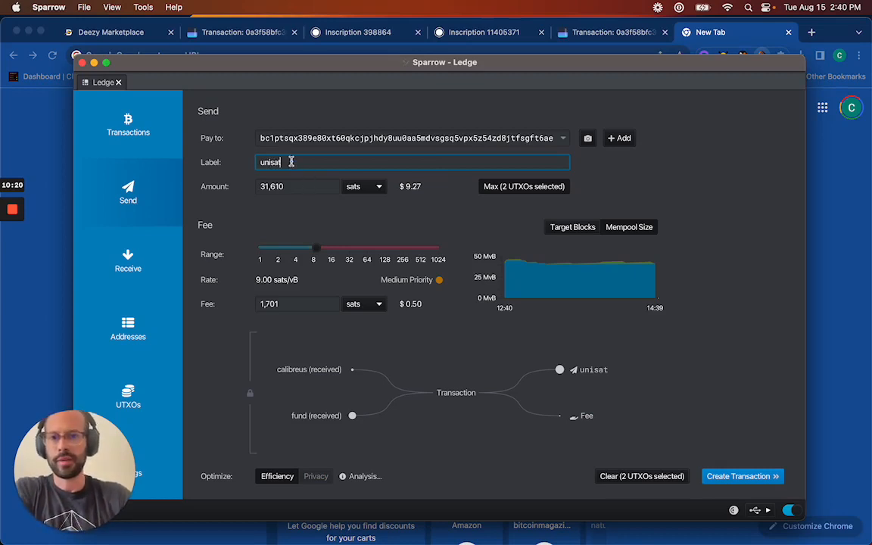
click(298, 186)
text(10,000)
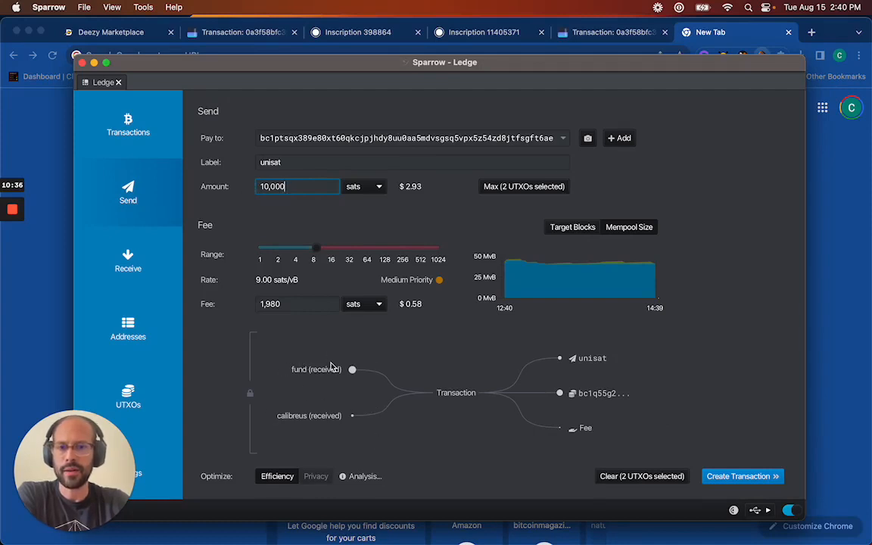
mouse_move(289, 353)
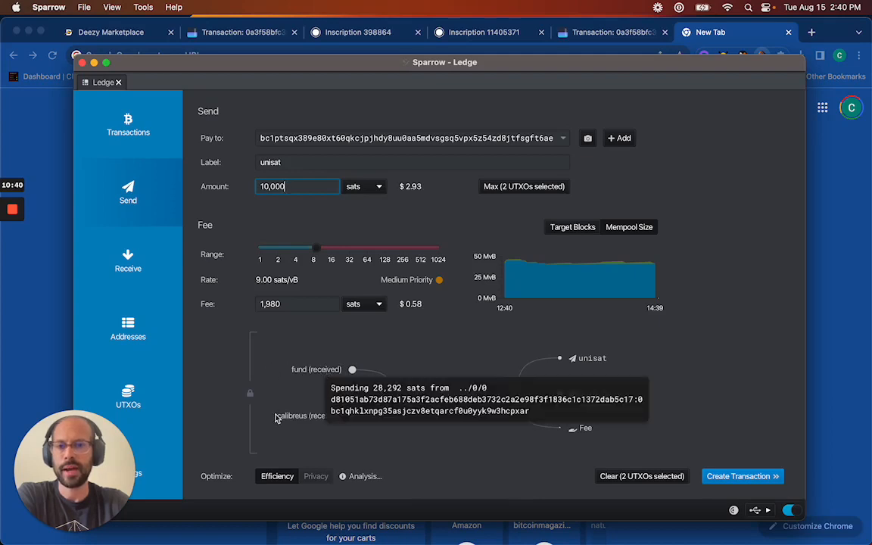
mouse_move(302, 387)
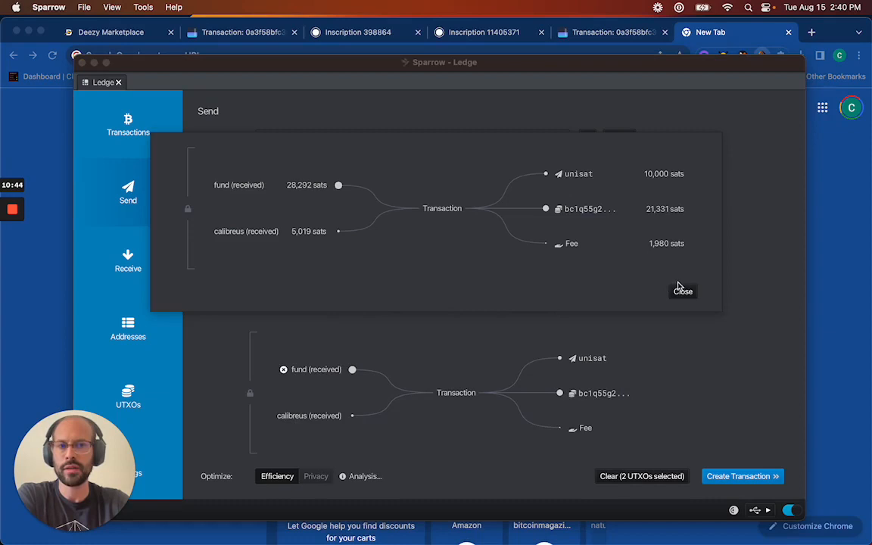
Step: Close the diagram and adjust the fee slider to 9.65 sats/vB, a 2,124-sat fee
click(683, 291)
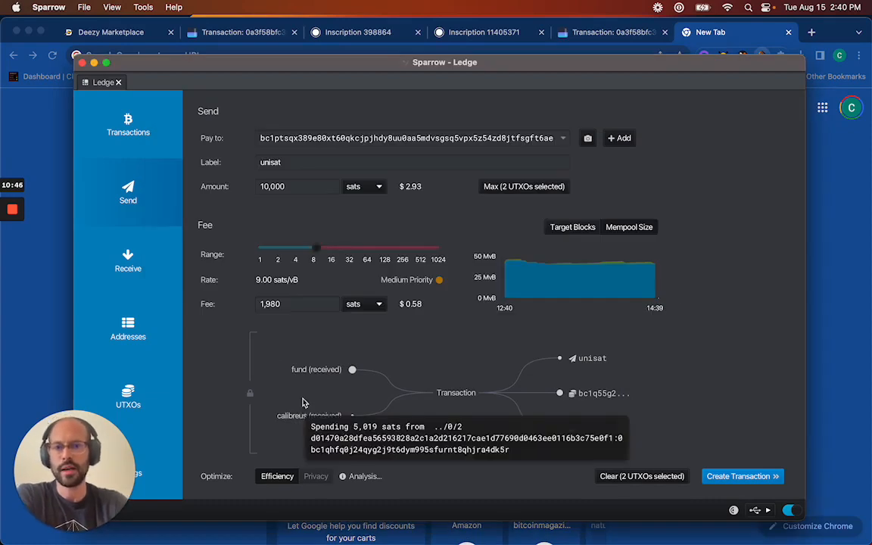
mouse_move(310, 248)
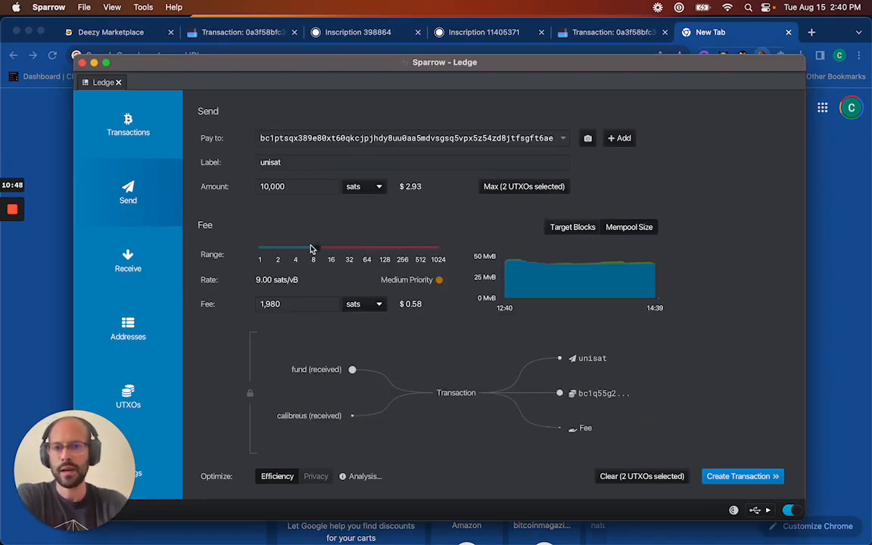
drag(310, 248, 318, 249)
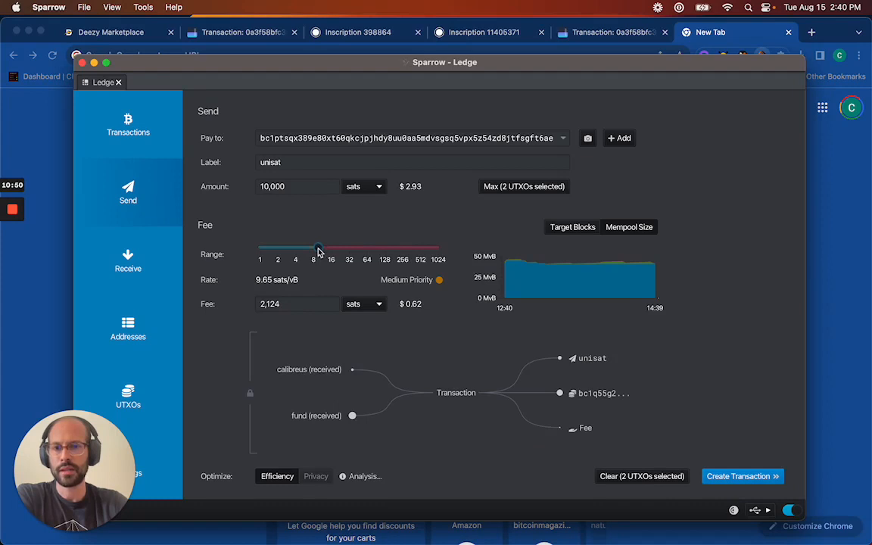
drag(318, 248, 322, 249)
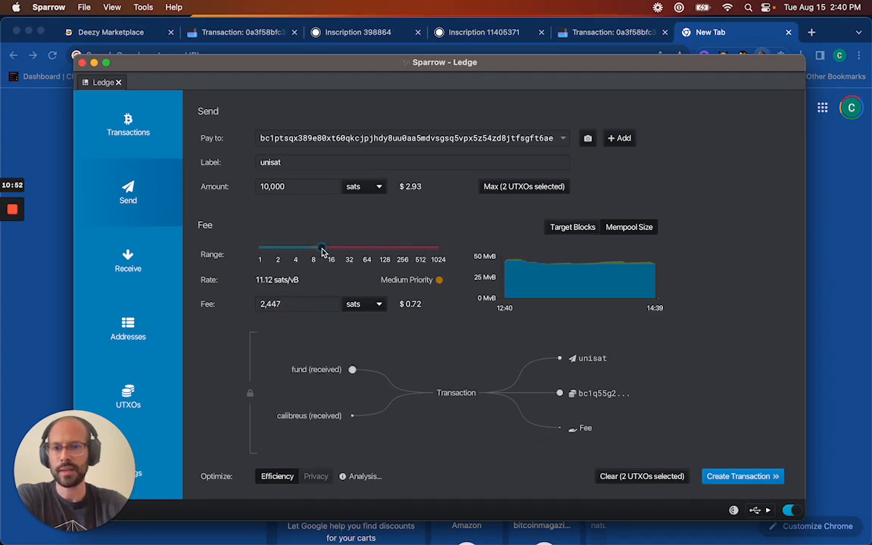
drag(322, 248, 324, 247)
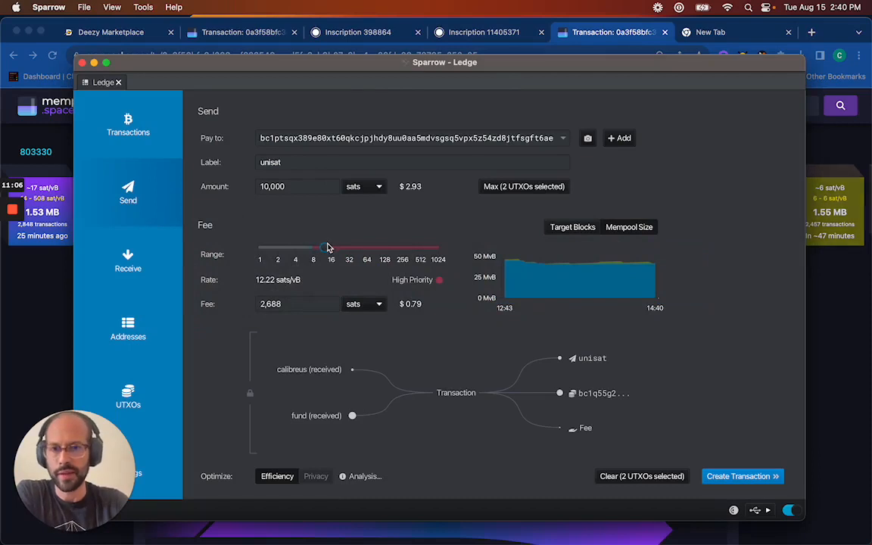
drag(327, 248, 321, 248)
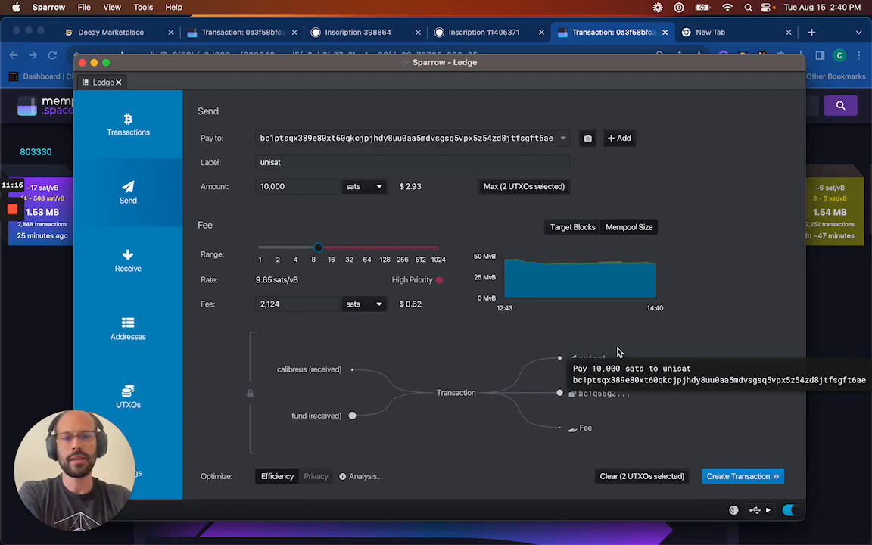
mouse_move(583, 299)
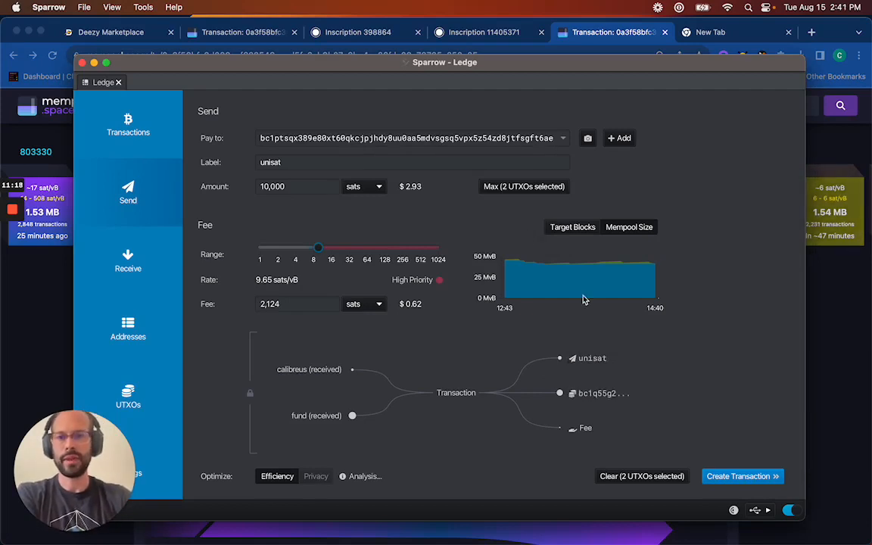
mouse_move(712, 454)
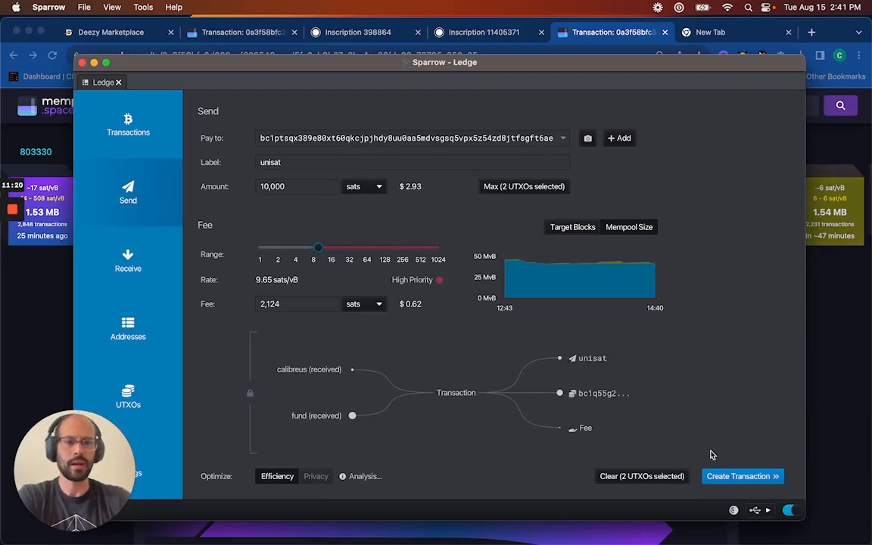
mouse_move(330, 292)
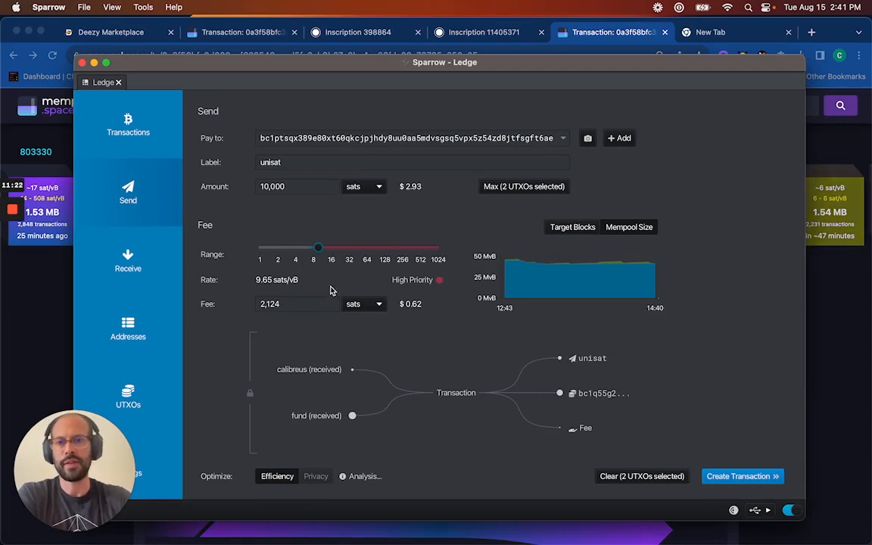
mouse_move(358, 157)
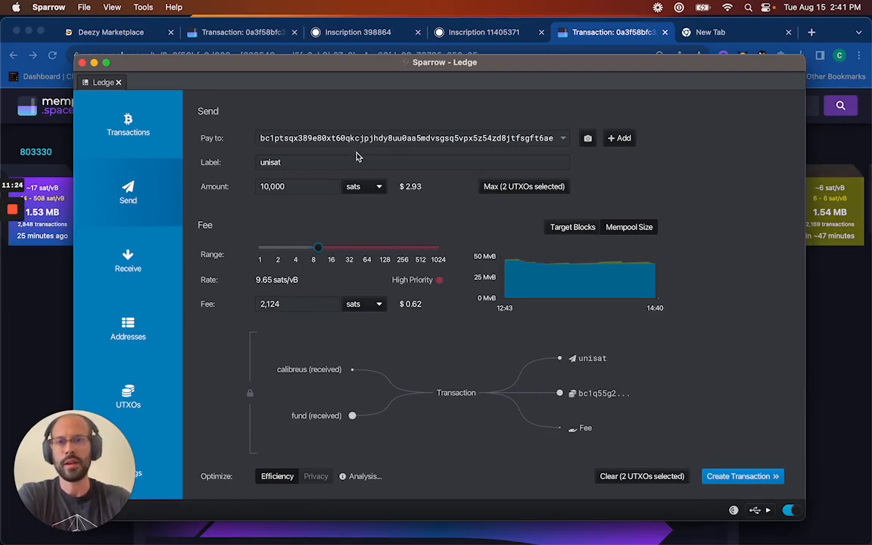
mouse_move(585, 371)
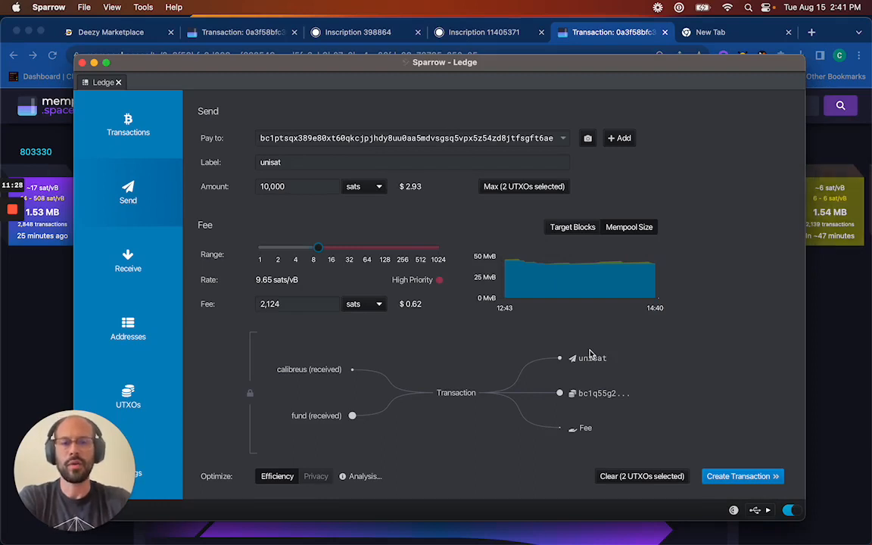
mouse_move(669, 393)
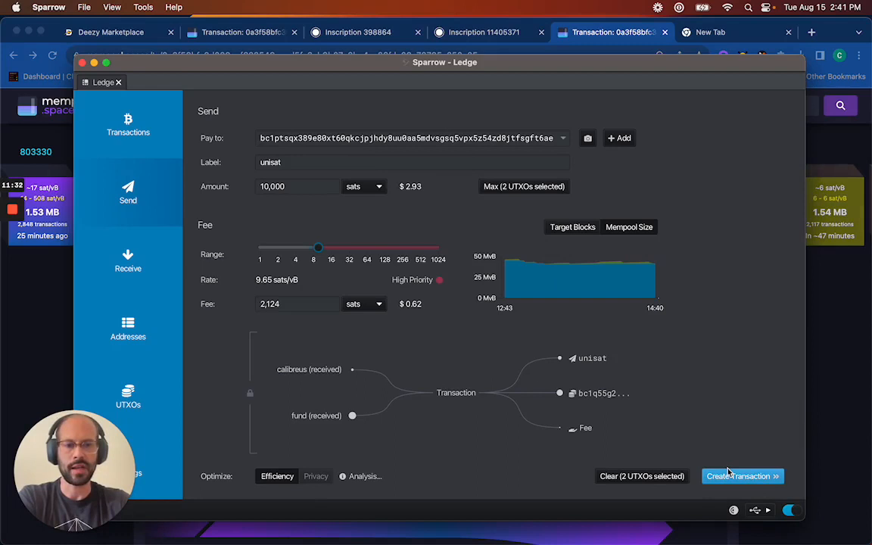
Step: Create transaction c722bf and inspect its outputs: 21,187-sat change and 10,000 sats to unisat
click(738, 477)
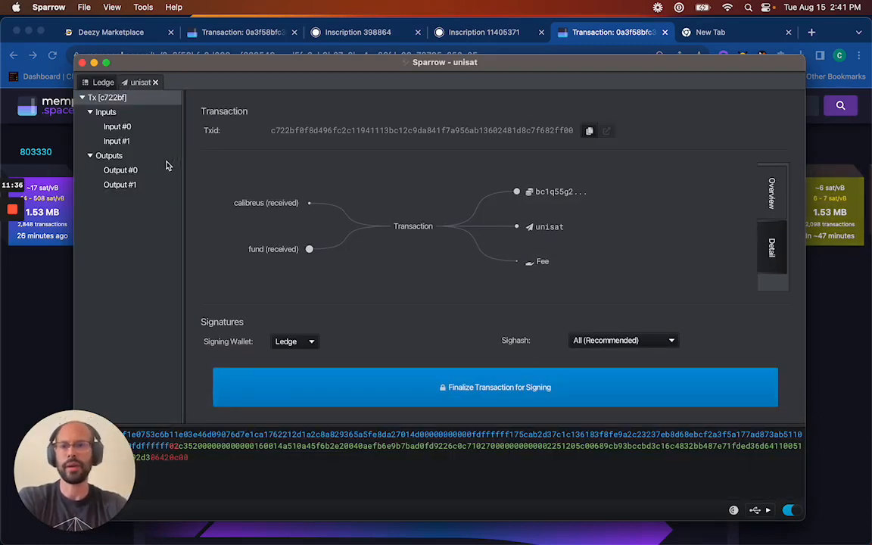
click(120, 170)
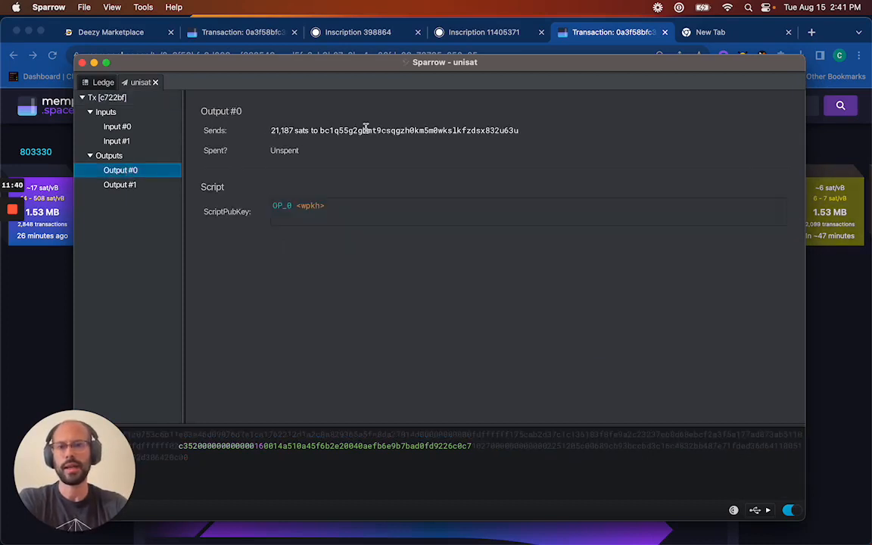
mouse_move(494, 127)
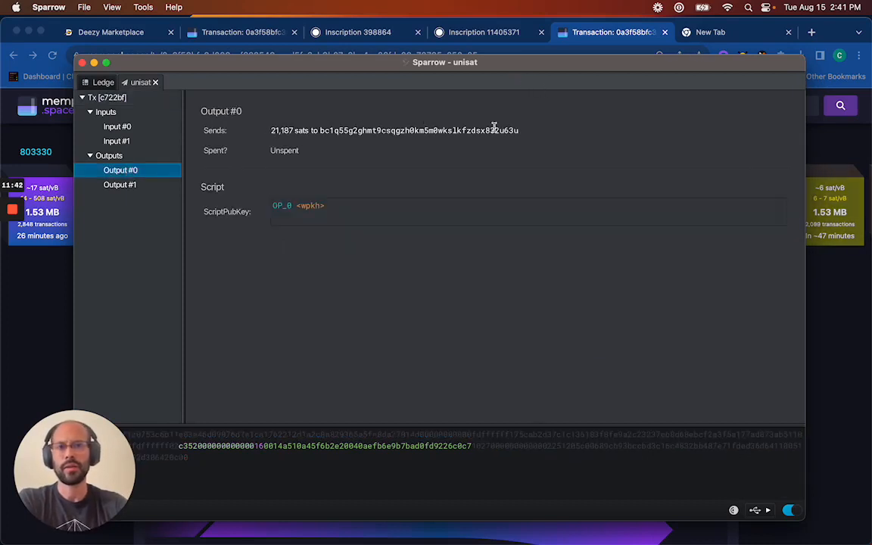
mouse_move(318, 110)
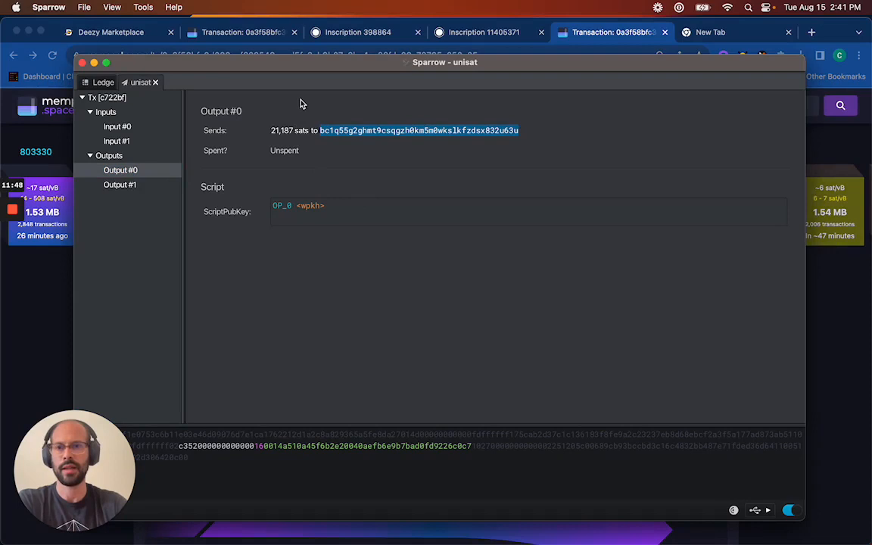
mouse_move(371, 163)
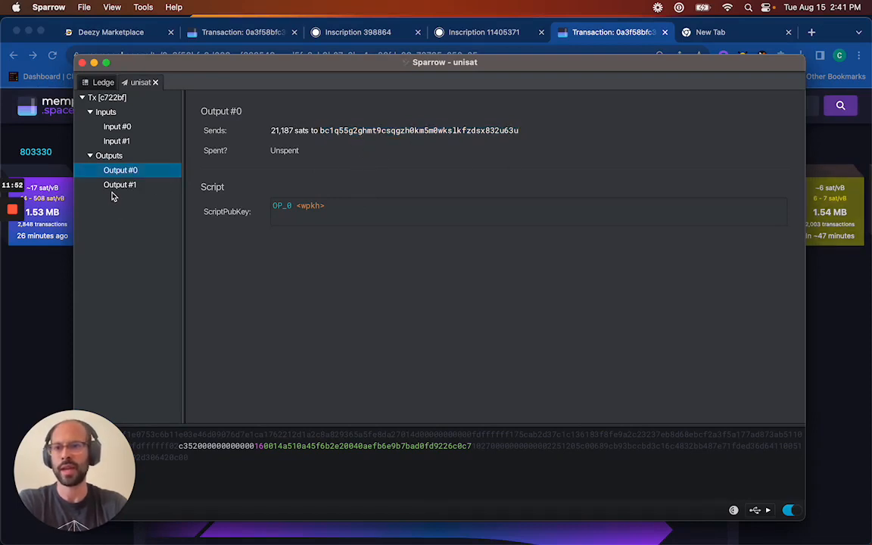
click(120, 185)
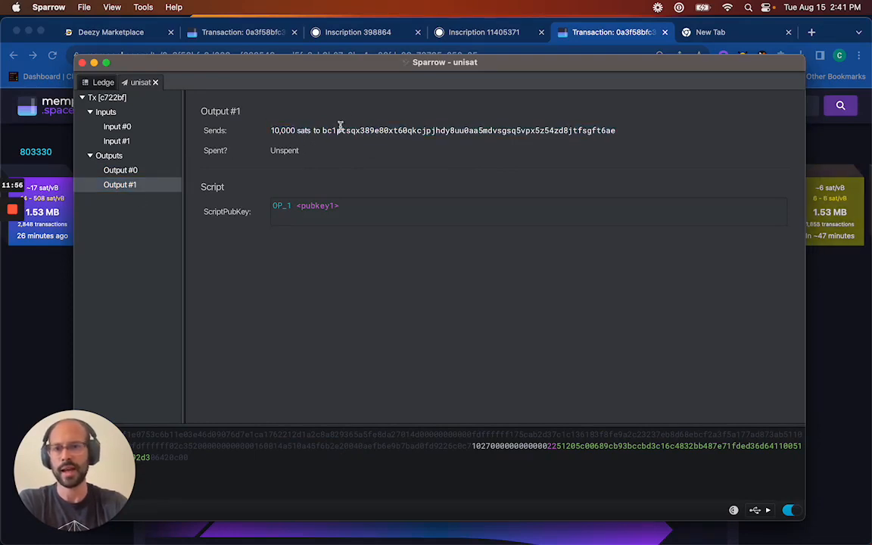
click(121, 169)
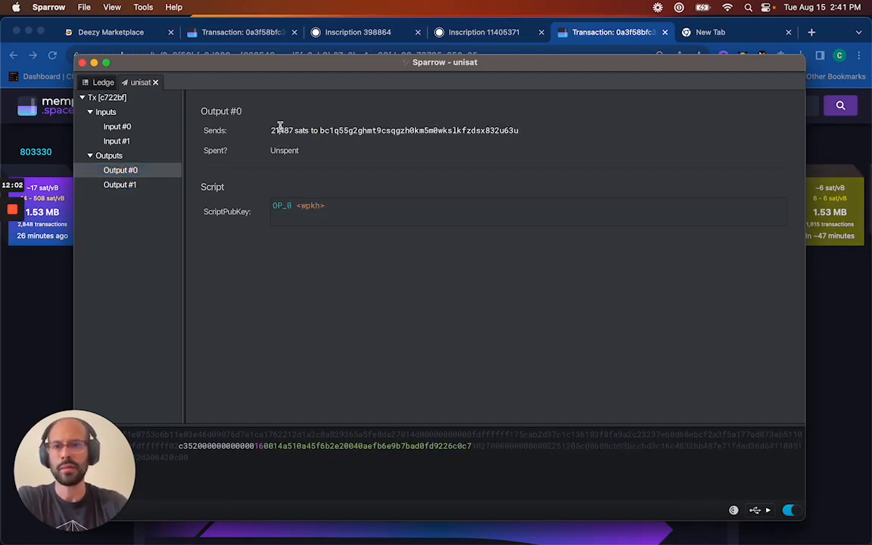
click(120, 185)
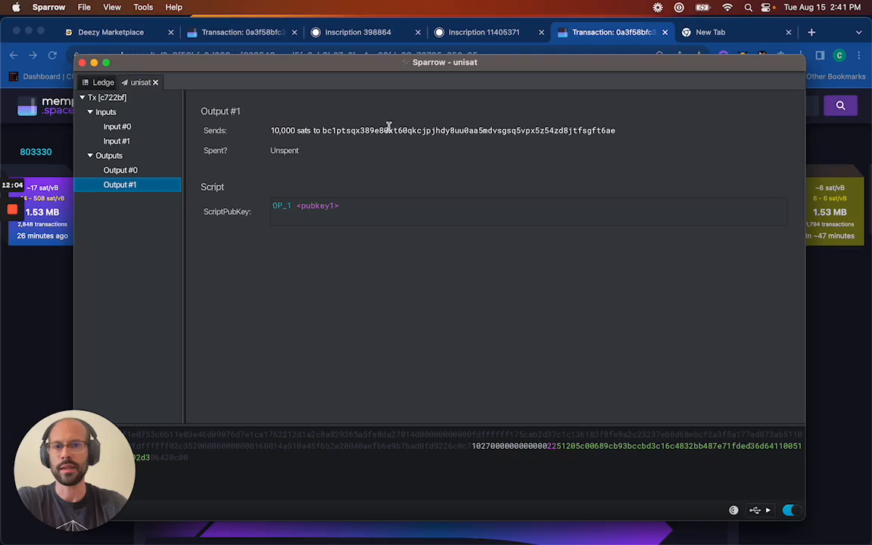
mouse_move(324, 120)
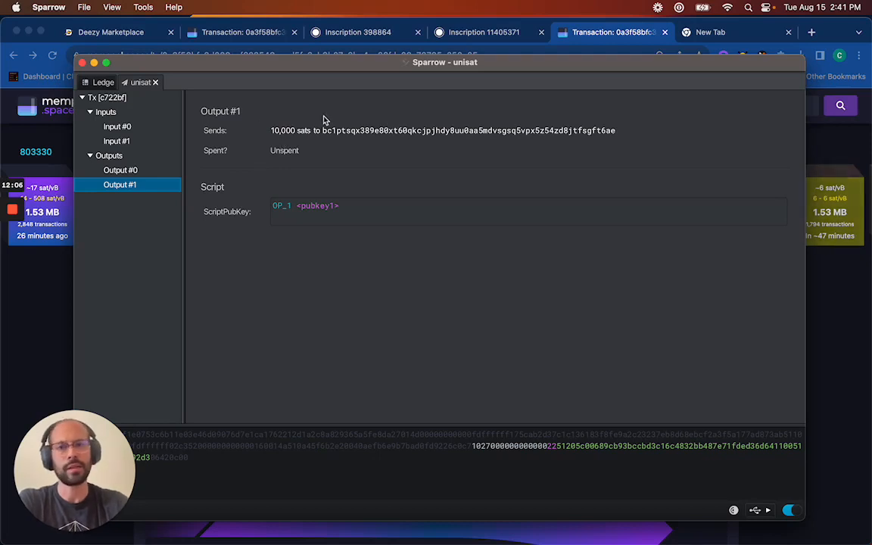
mouse_move(436, 124)
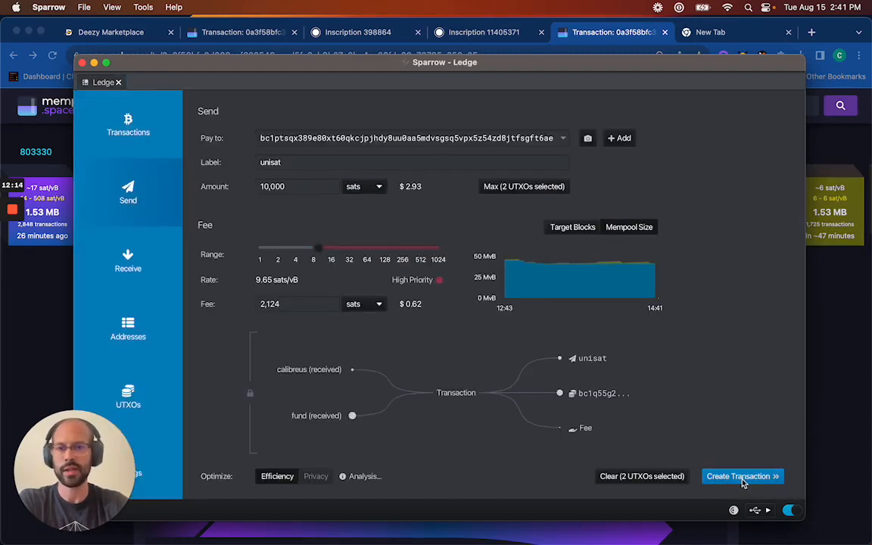
Step: Build the 10,000-sat draft to unisat twice, closing it each time
click(742, 476)
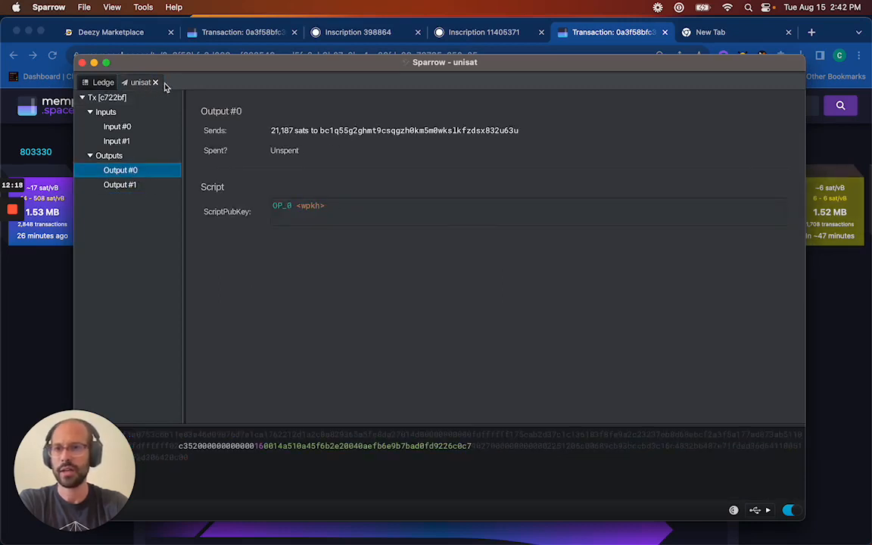
click(156, 82)
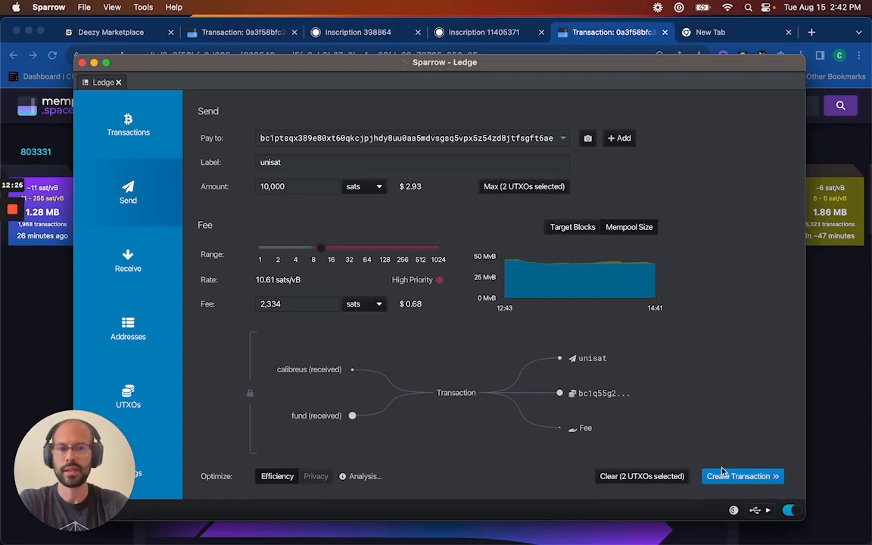
click(742, 476)
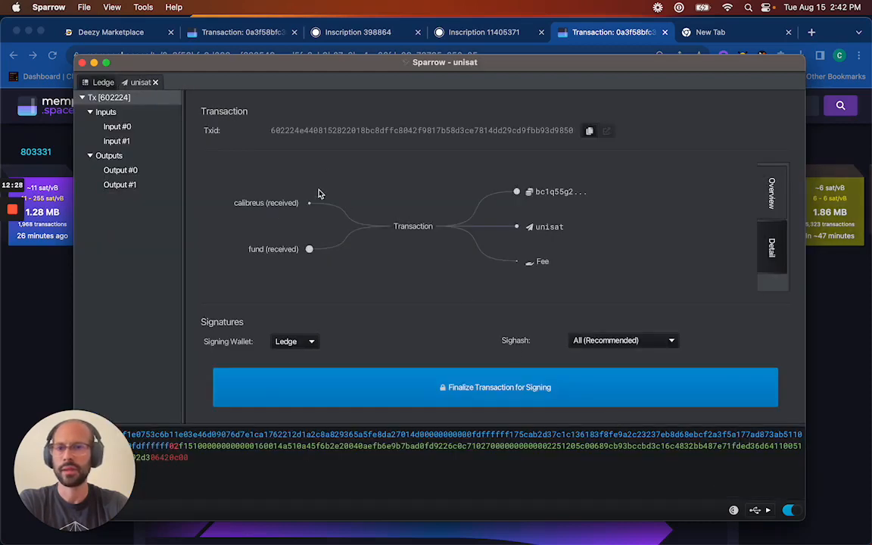
click(120, 170)
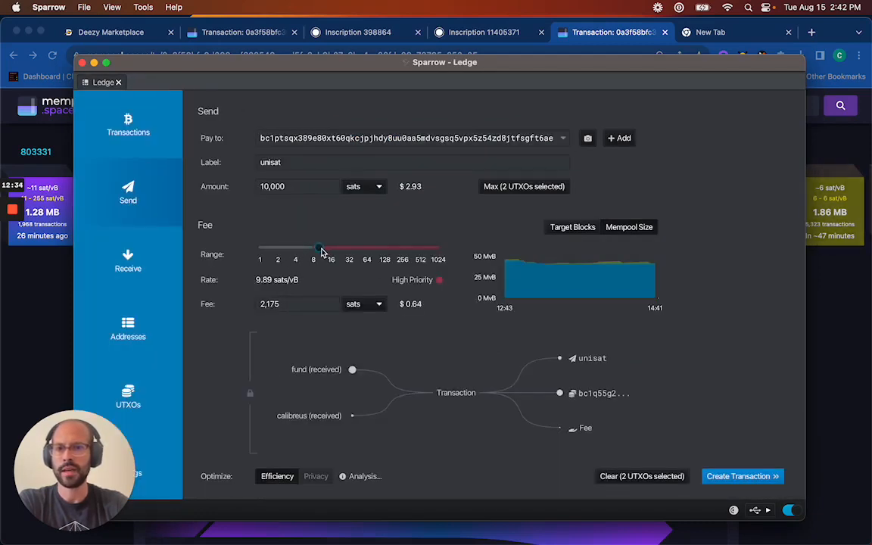
Step: Lower the fee rate to about 8.39 sats/vB and rebuild the draft, viewing Output #0
drag(321, 247, 316, 248)
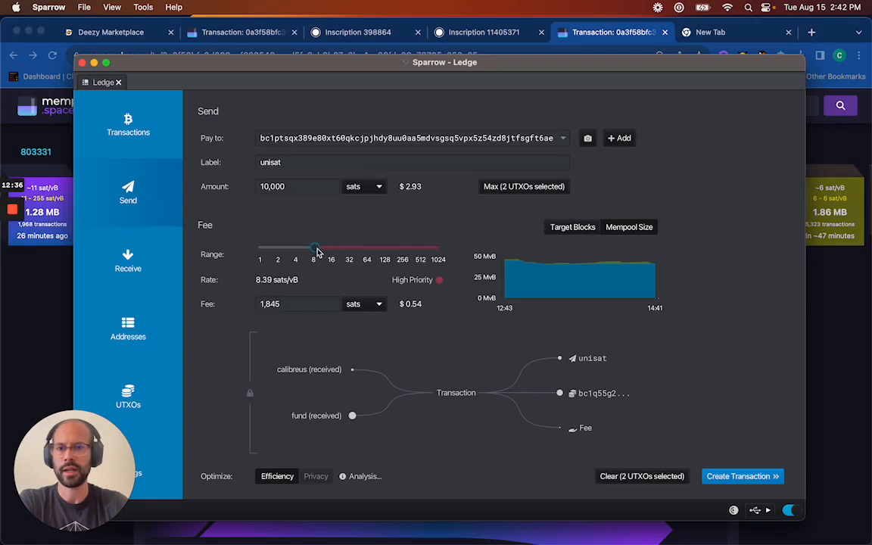
click(738, 477)
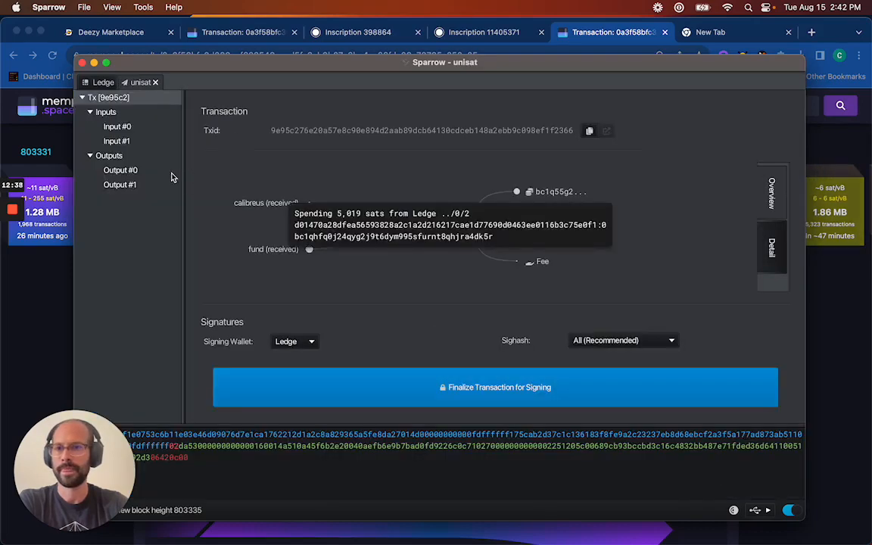
click(121, 169)
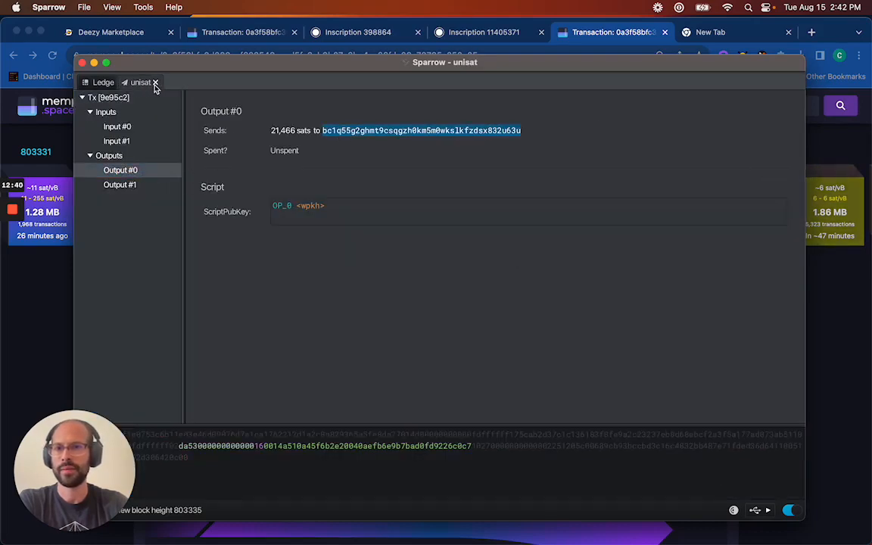
Step: Change the payment amount to 8,000 sats and rebuild the draft transaction
click(156, 82)
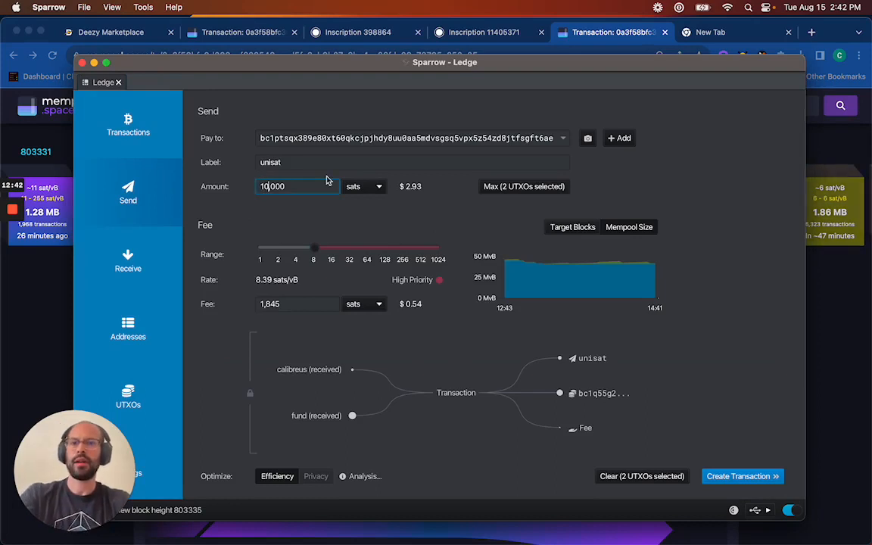
text(8,000)
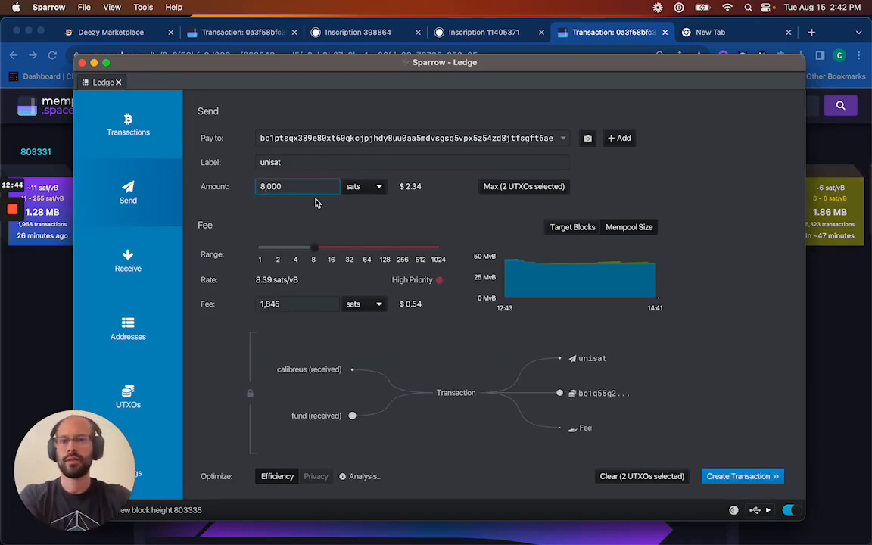
mouse_move(303, 339)
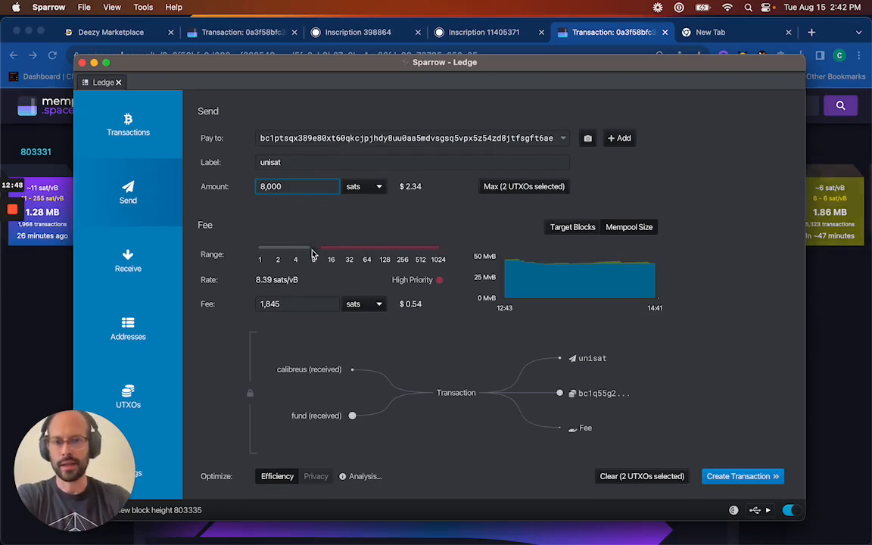
click(738, 476)
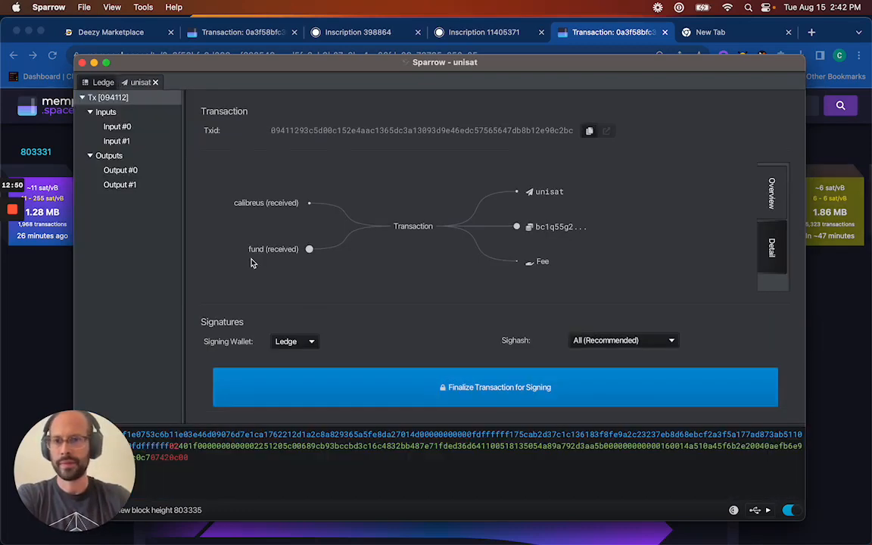
click(121, 169)
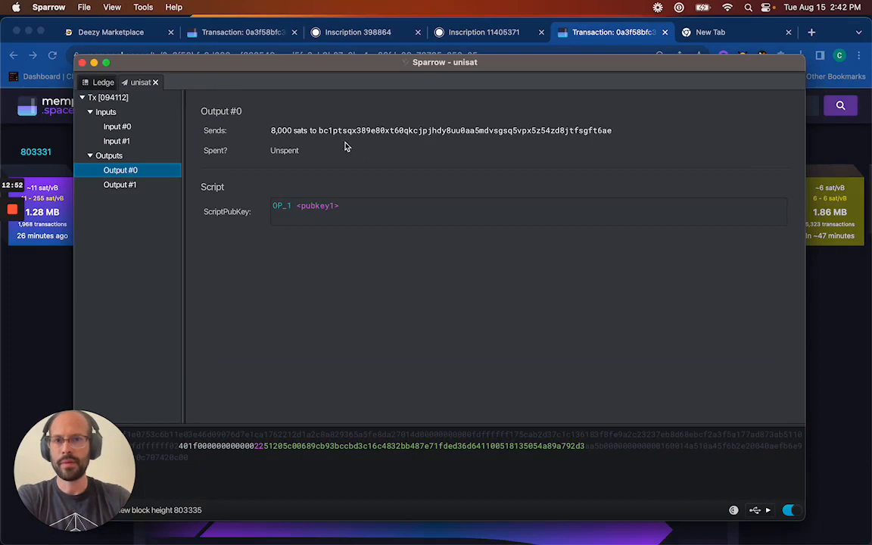
Step: Verify the 8,000-sat unisat output, recipient address and 23,466-sat change output
double_click(465, 130)
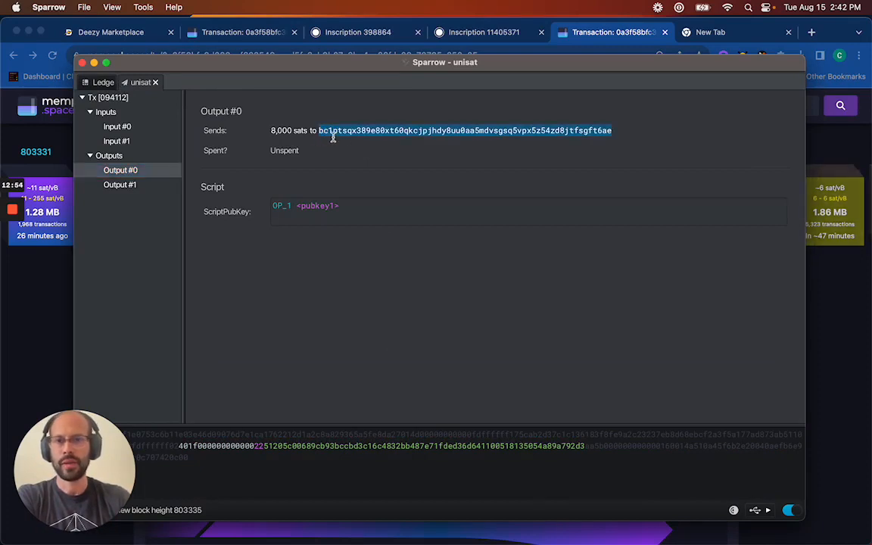
click(120, 185)
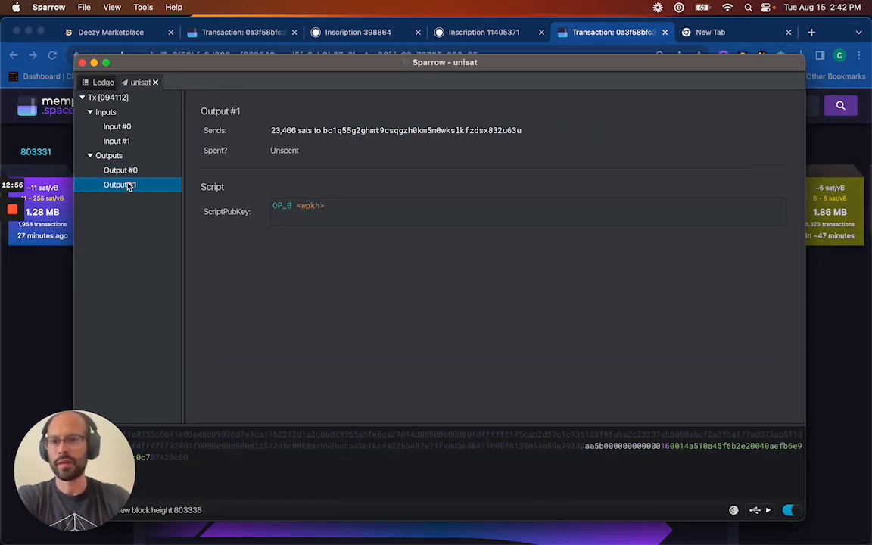
click(121, 169)
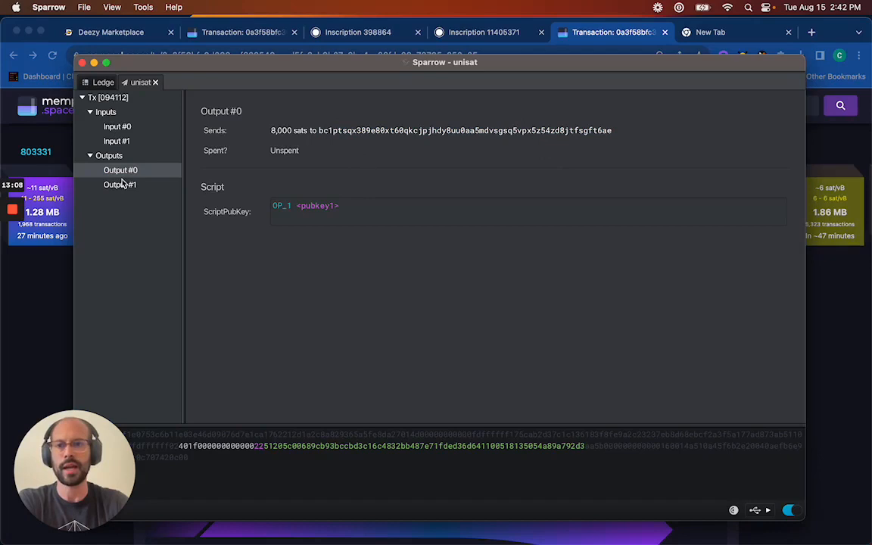
mouse_move(348, 121)
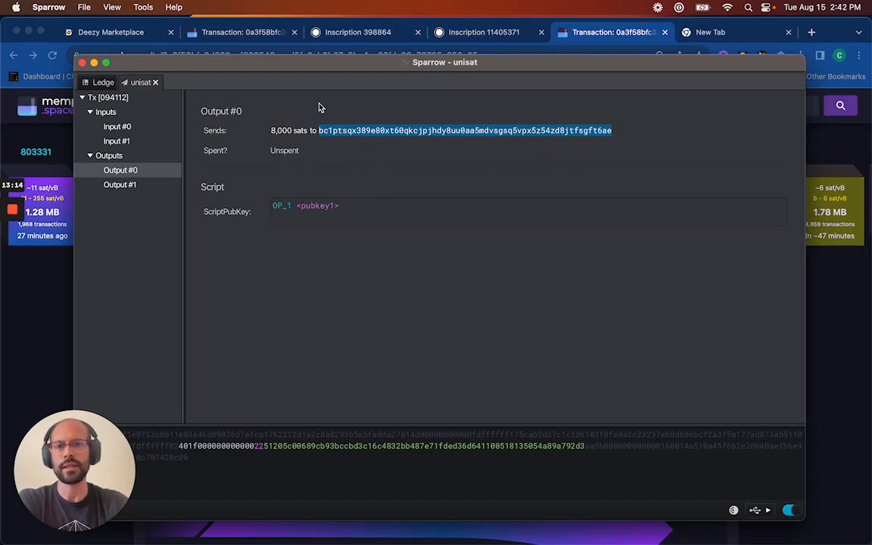
click(119, 184)
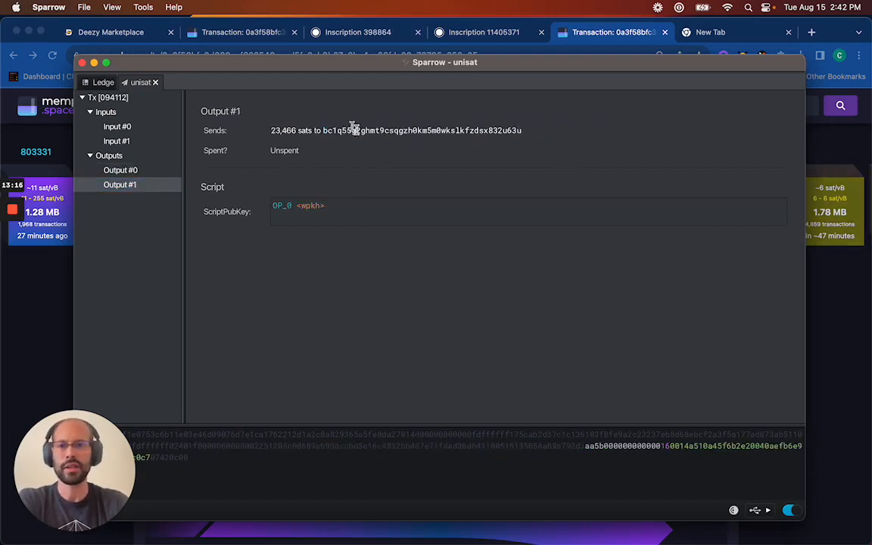
click(121, 170)
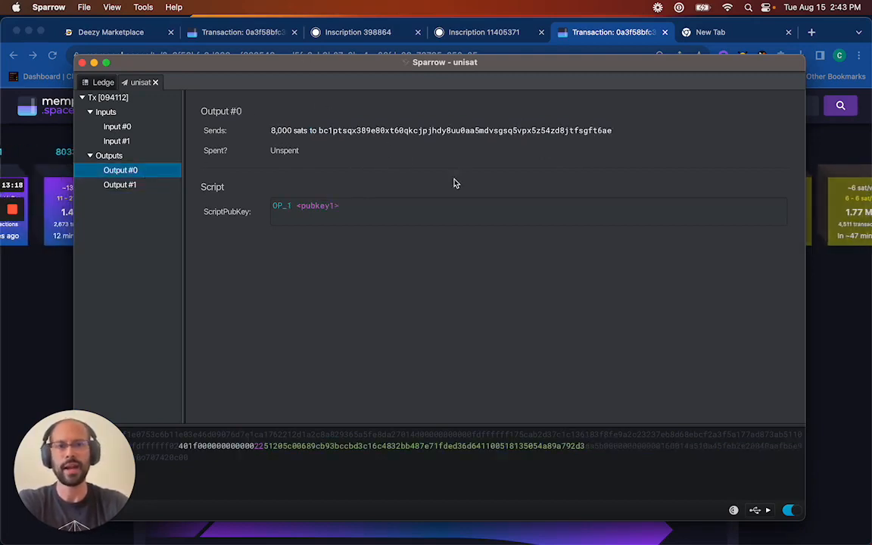
double_click(464, 131)
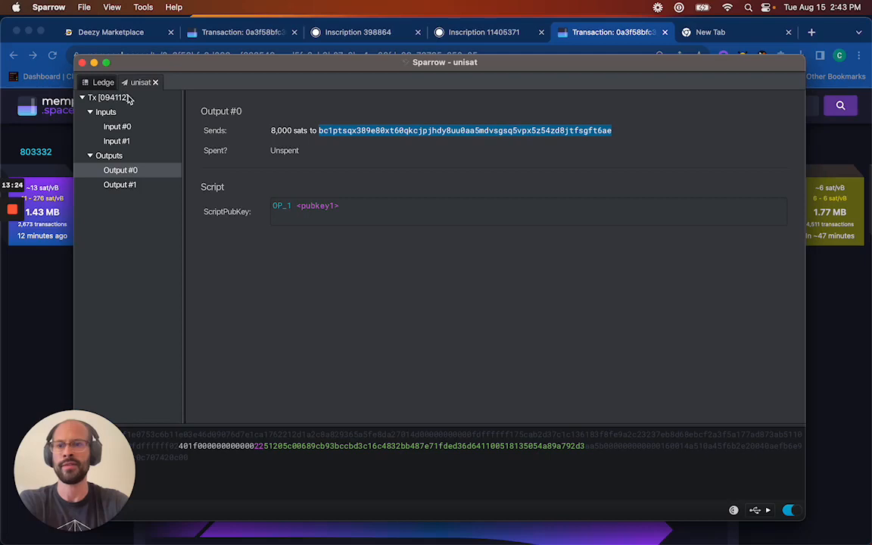
mouse_move(331, 178)
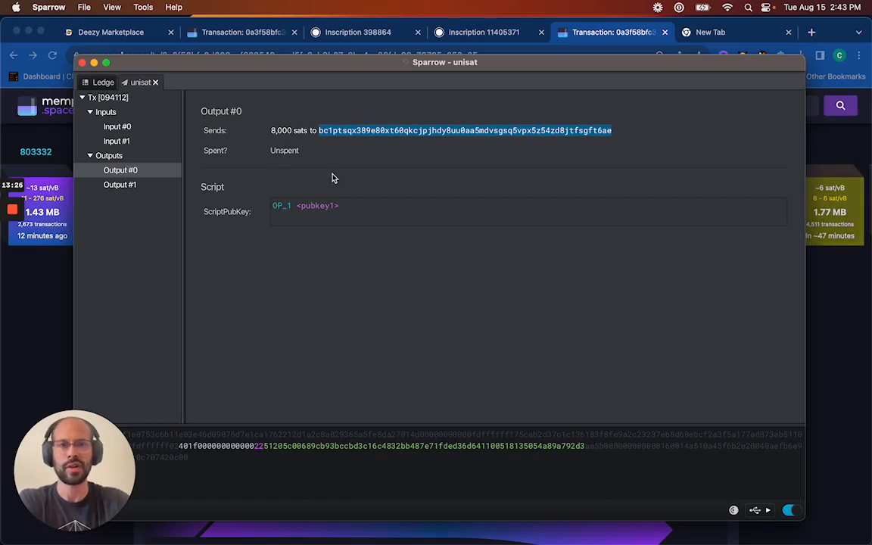
mouse_move(189, 74)
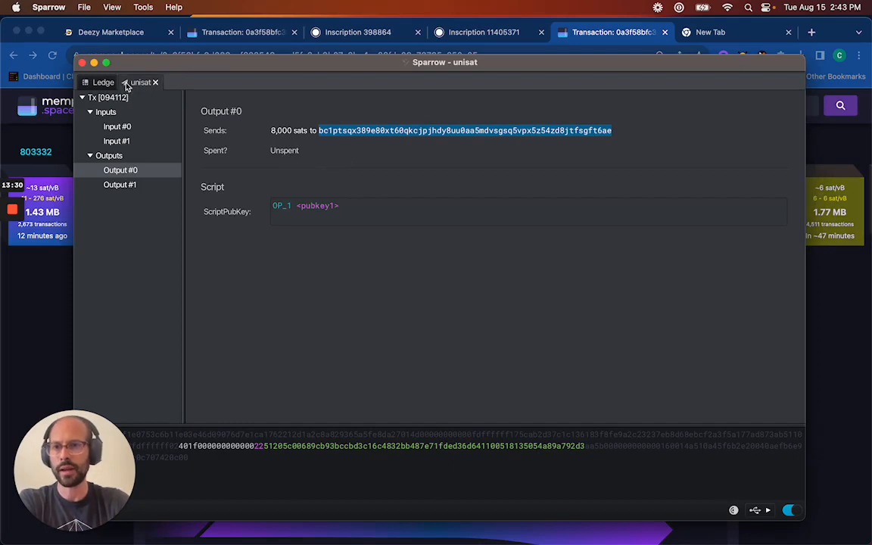
click(108, 97)
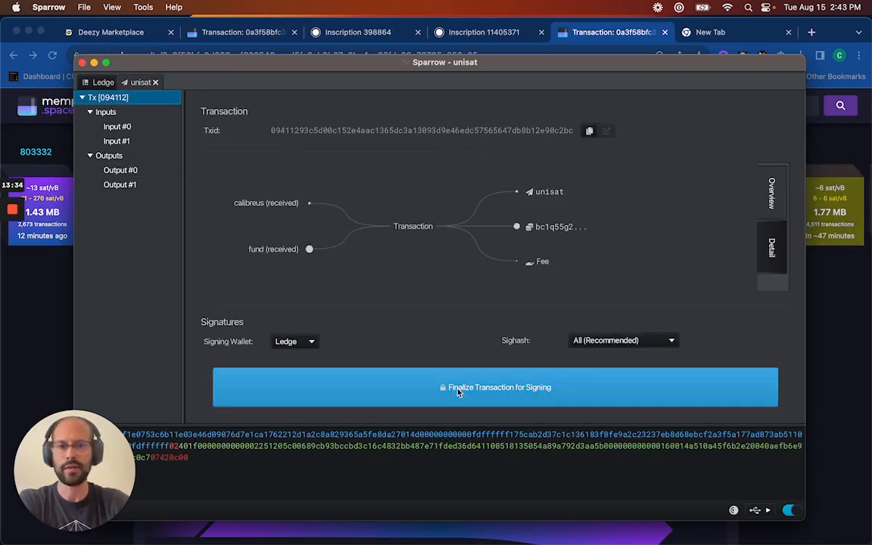
Step: Finalize transaction 094112 and sign it with the Ledger Nano S, rescanning after the error
click(495, 387)
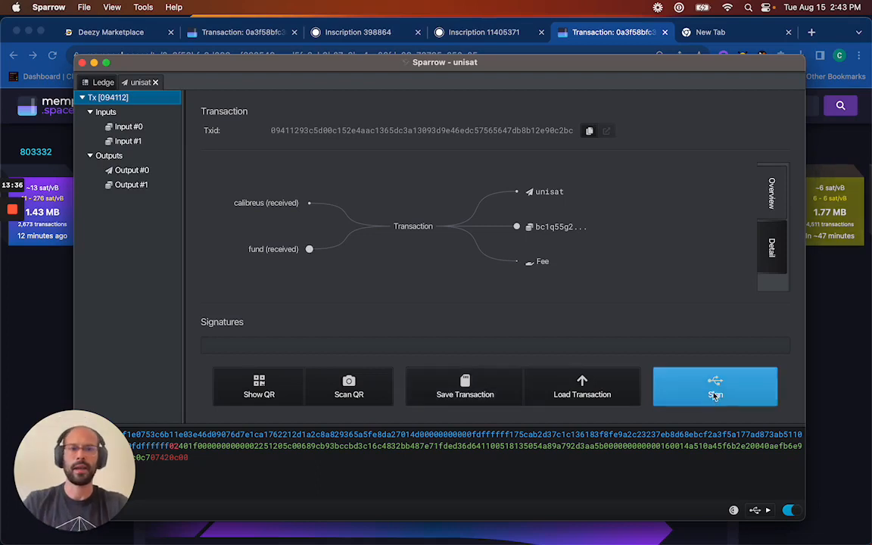
click(715, 386)
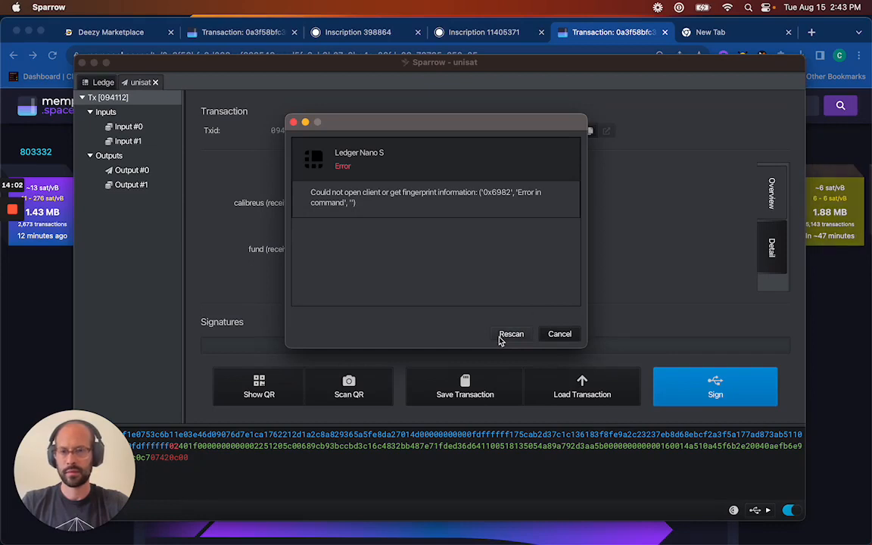
click(511, 334)
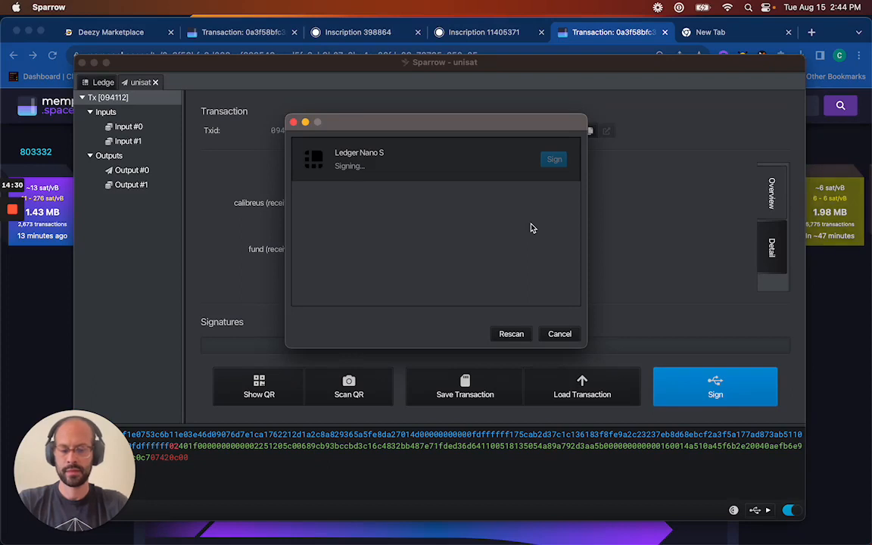
mouse_move(560, 195)
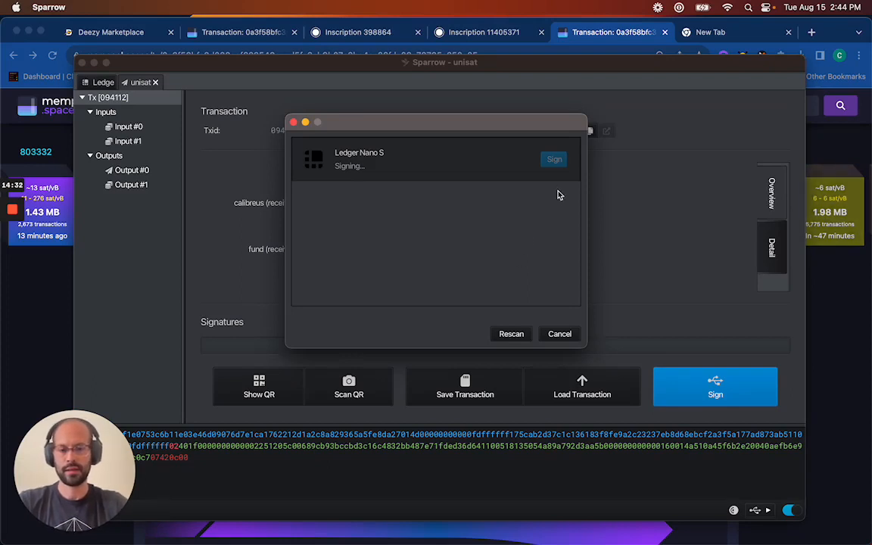
mouse_move(526, 230)
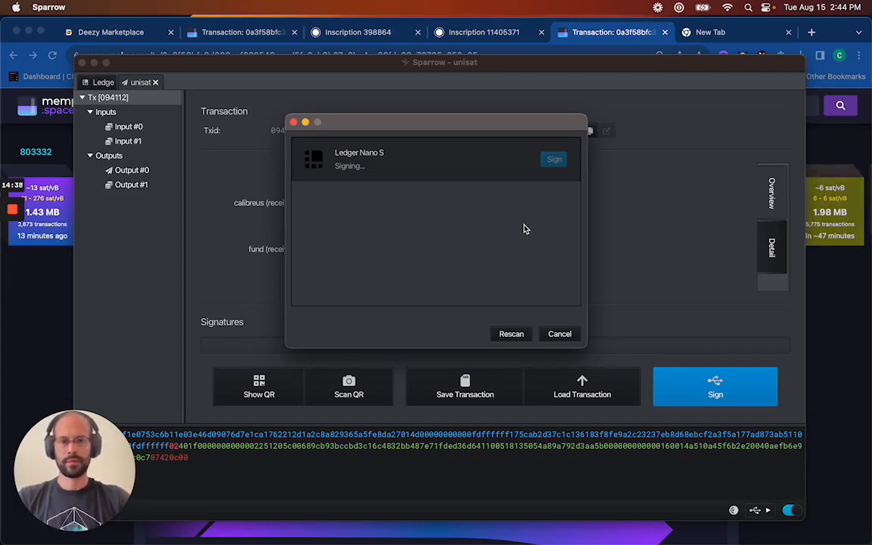
click(555, 159)
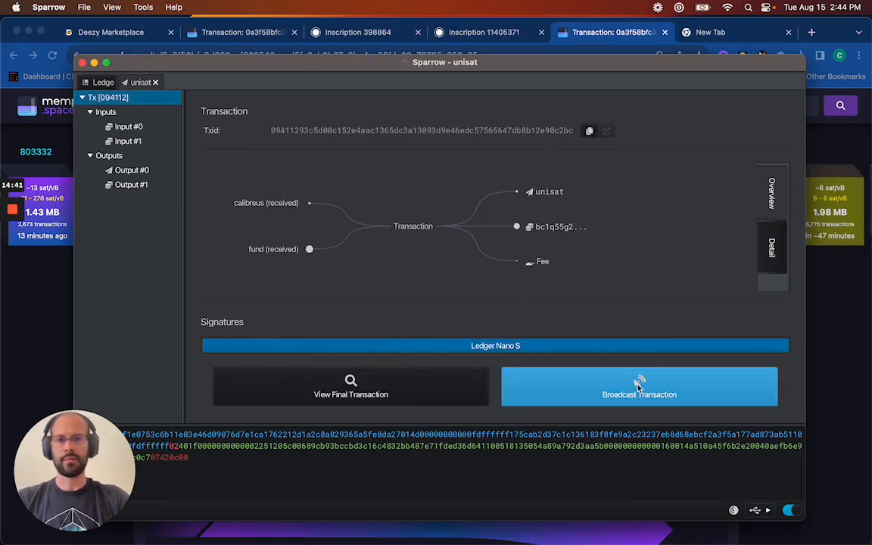
Step: Broadcast transaction 094112 and view it as unconfirmed on mempool.space
click(640, 387)
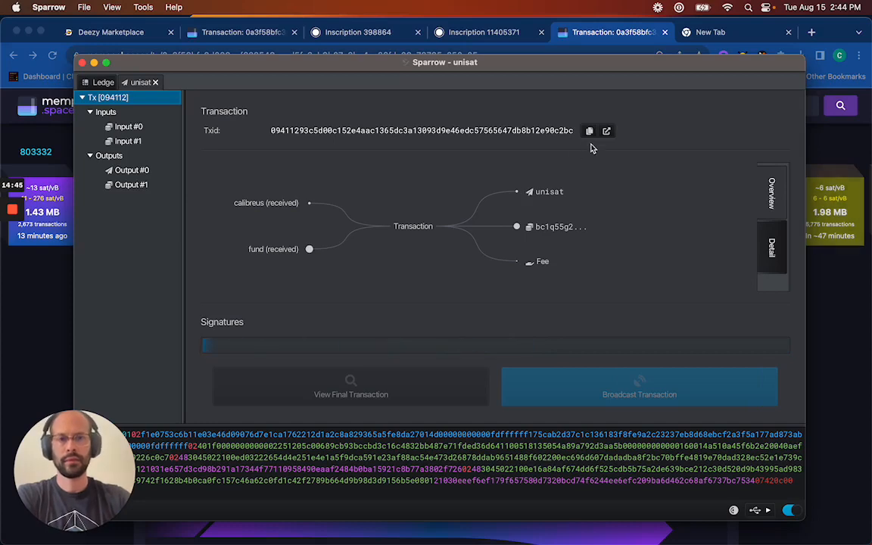
click(607, 131)
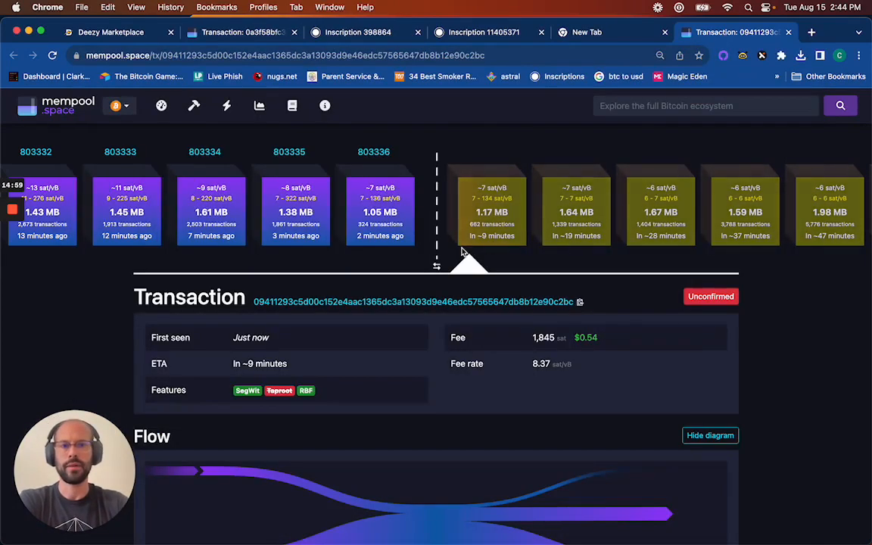
mouse_move(477, 159)
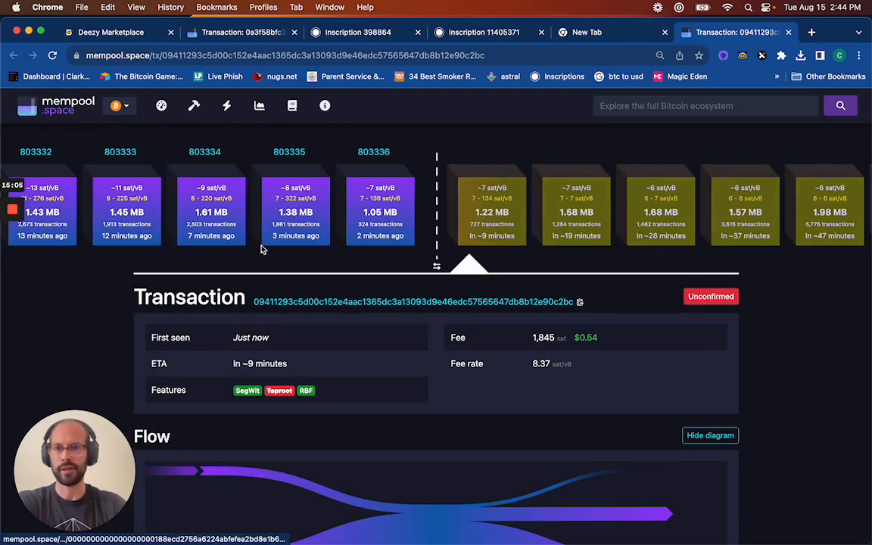
mouse_move(246, 214)
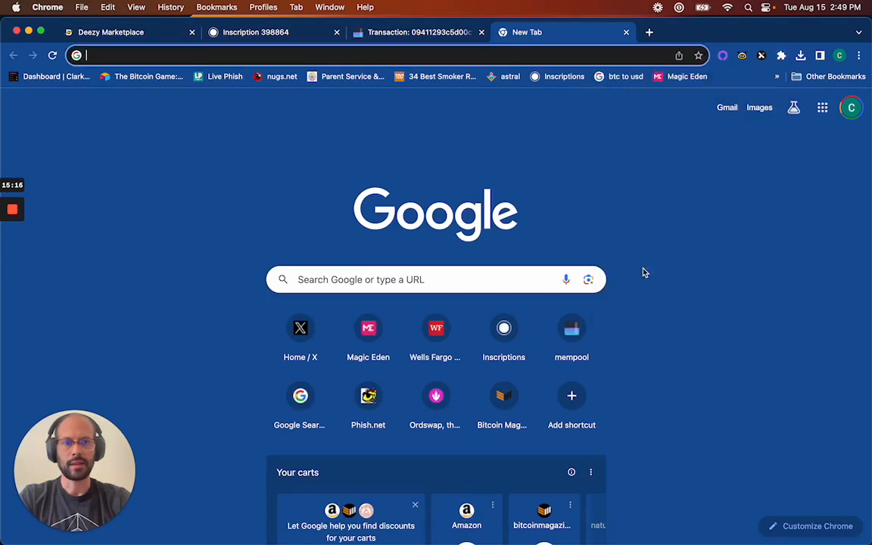
Step: Check inscriptions #398864 and #11405371 in Unisat, then reload inscription 398864's ordinals.com page
click(704, 55)
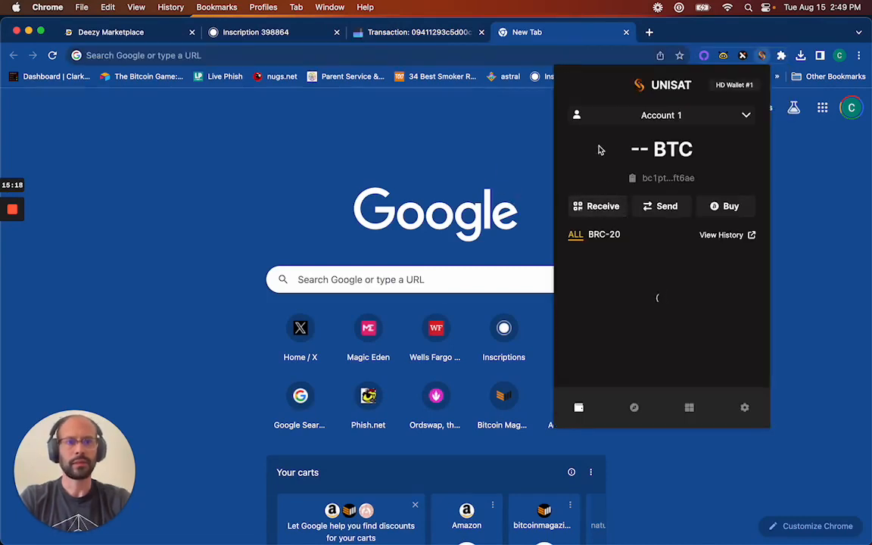
mouse_move(617, 165)
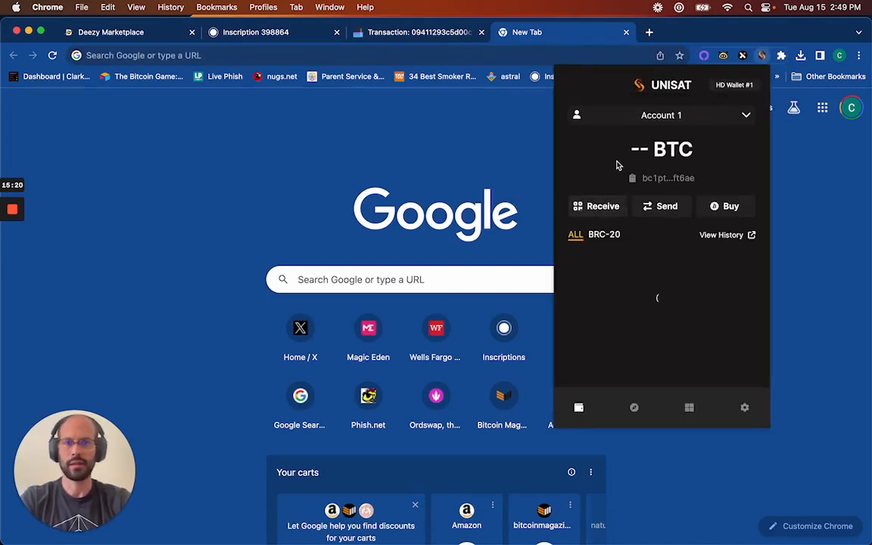
mouse_move(583, 277)
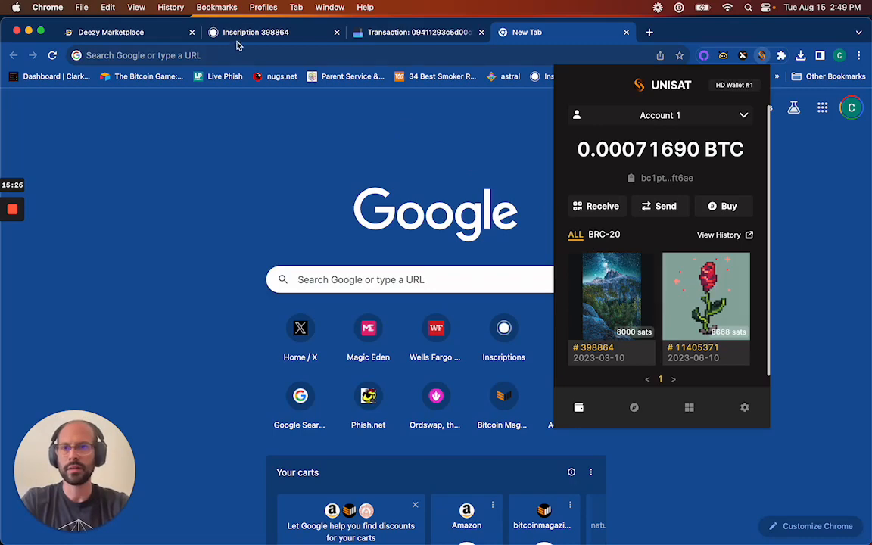
click(256, 32)
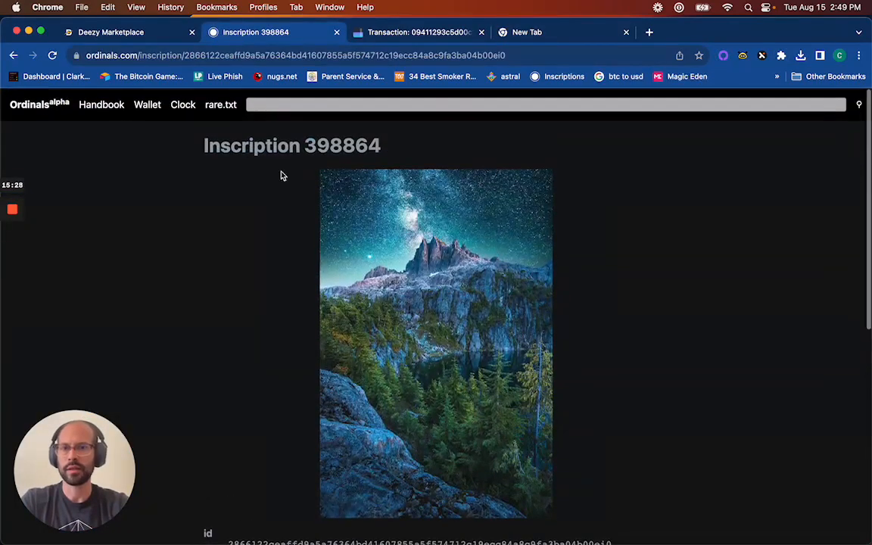
scroll(down, 3)
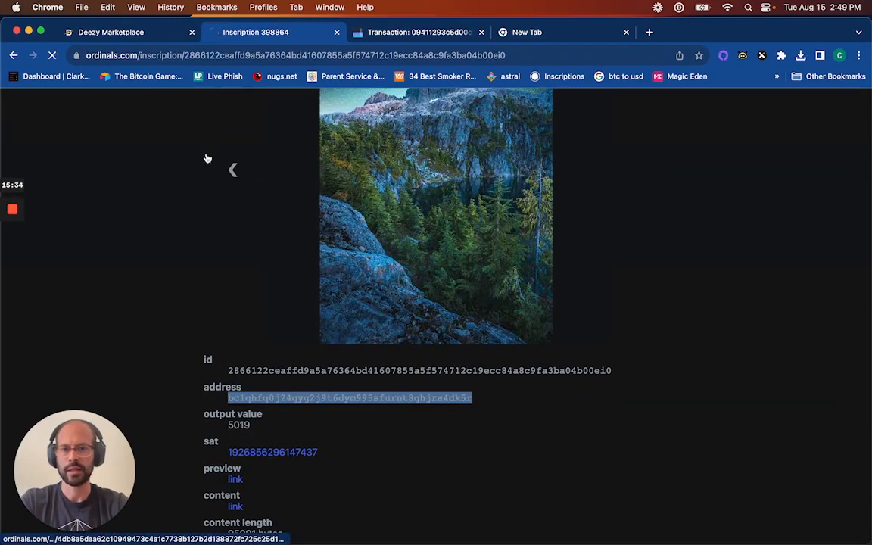
click(233, 169)
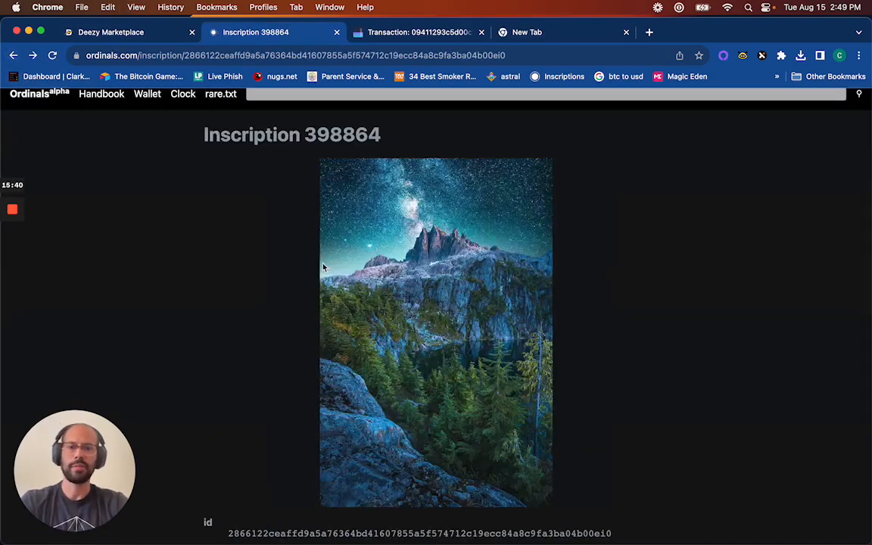
scroll(down, 3)
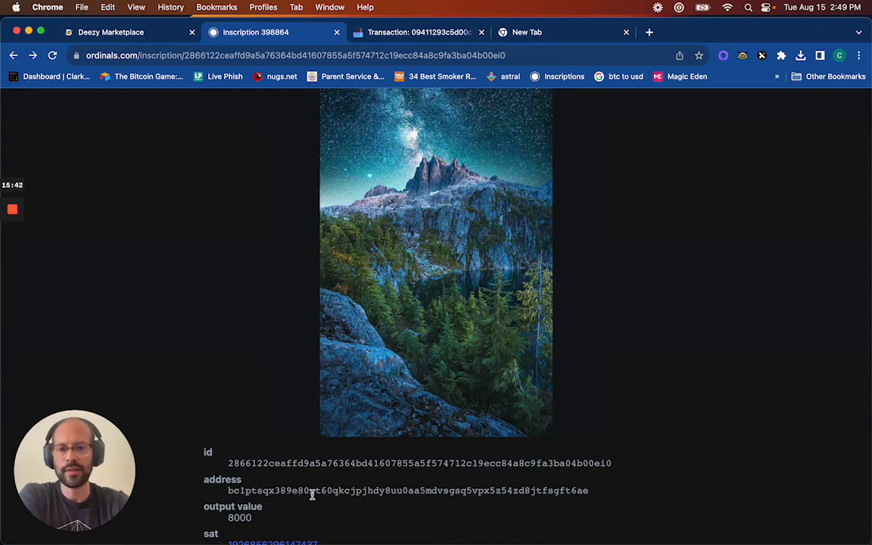
scroll(down, 3)
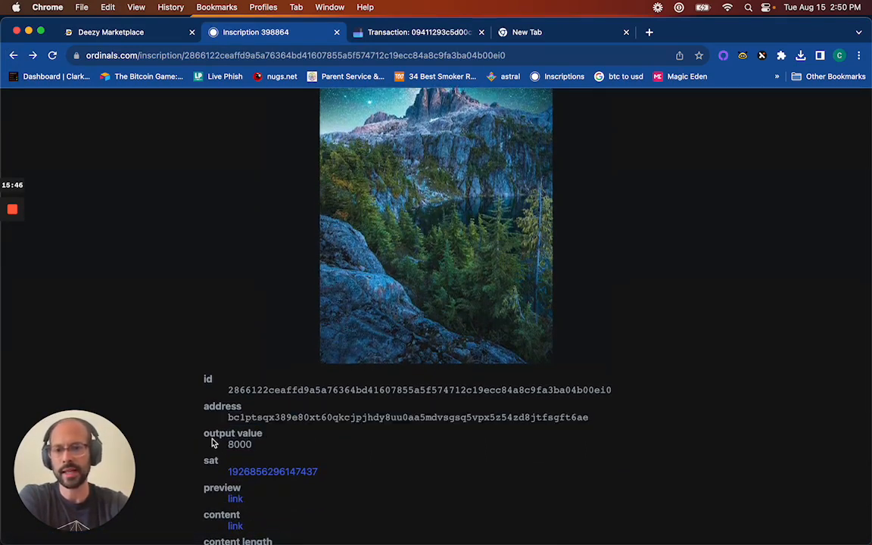
double_click(240, 444)
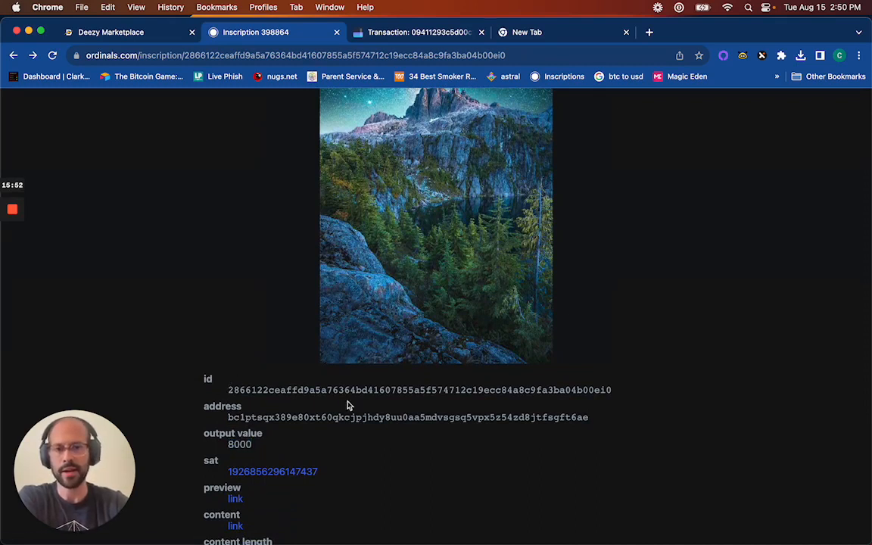
mouse_move(572, 522)
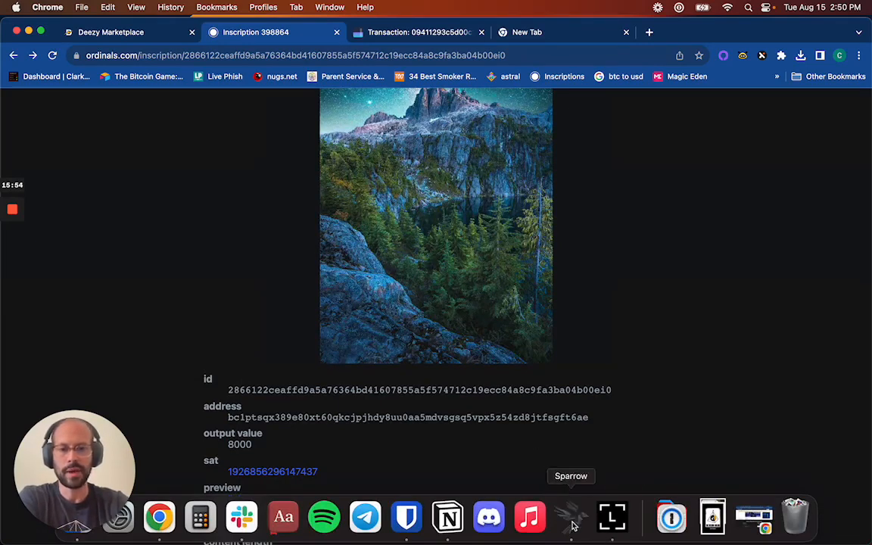
Step: Select the single 23,466-sat unconfirmed change UTXO in Sparrow's UTXOs view
click(572, 518)
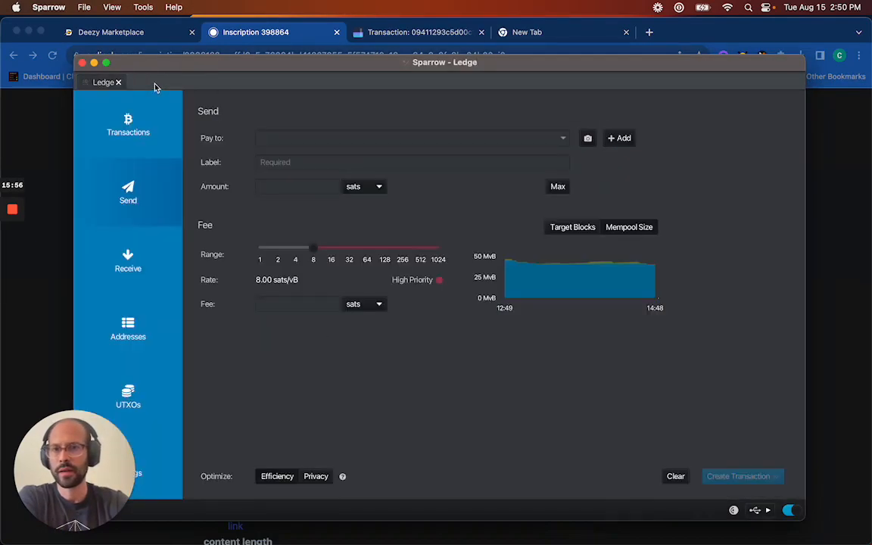
click(128, 398)
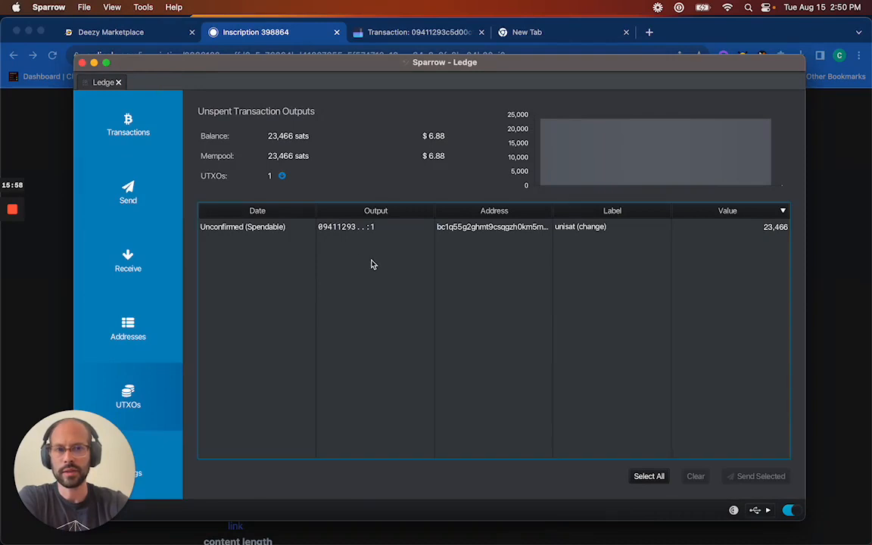
mouse_move(333, 234)
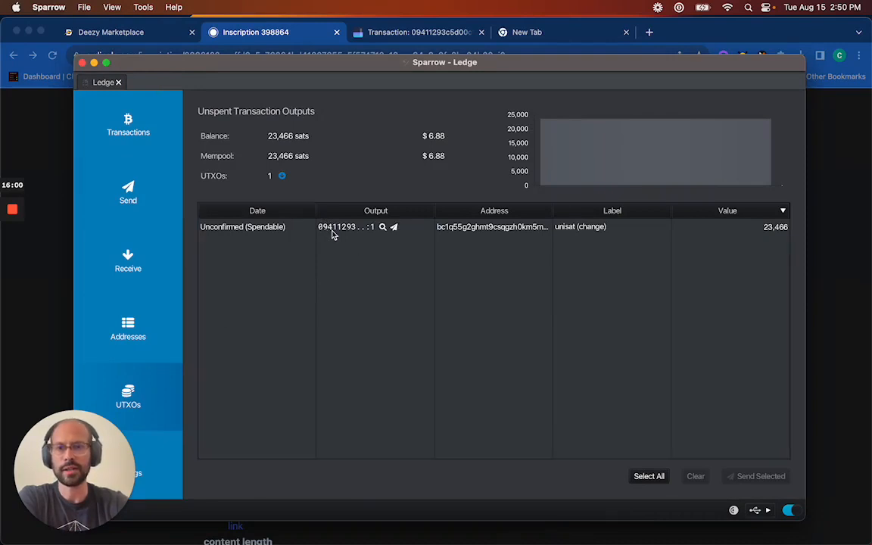
click(376, 226)
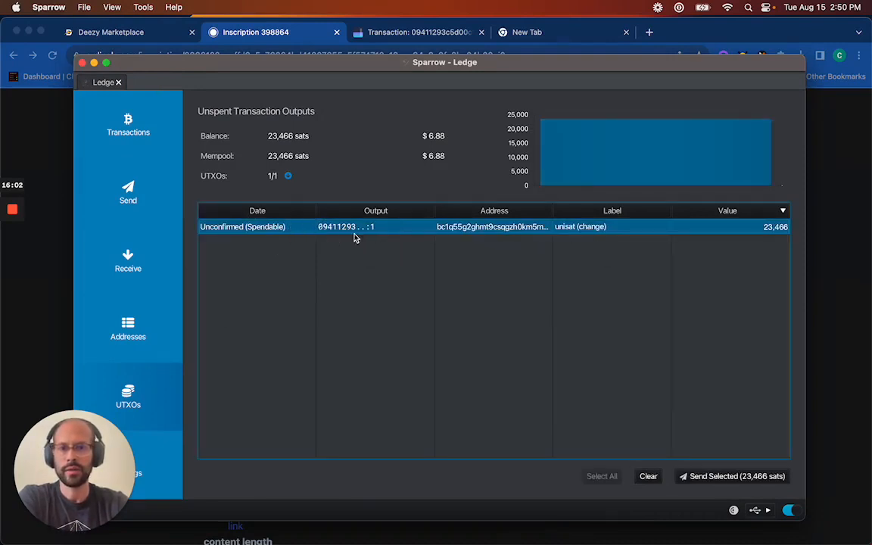
mouse_move(557, 240)
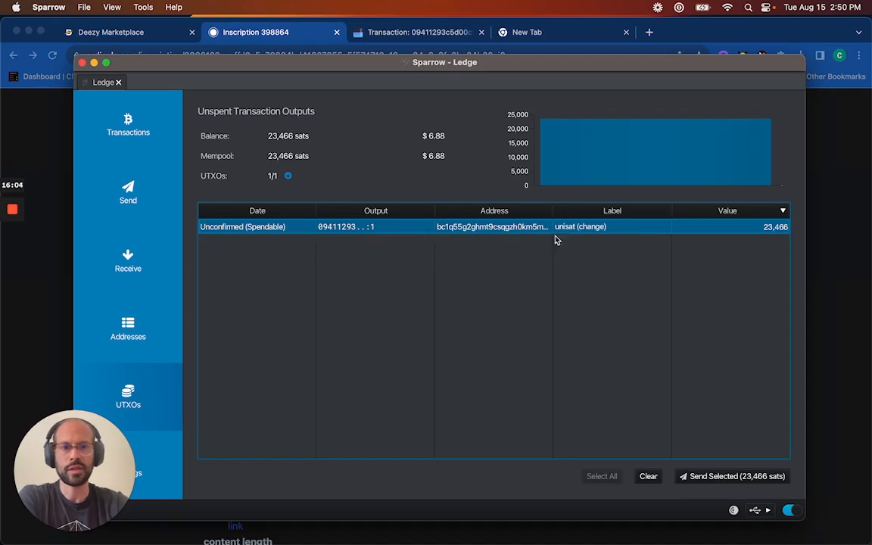
mouse_move(339, 240)
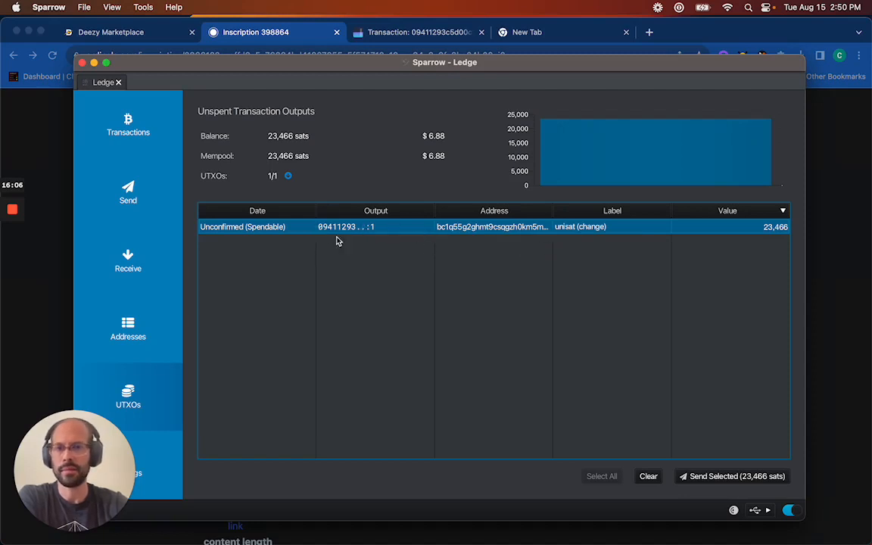
mouse_move(345, 229)
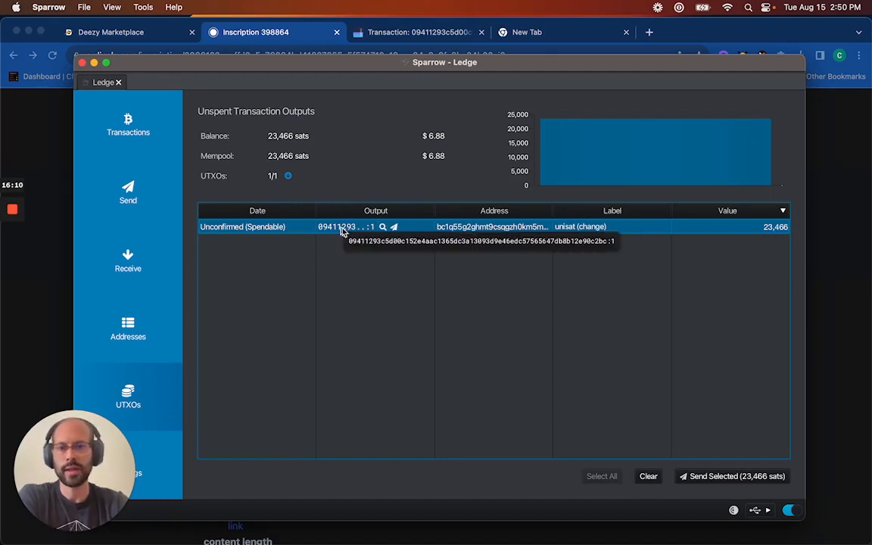
mouse_move(450, 190)
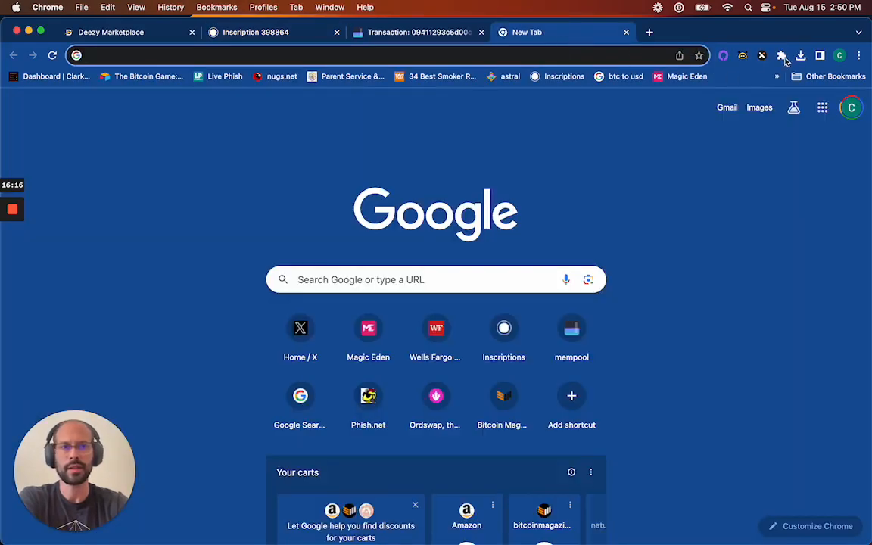
Step: Review both inscriptions in Unisat, then return to Sparrow's 23,466-sat change UTXO
click(762, 55)
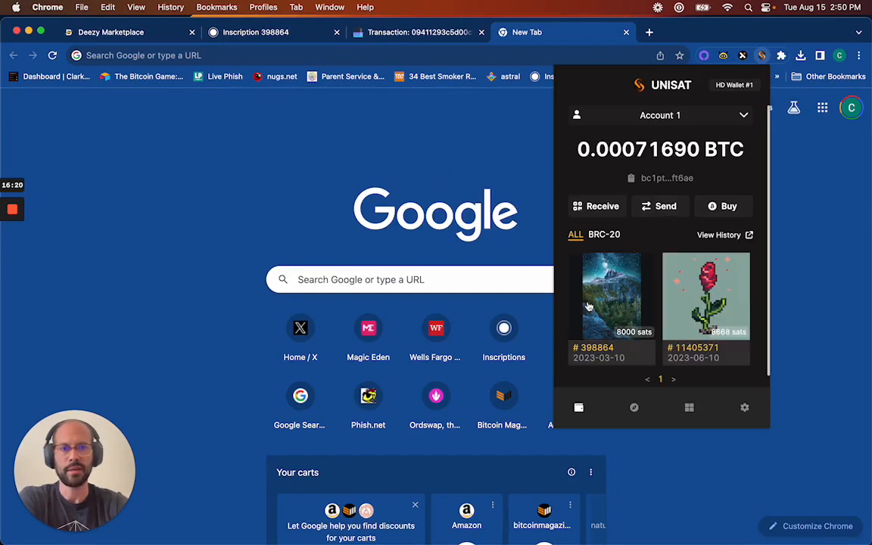
click(371, 131)
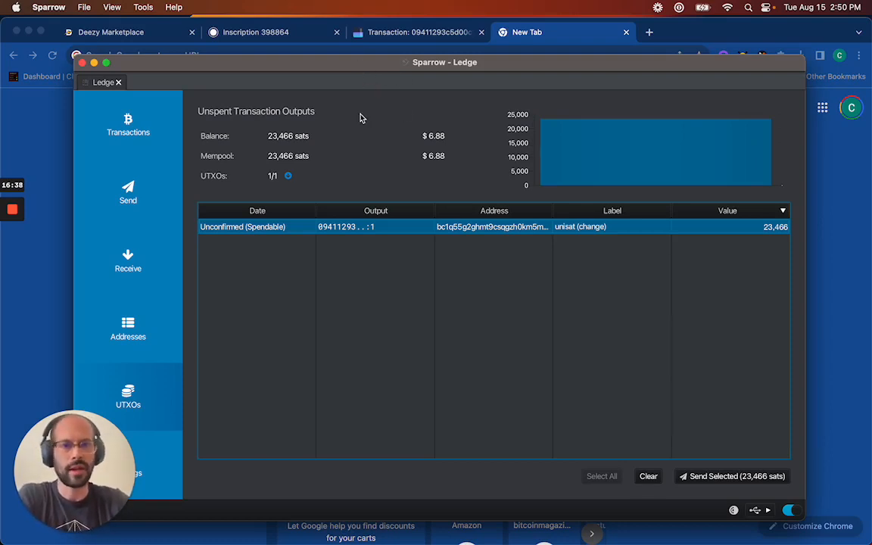
mouse_move(323, 265)
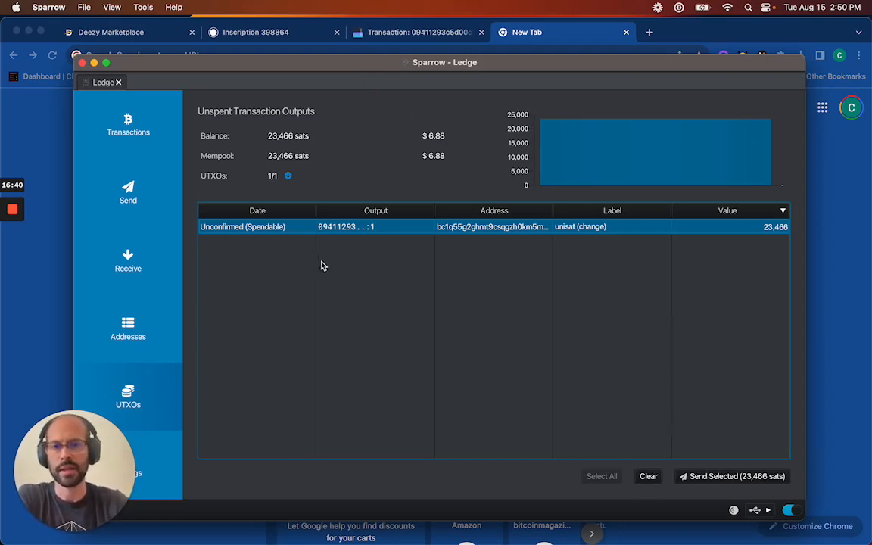